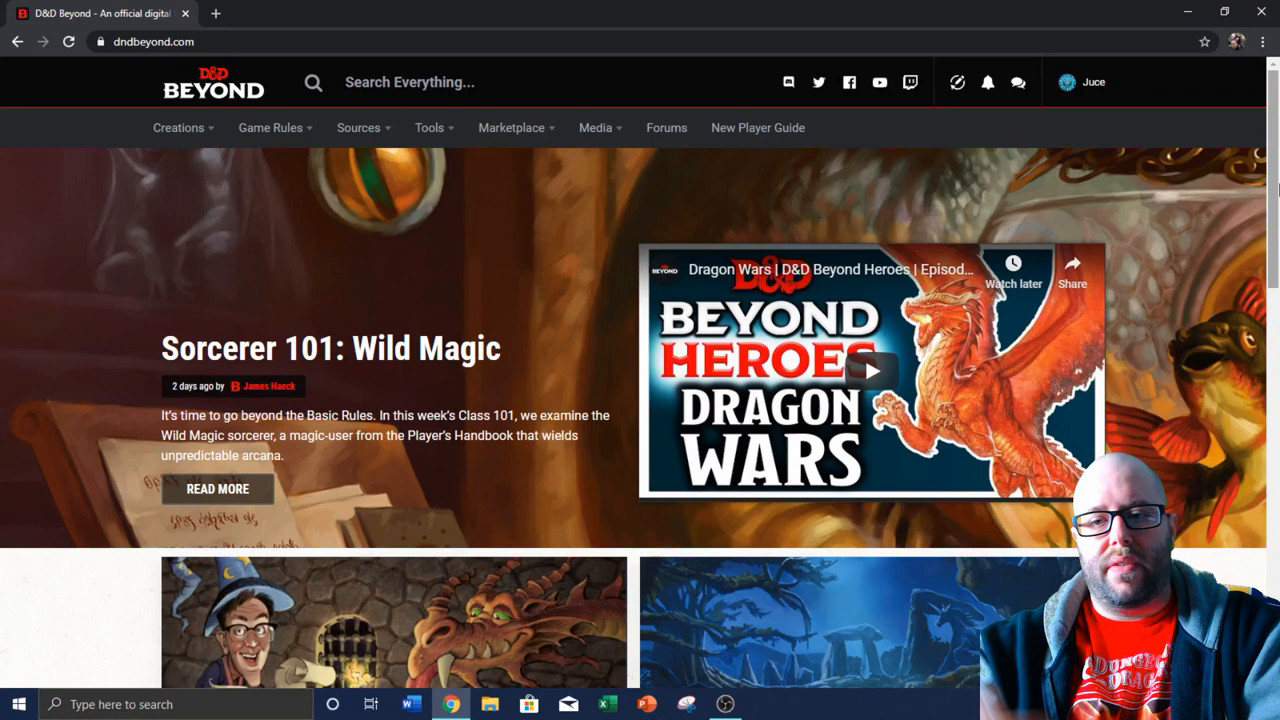
mouse_move(810, 8)
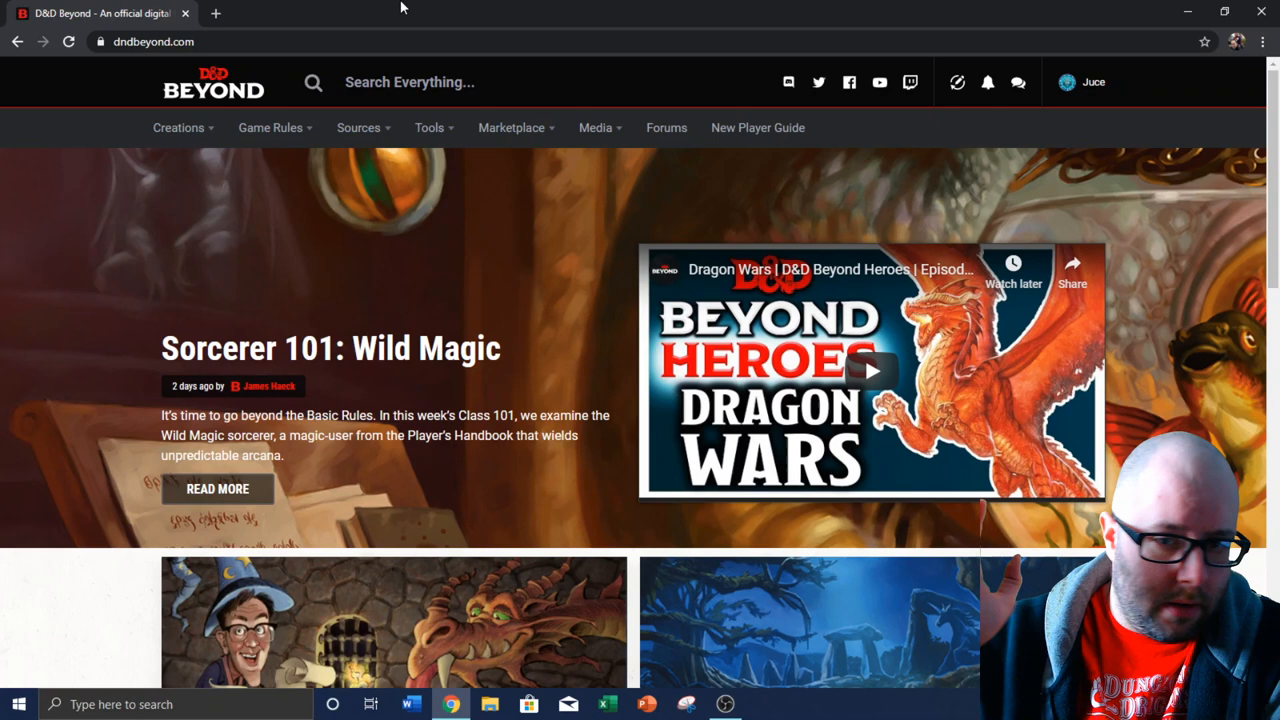
Reveal the Media menu with its articles, dev updates, YouTube and Twitch sections
left_click(596, 128)
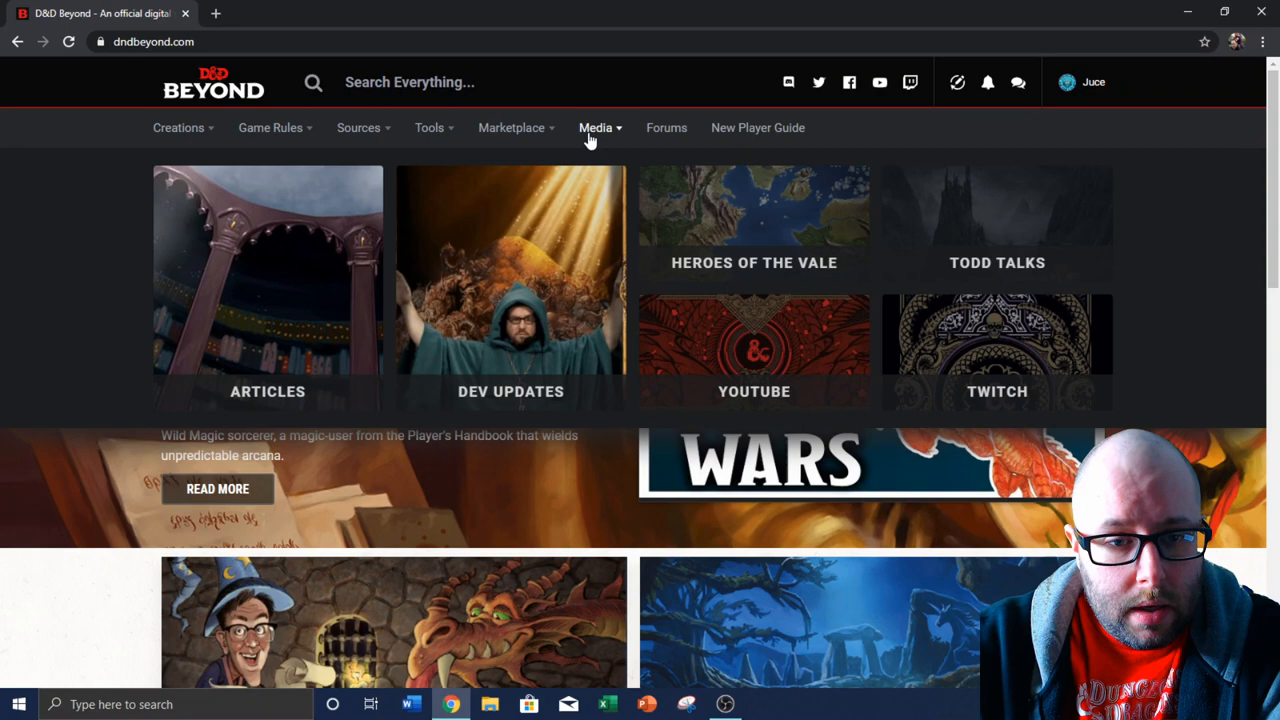
Go into Articles and reach the Dungeon Master Tips article list
left_click(268, 288)
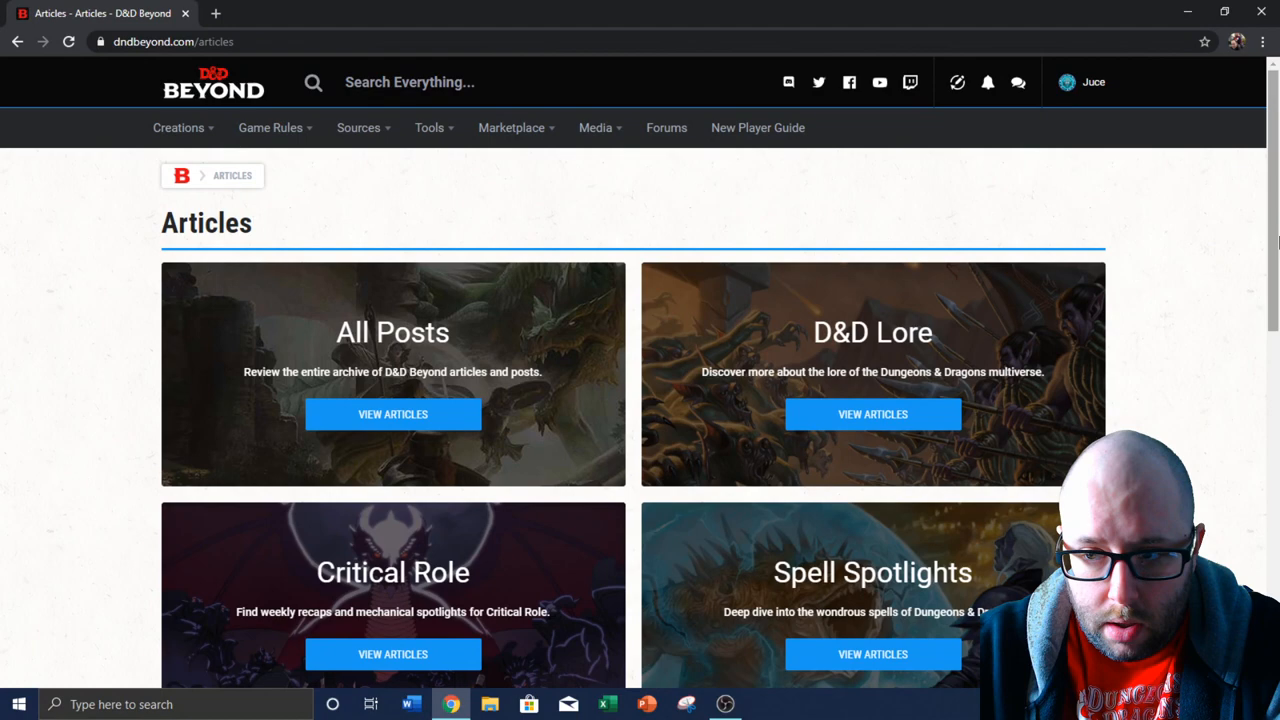
scroll("down", 3)
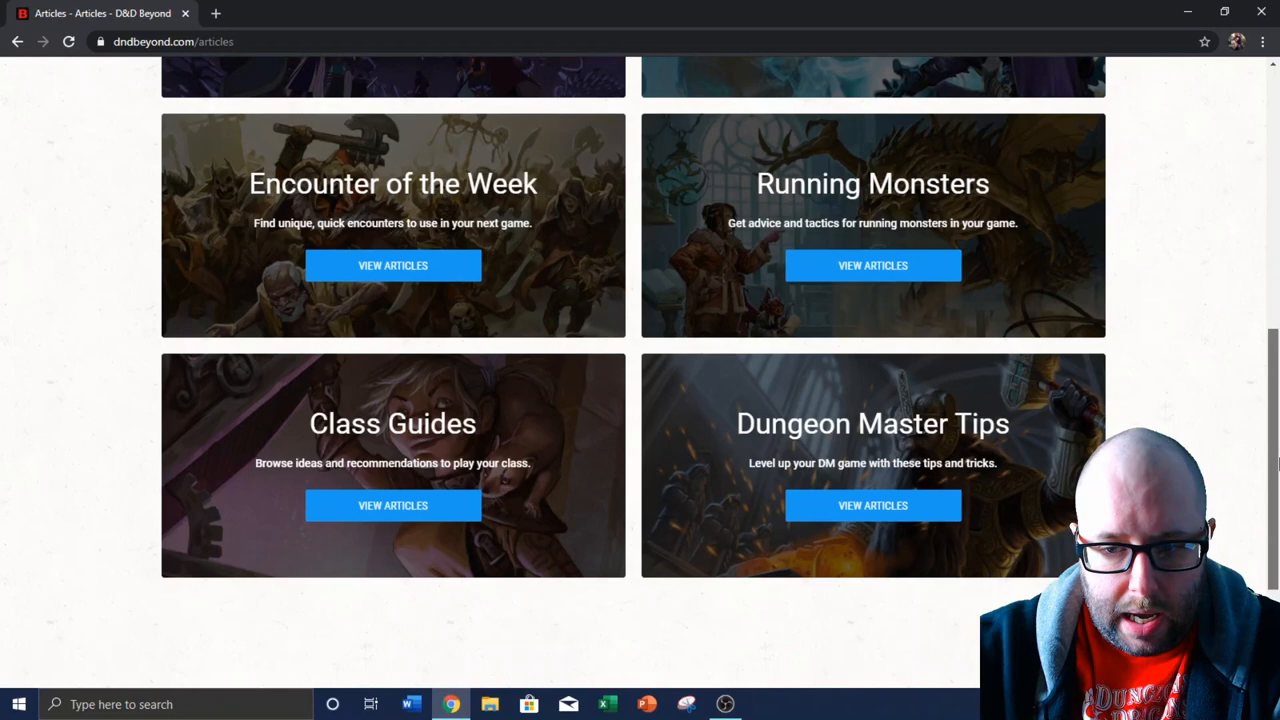
left_click(872, 504)
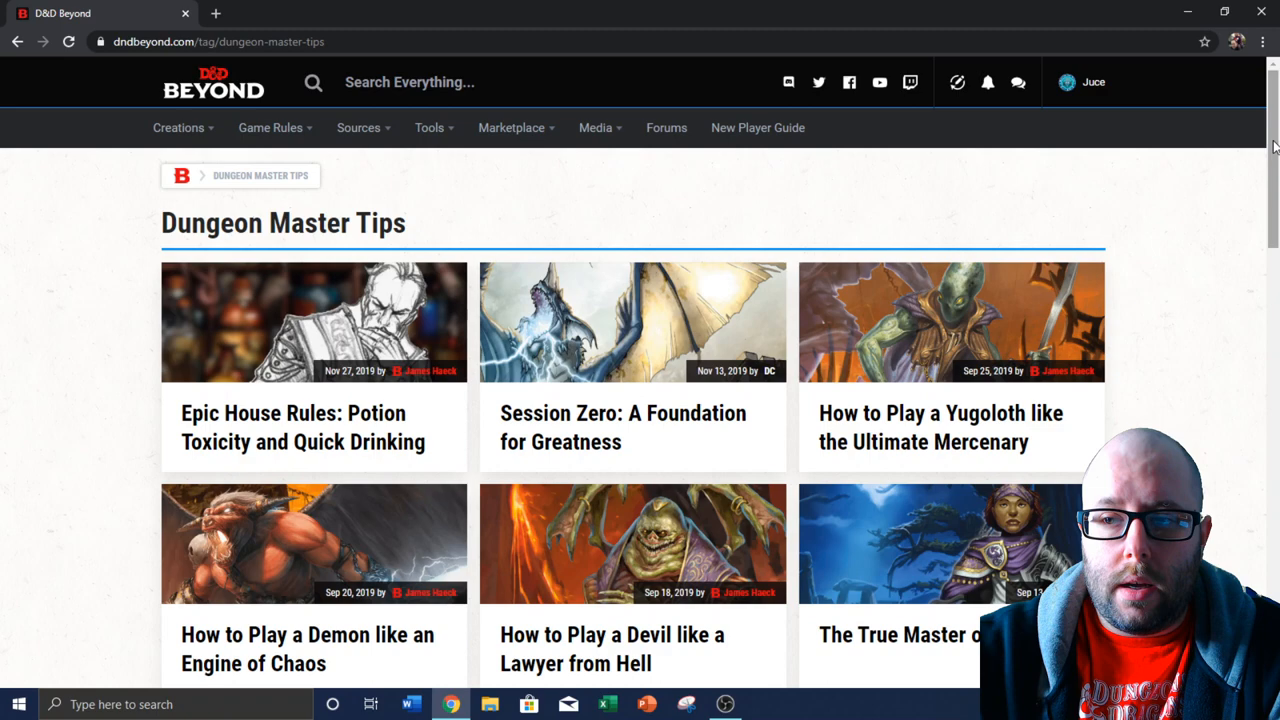
Browse down the Dungeon Master Tips articles and continue to page 2
scroll("down", 3)
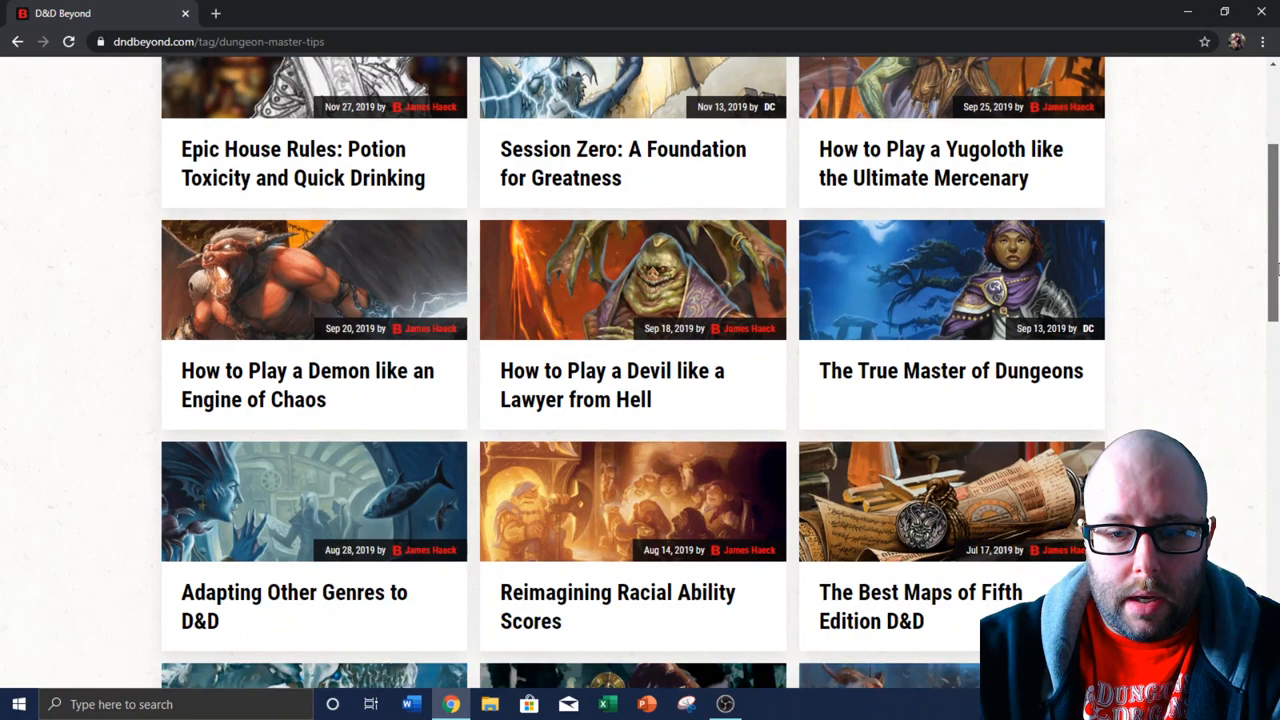
scroll("down", 3)
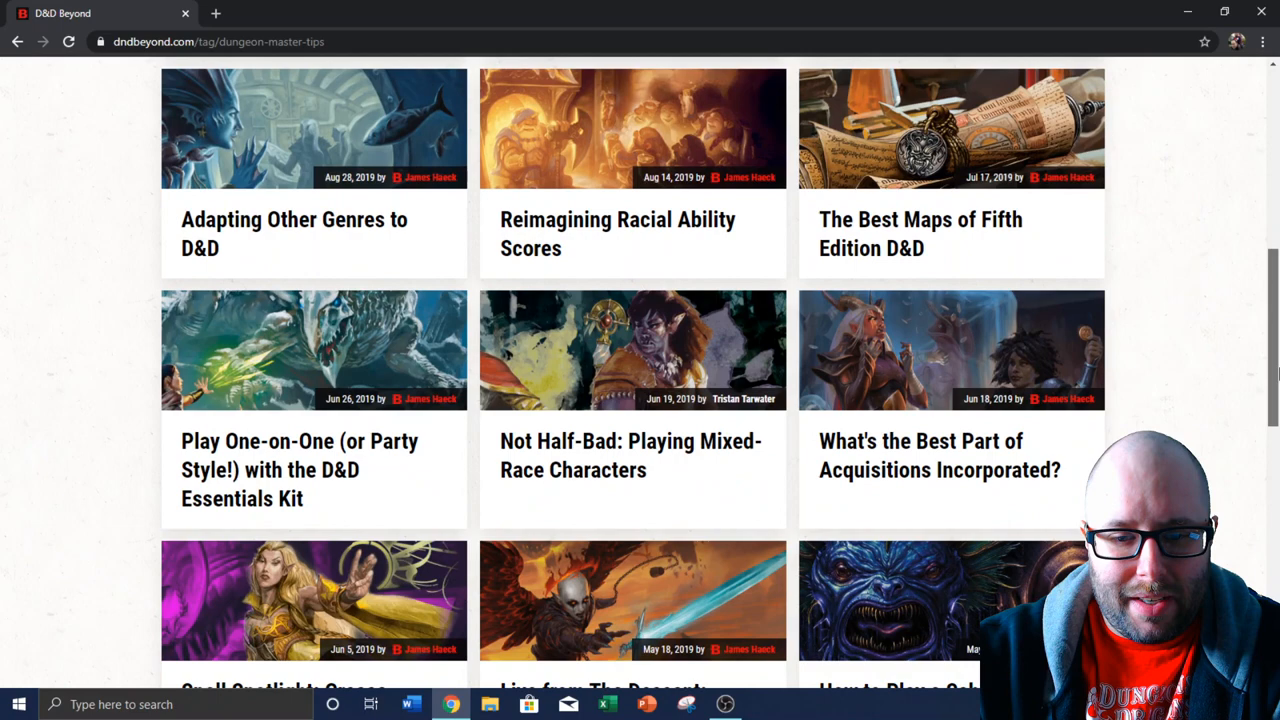
scroll("down", 3)
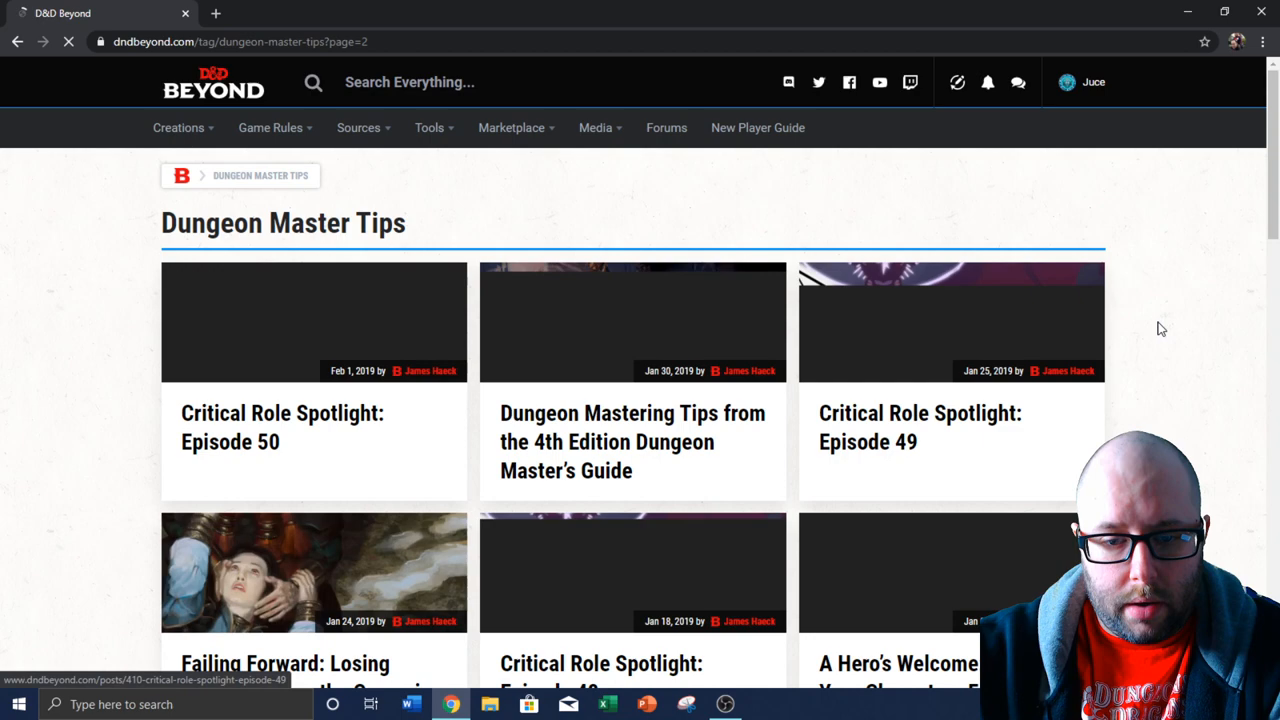
scroll("down", 3)
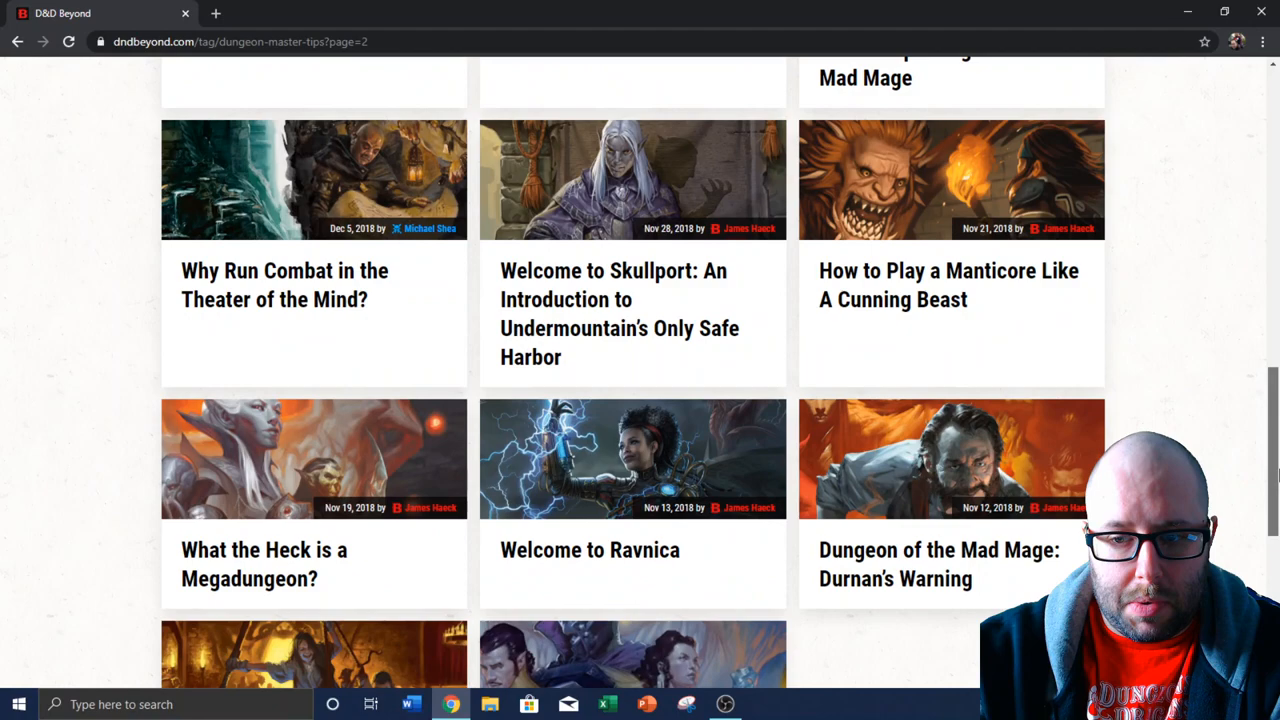
left_click(512, 122)
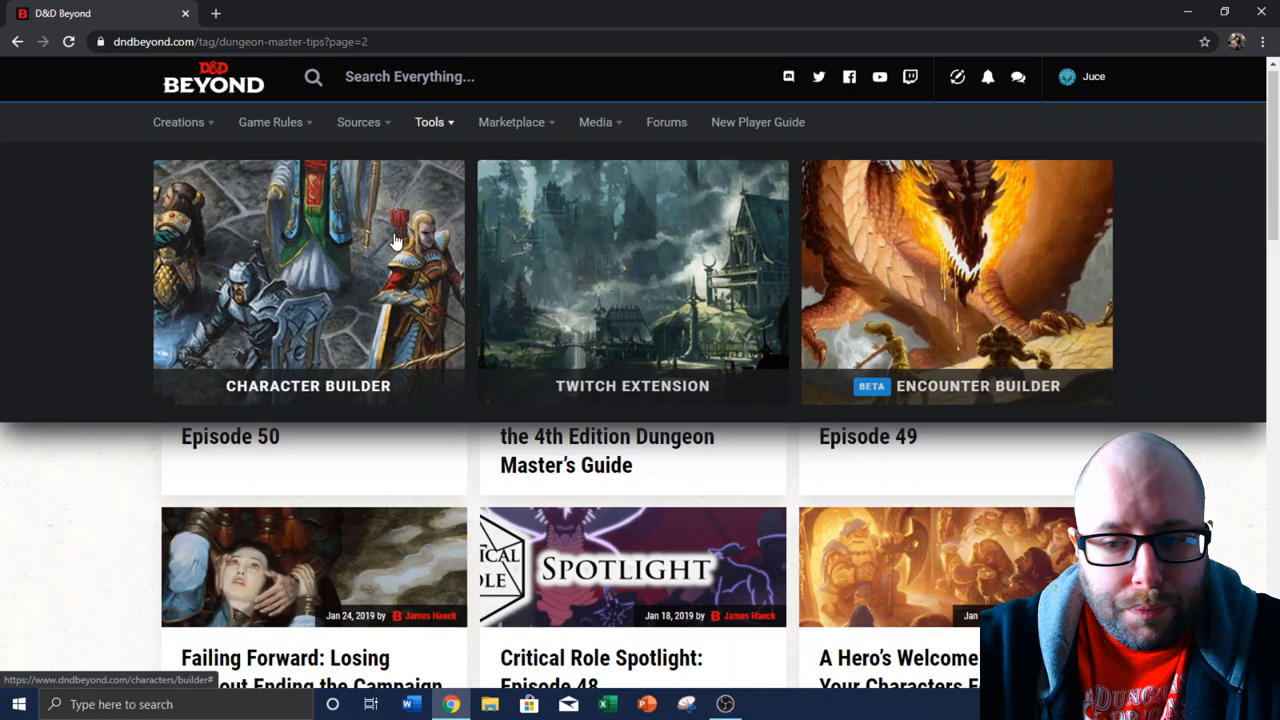
Review the Tools builder list and the Sources list of sourcebooks and adventures
left_click(358, 122)
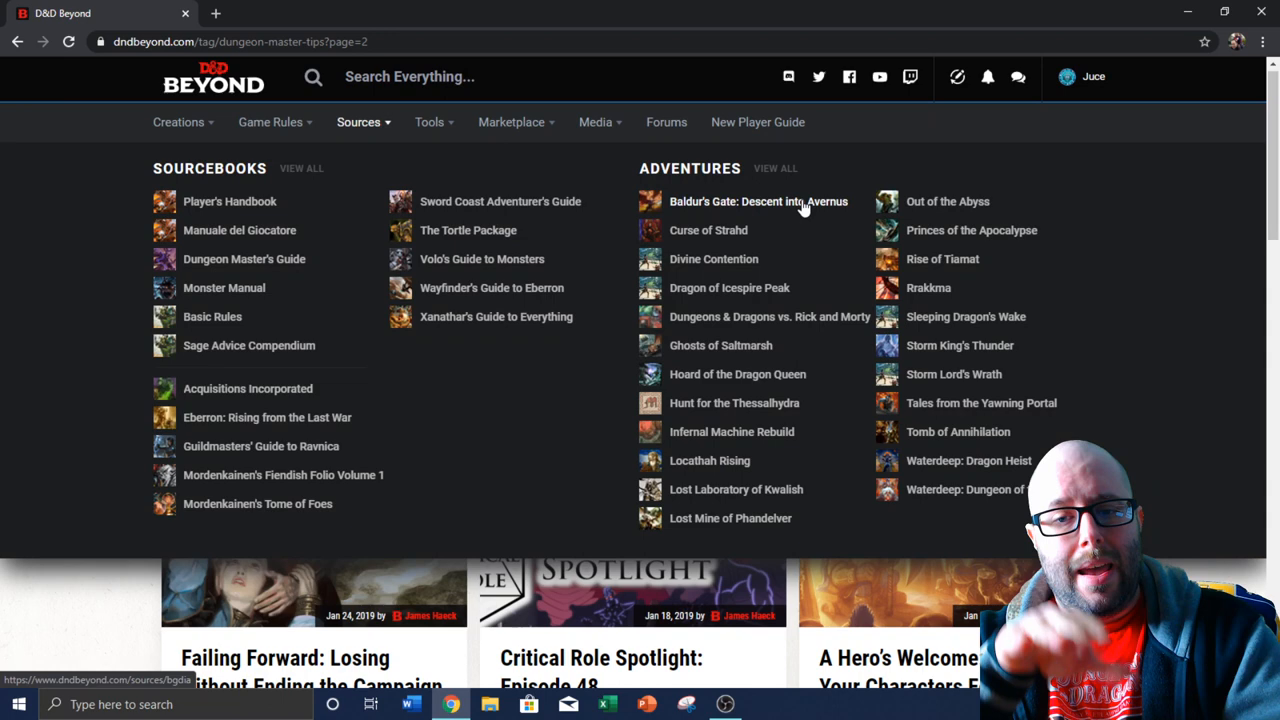
left_click(270, 122)
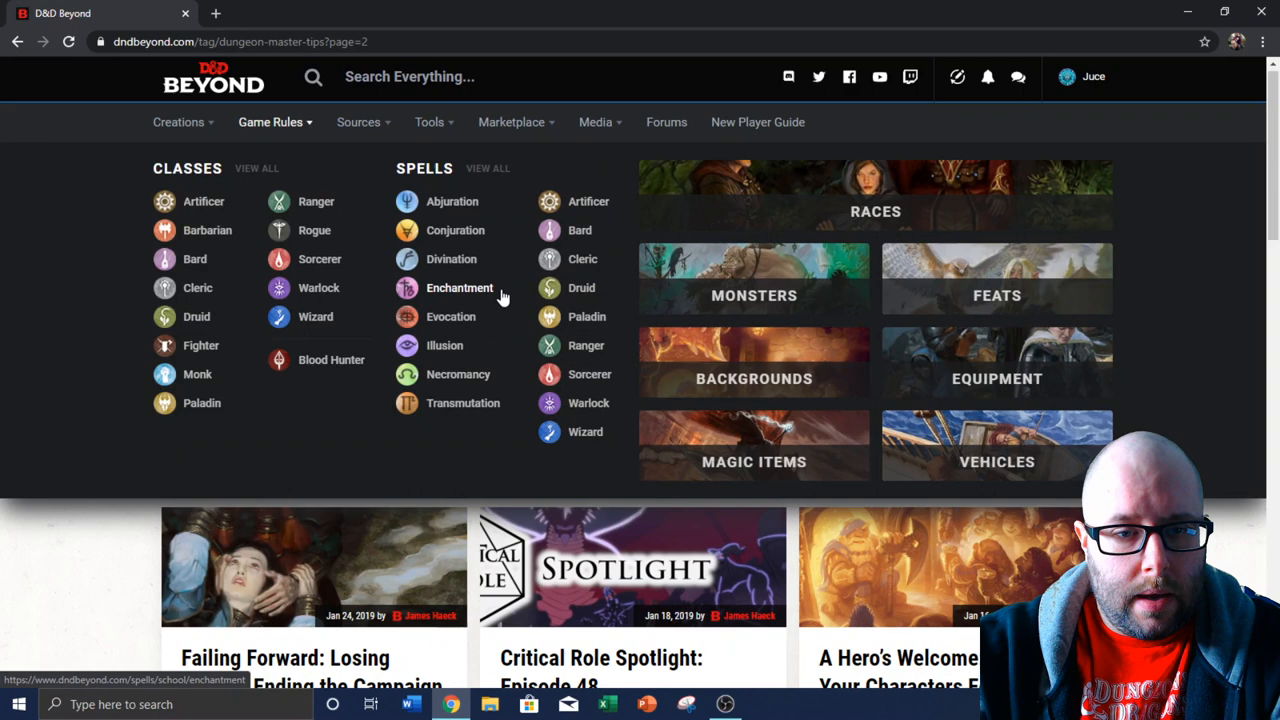
mouse_move(798, 276)
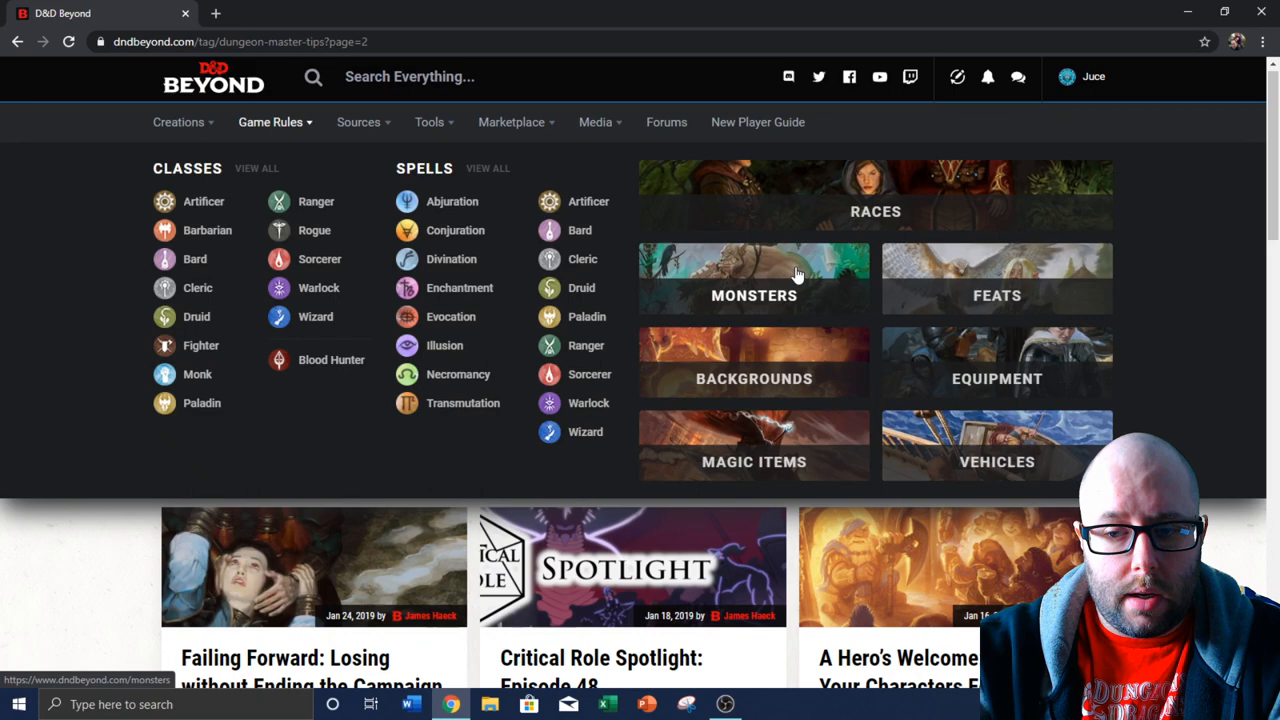
mouse_move(254, 136)
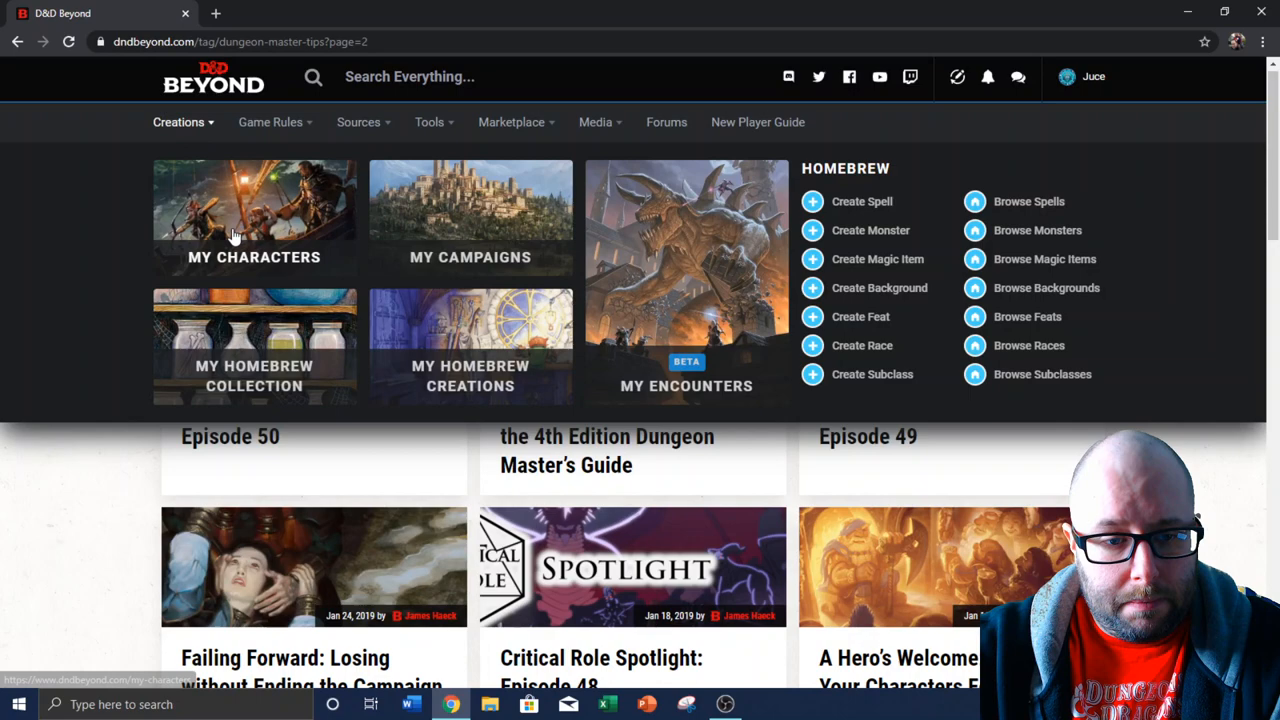
From My Campaigns, deactivate a campaign card and confirm the deactivation
left_click(470, 216)
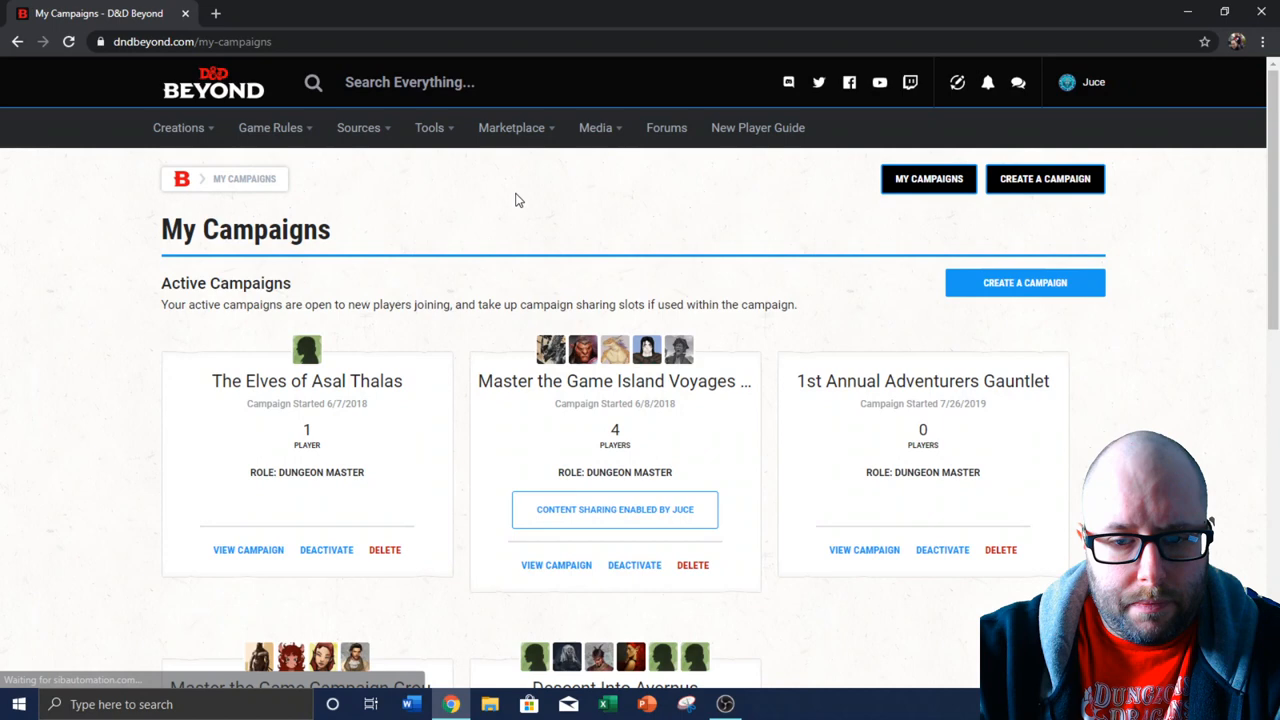
scroll("down", 3)
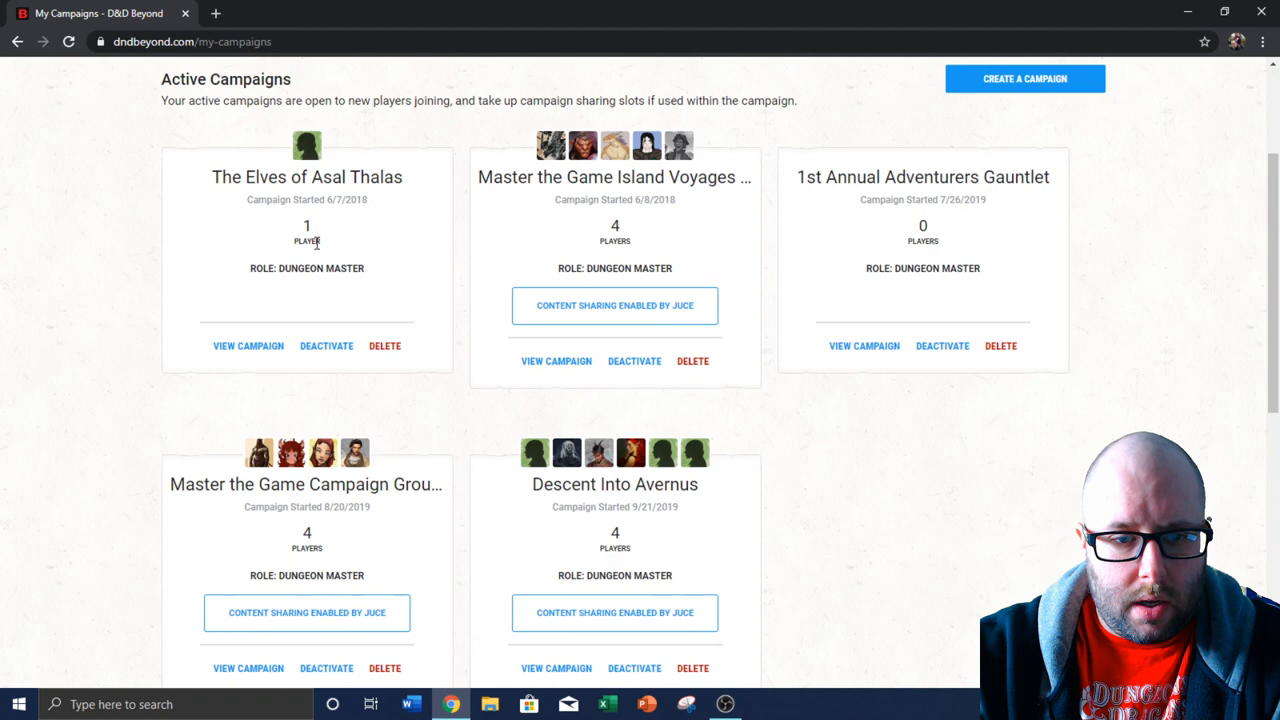
left_click(634, 360)
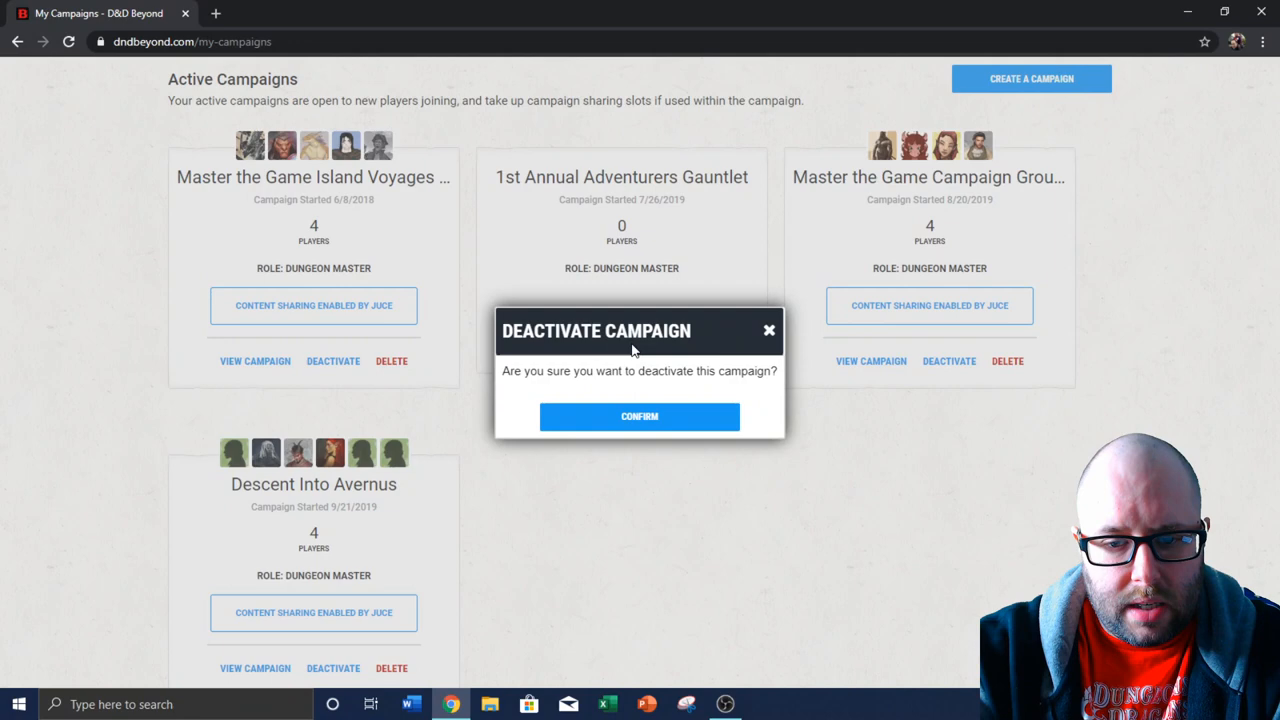
left_click(640, 416)
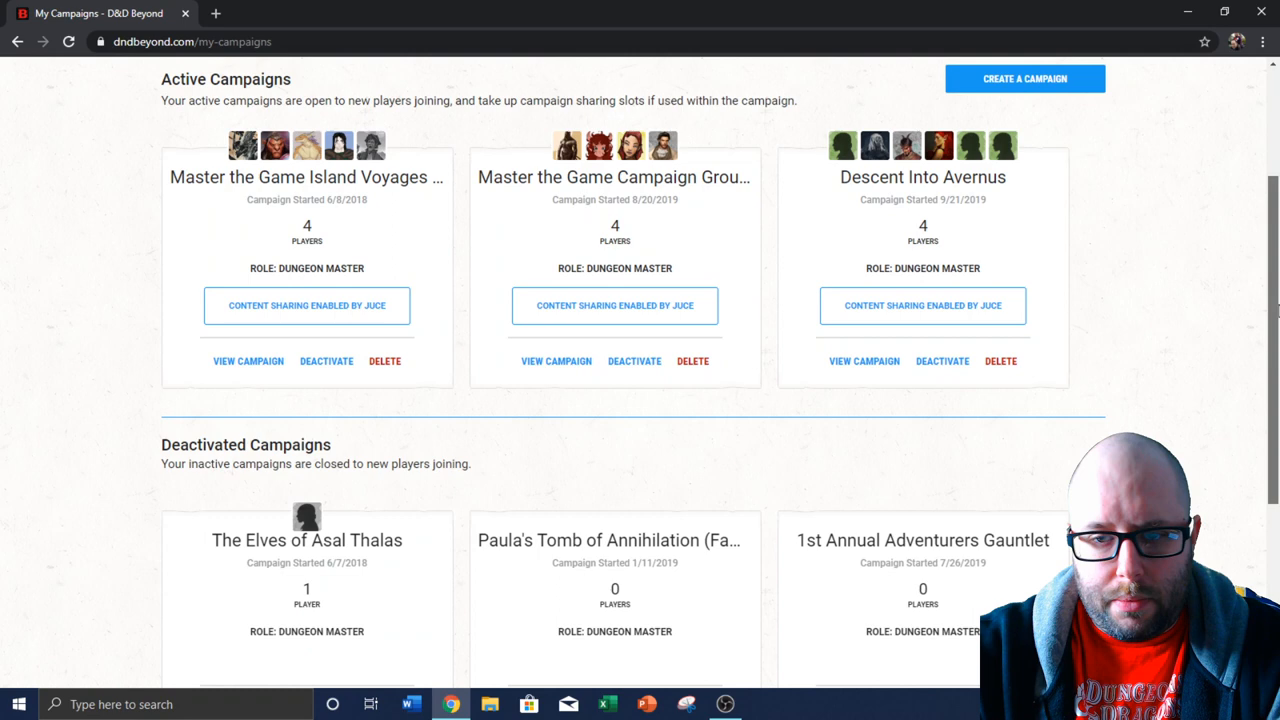
scroll("up", 3)
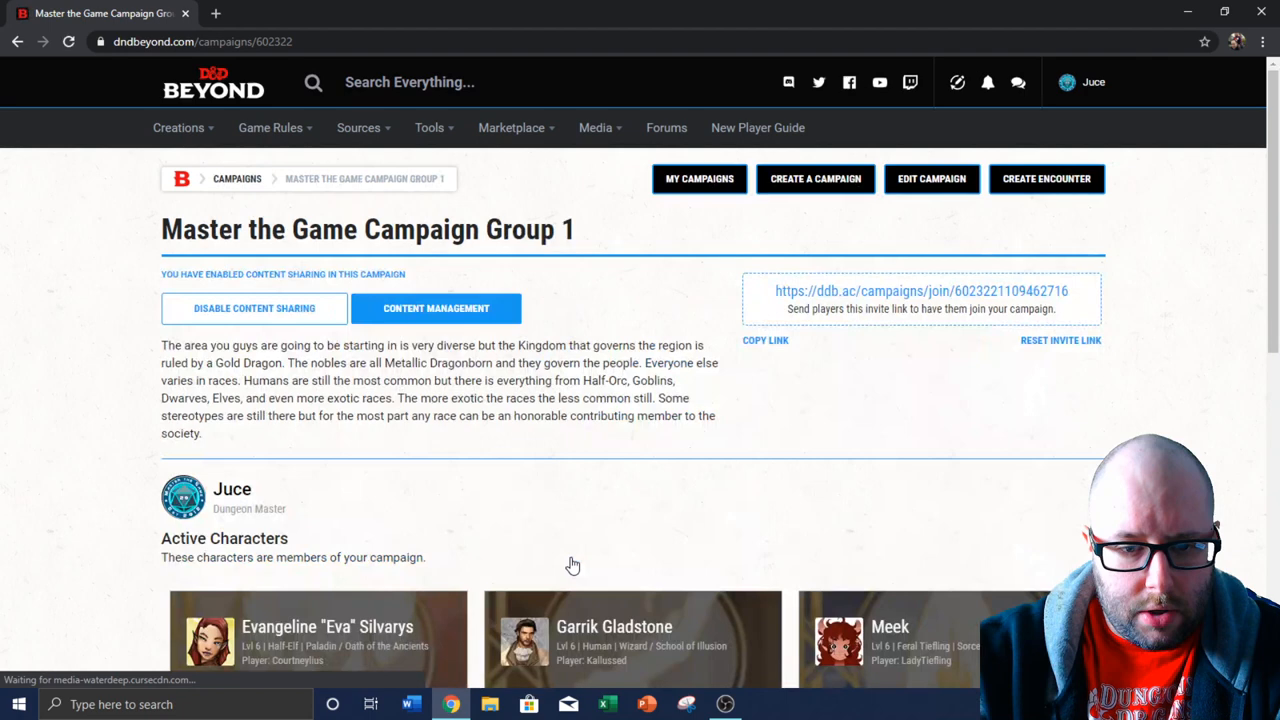
Review Master the Game Campaign Group 1's characters and enter its Edit Campaign form
scroll("down", 3)
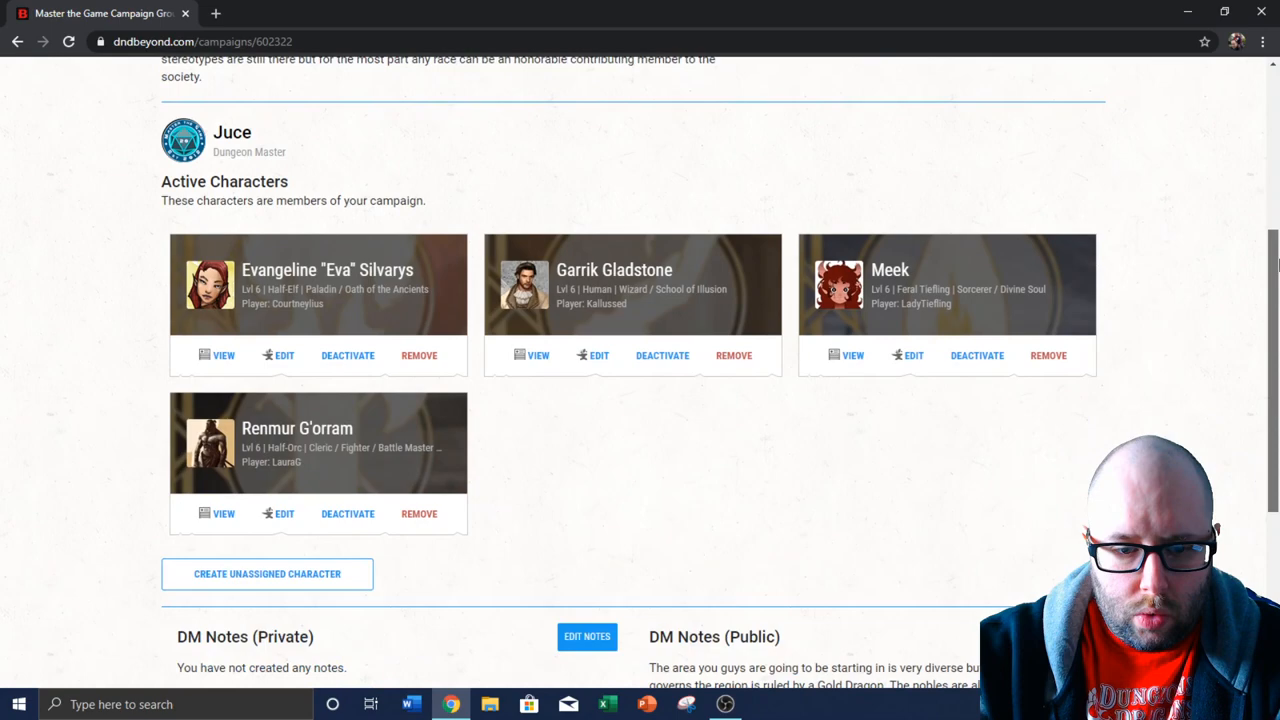
left_click(932, 178)
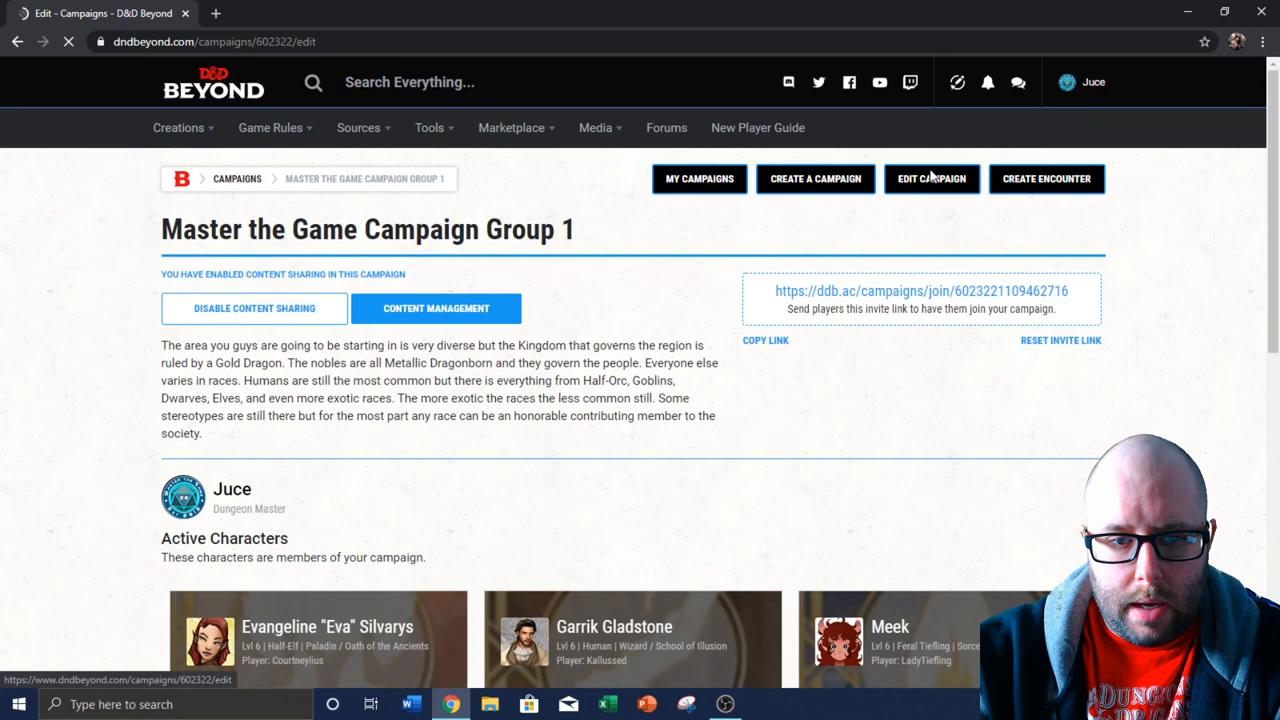
Rename the campaign to The Forgotten Throne Campaign and save it
left_click(930, 178)
type("The For")
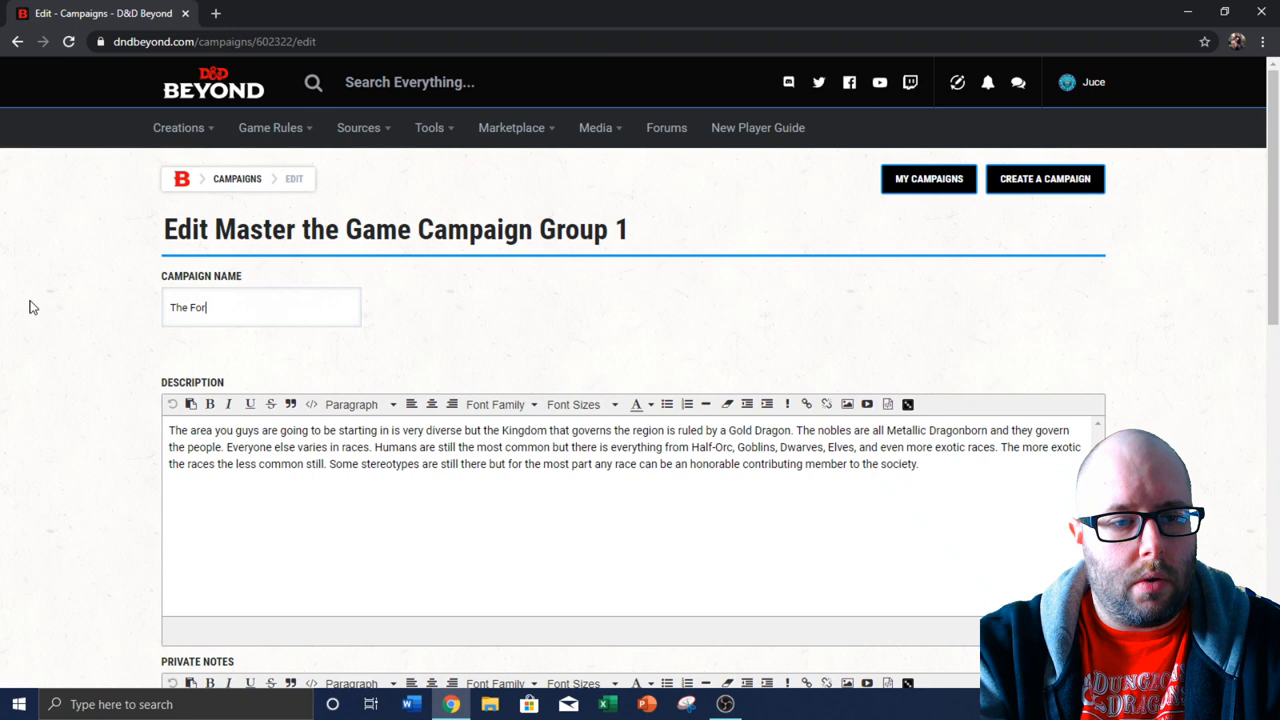
type("gotten Throne Campaign")
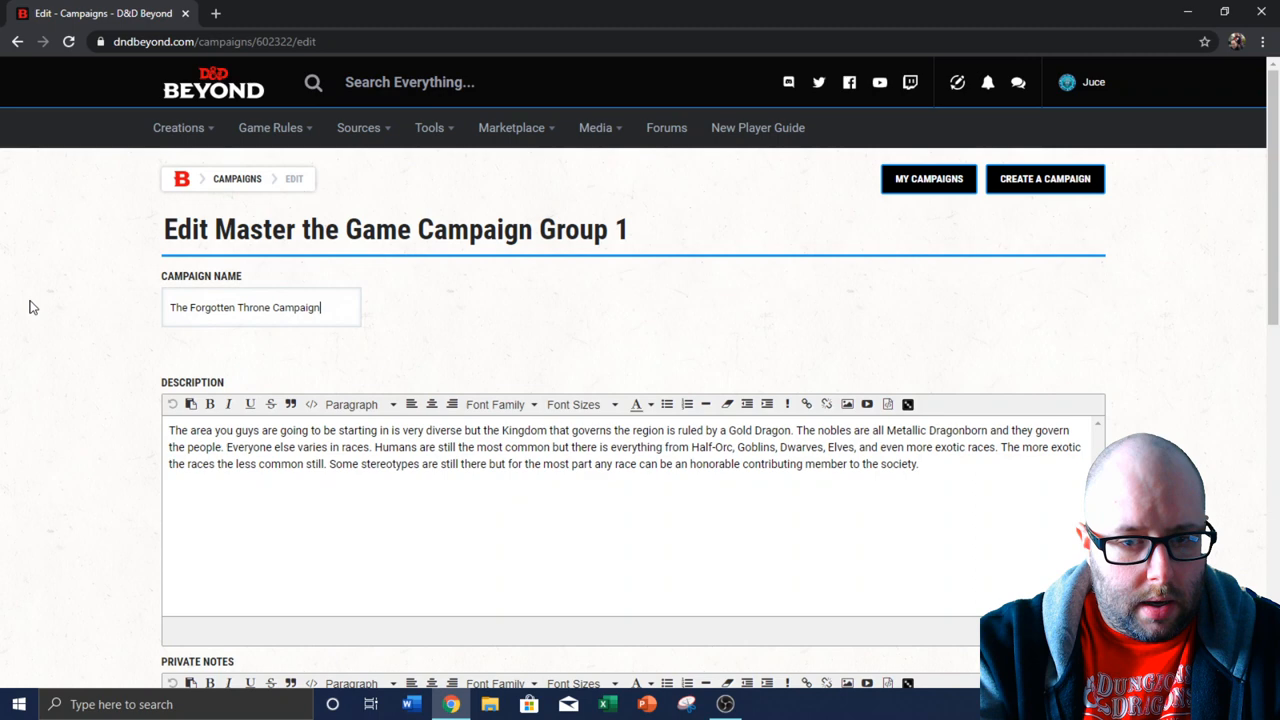
scroll("down", 3)
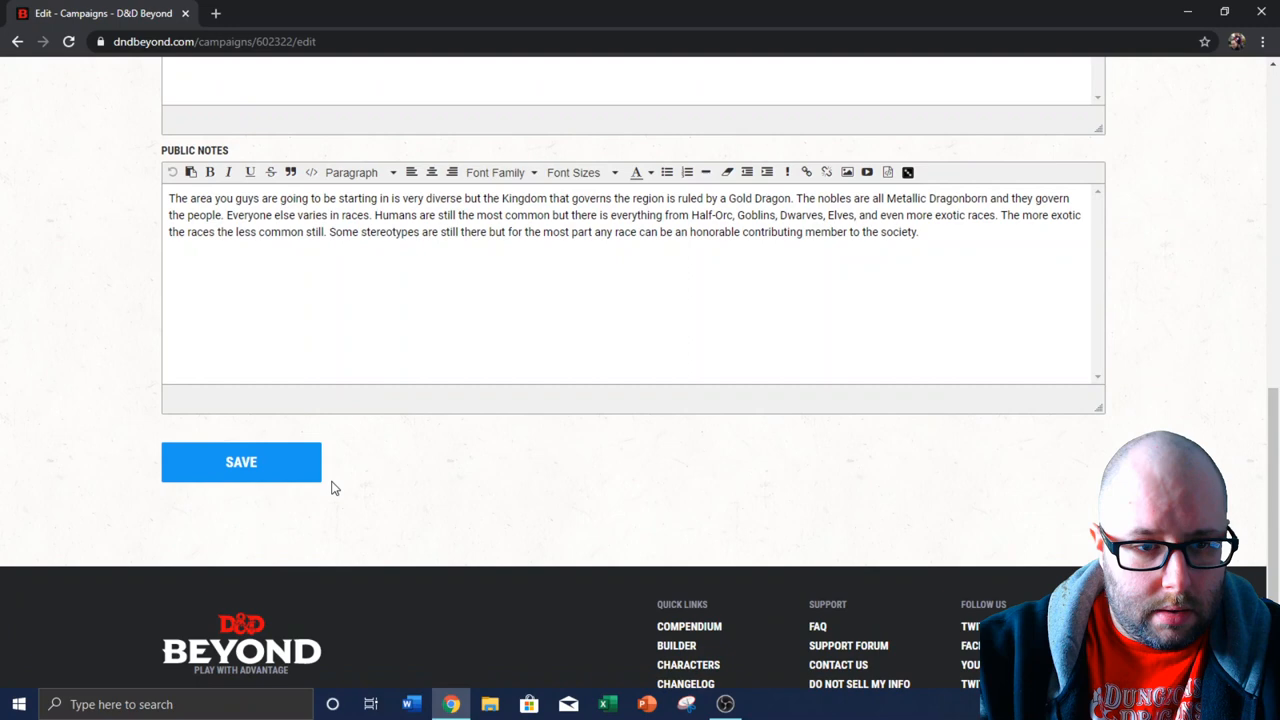
left_click(240, 460)
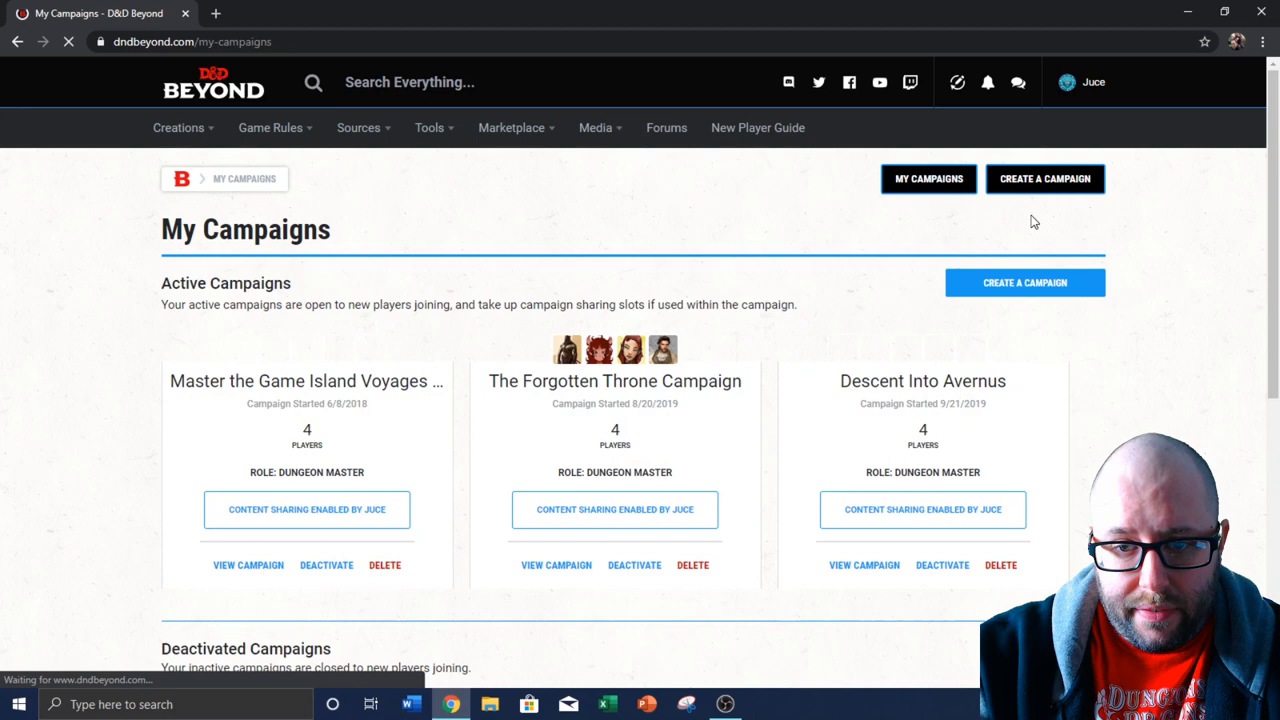
scroll("down", 3)
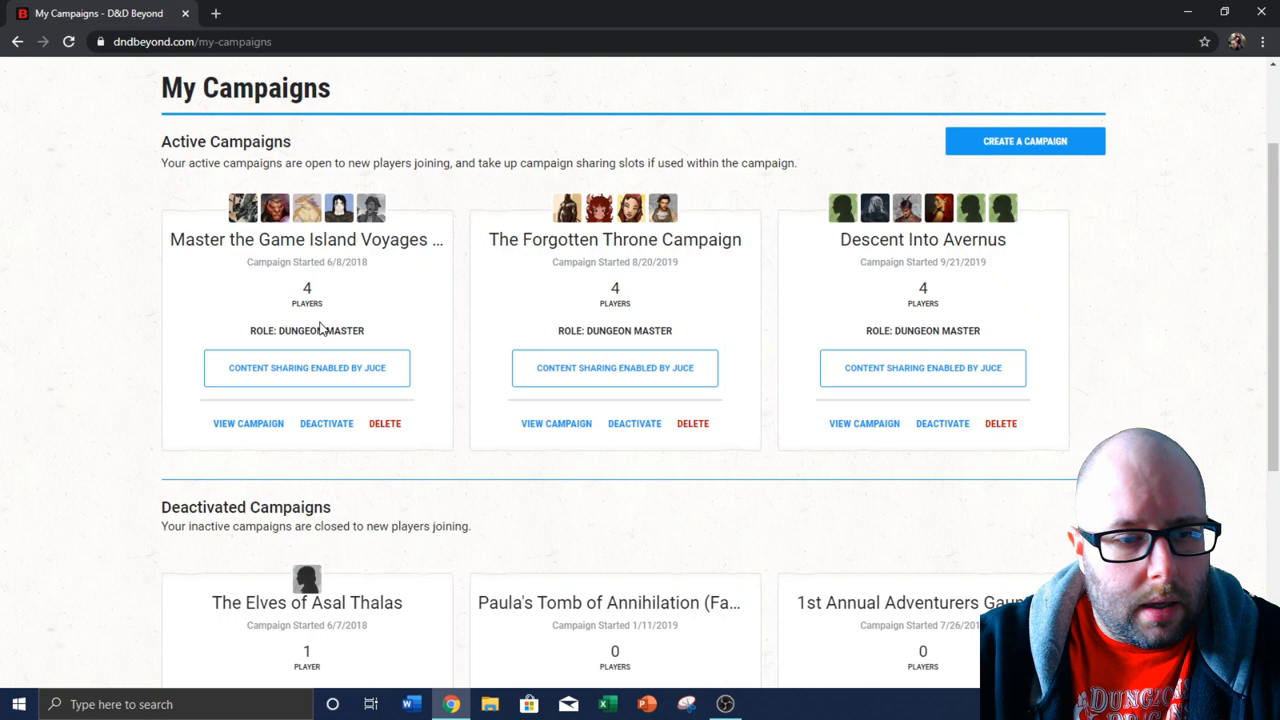
View the Master the Game Island Voyages of Tha Cos campaign and enter its edit form
left_click(248, 424)
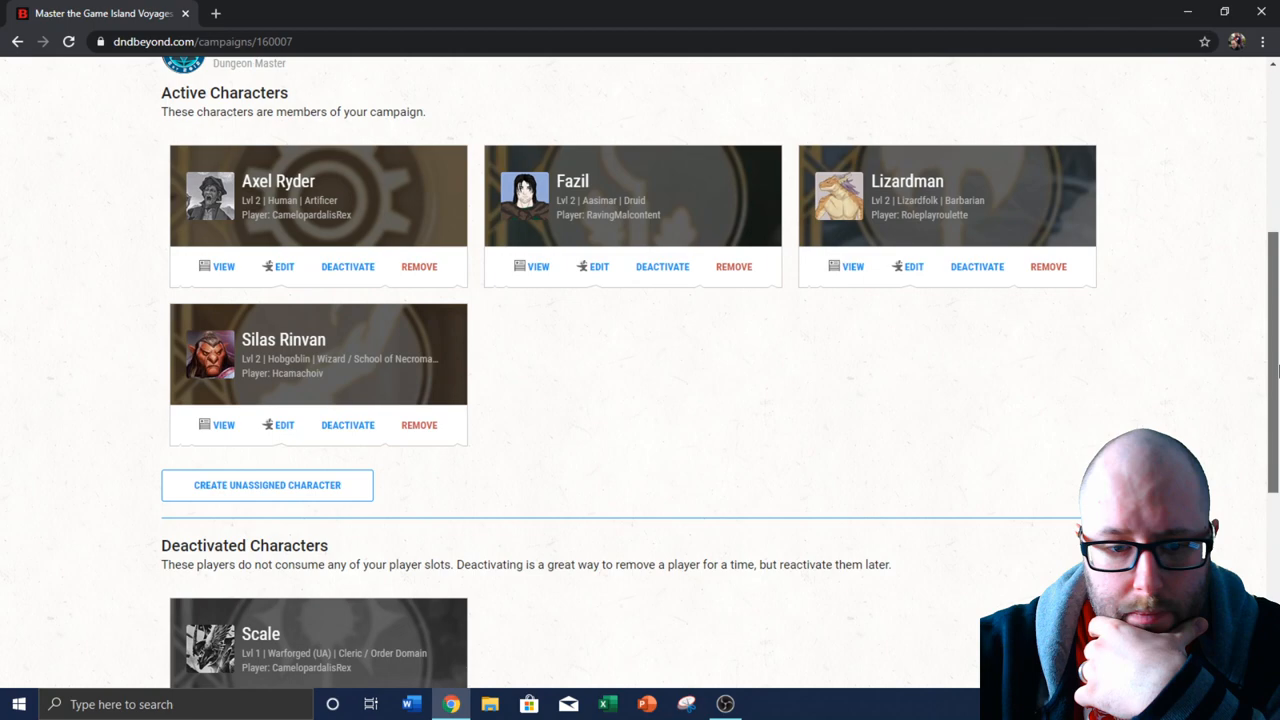
scroll("down", 3)
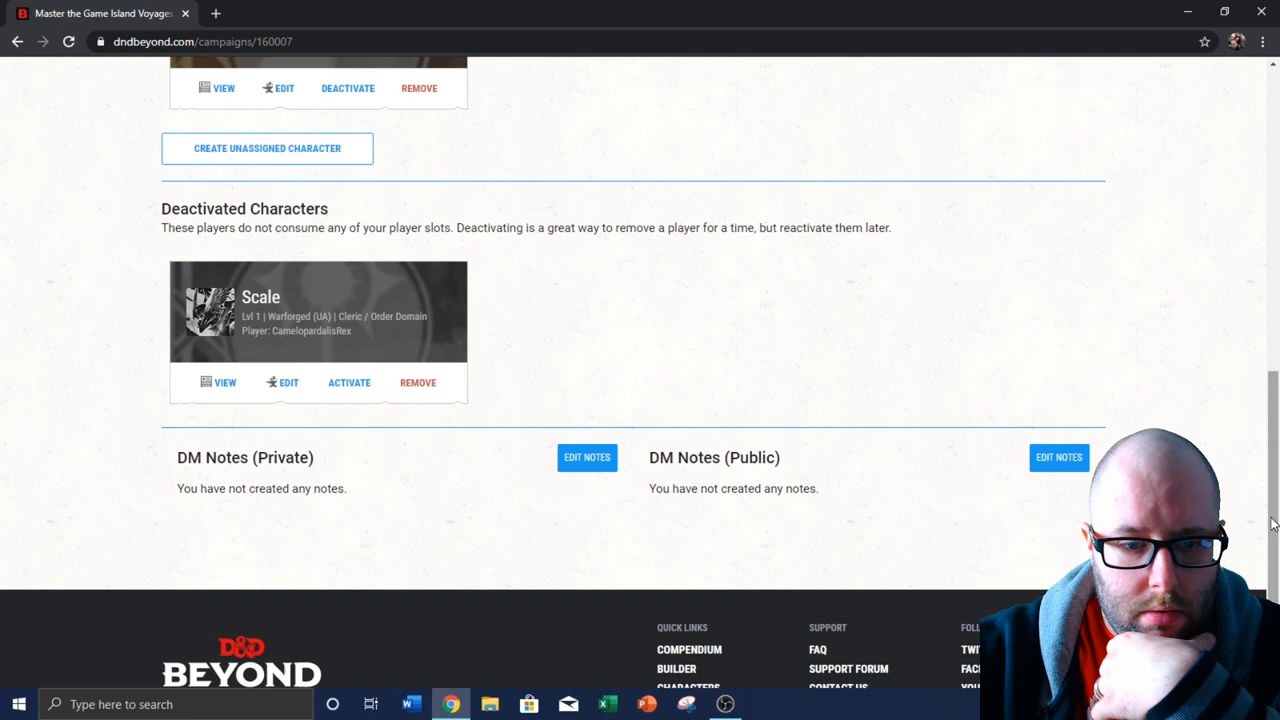
scroll("up", 3)
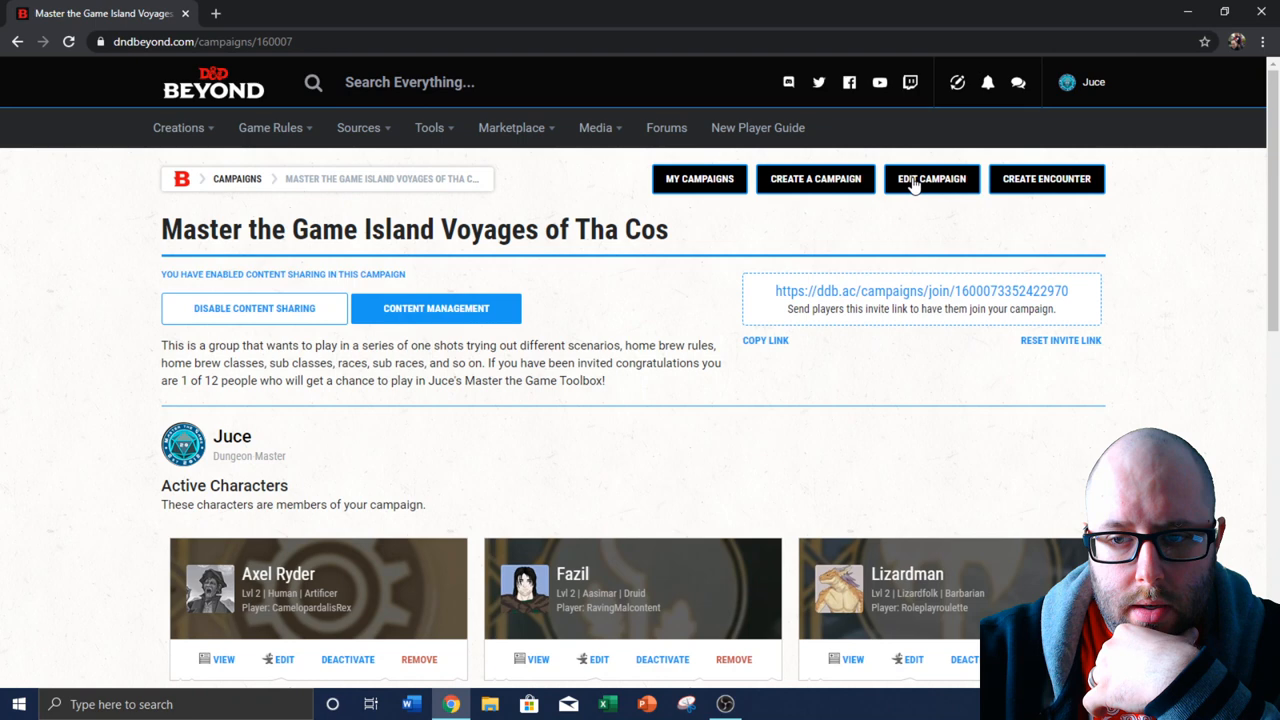
left_click(932, 178)
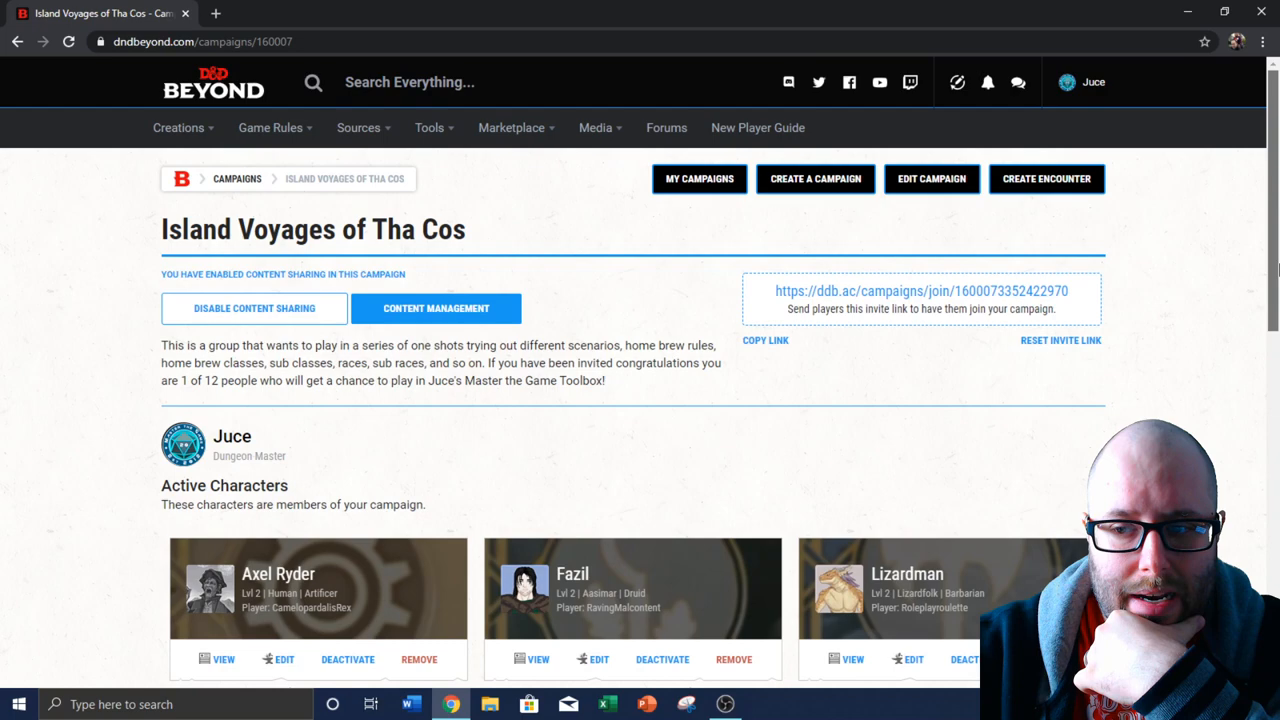
Return to My Campaigns and look over the active and deactivated campaign cards
left_click(700, 178)
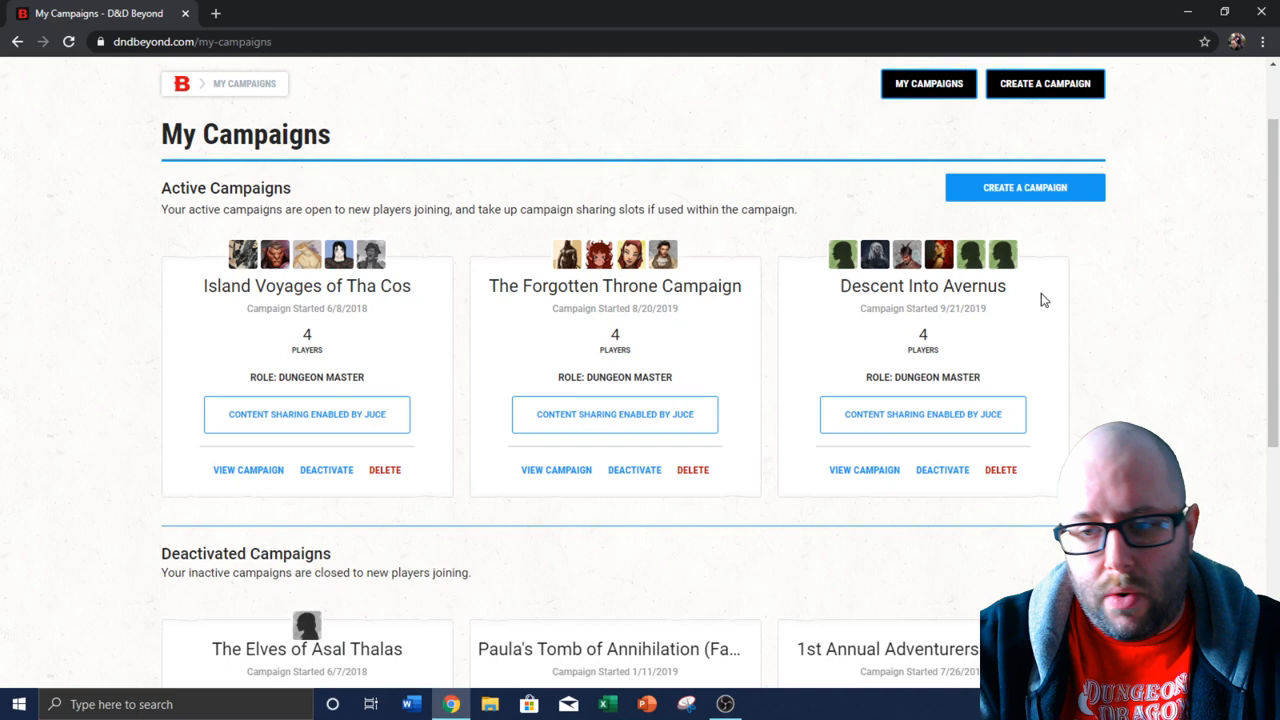
scroll("down", 3)
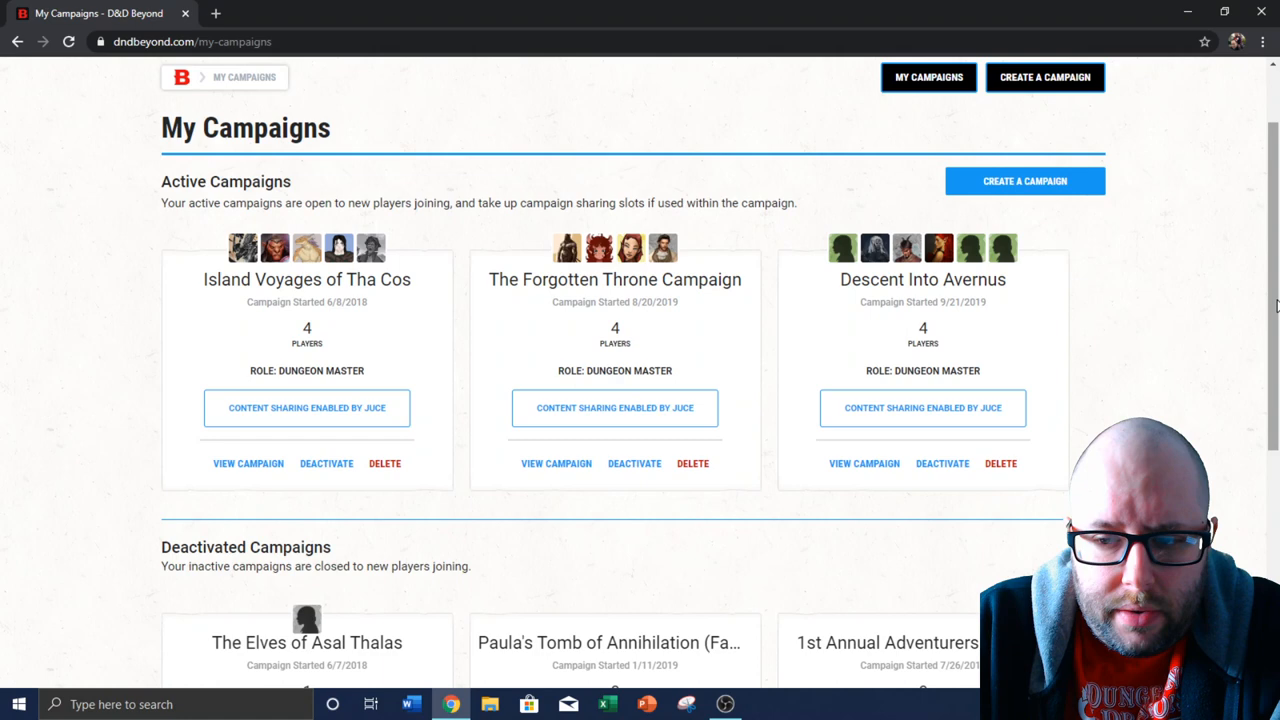
scroll("up", 3)
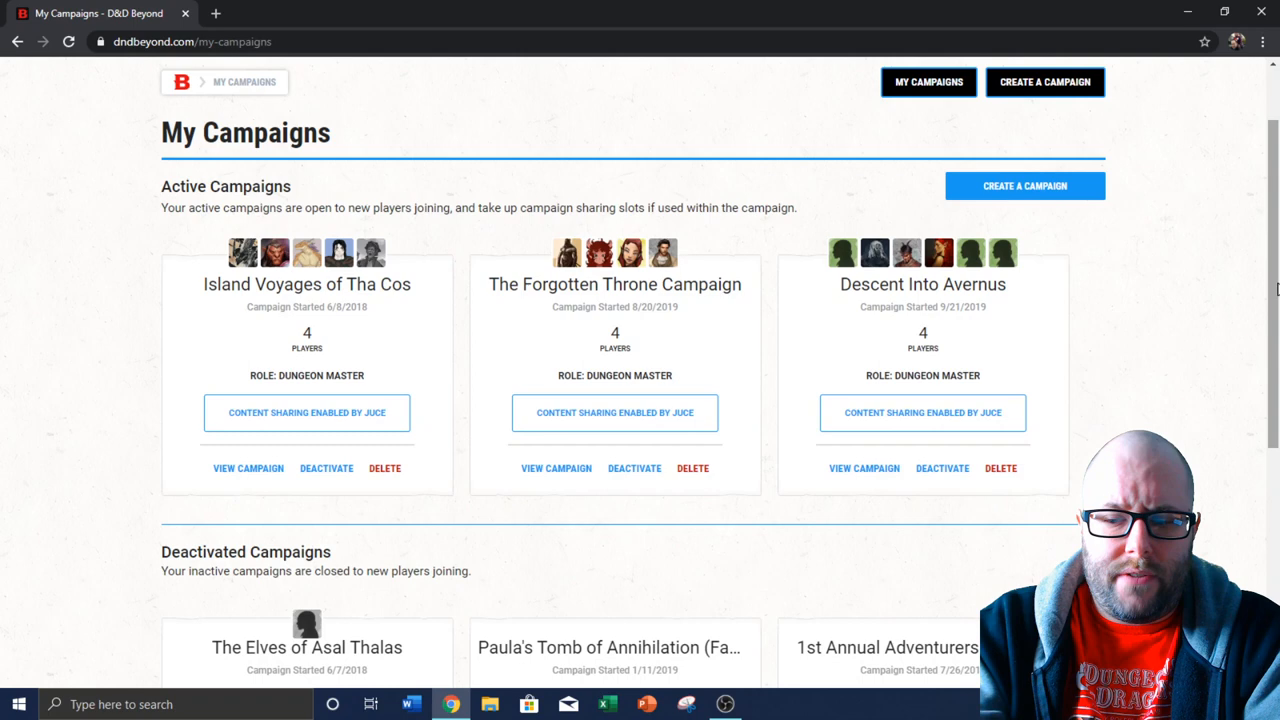
mouse_move(1228, 446)
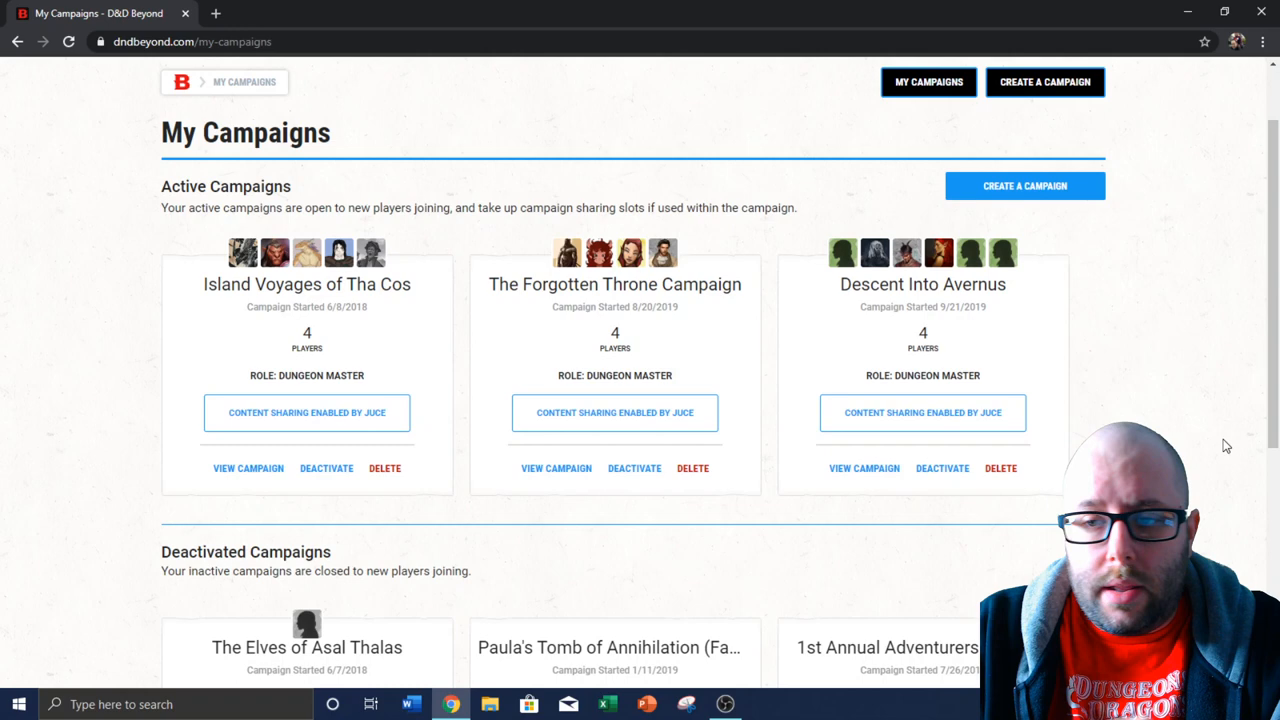
scroll("up", 3)
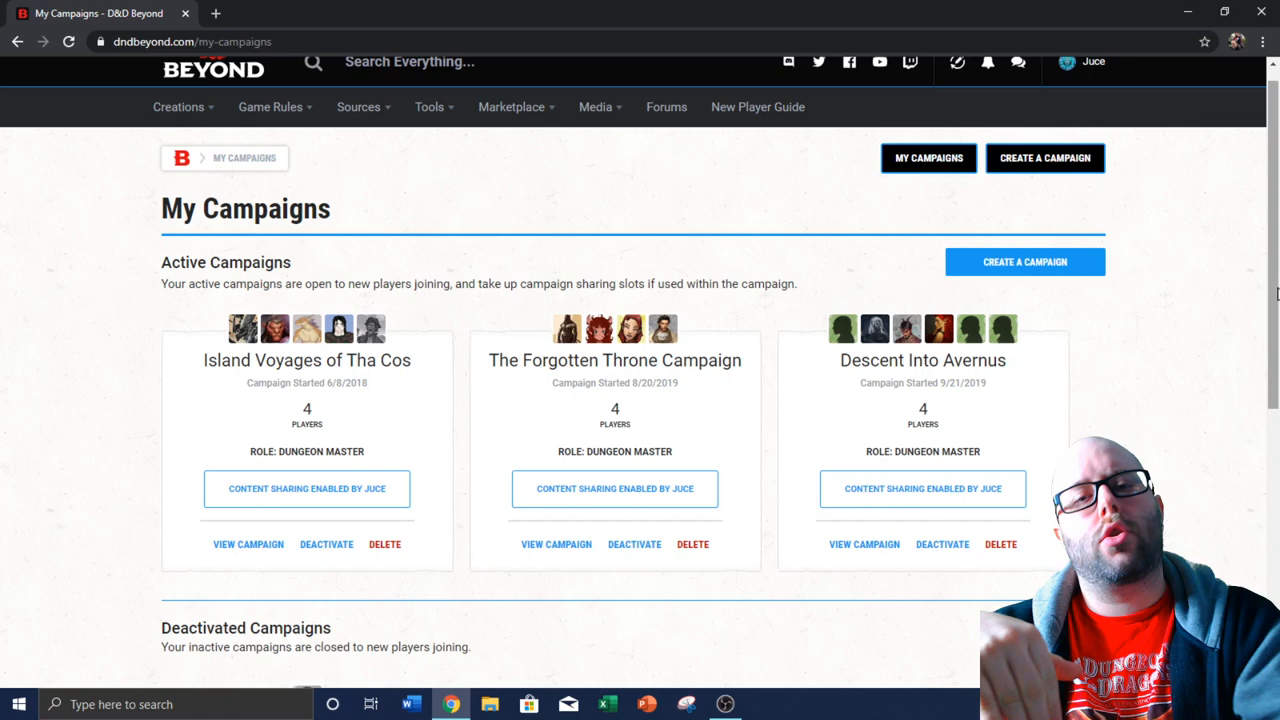
scroll("up", 3)
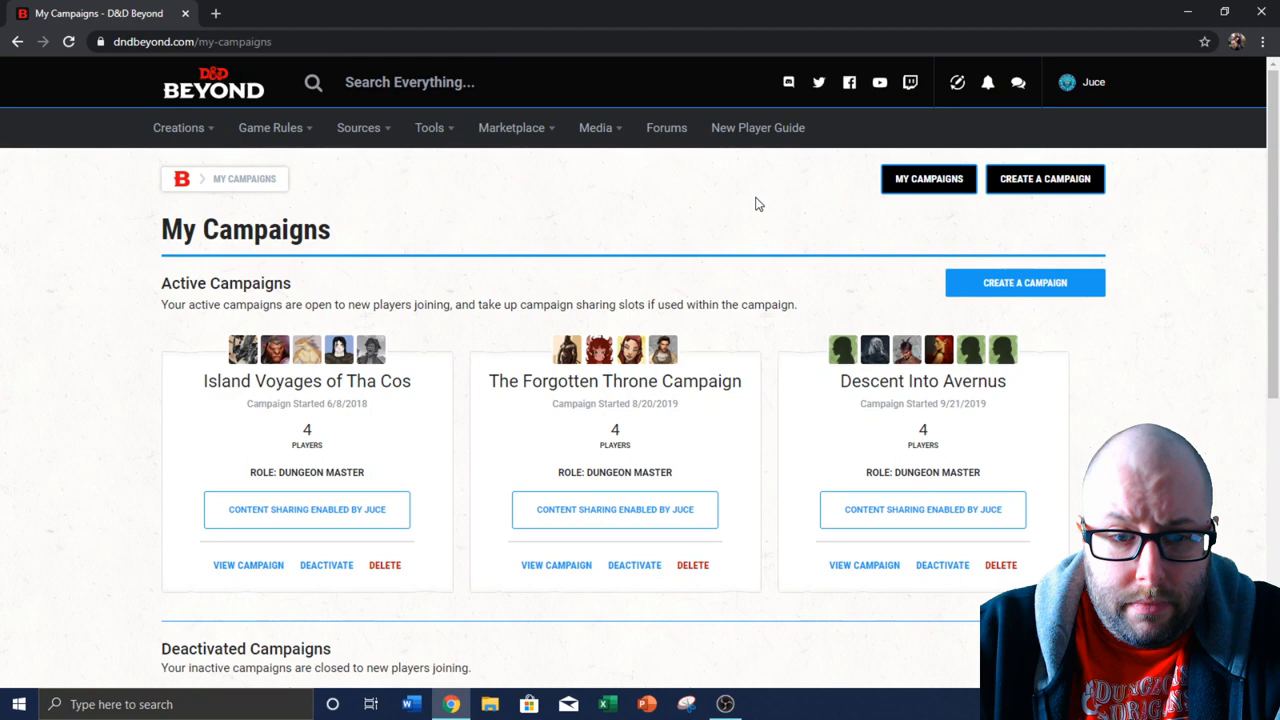
scroll("down", 3)
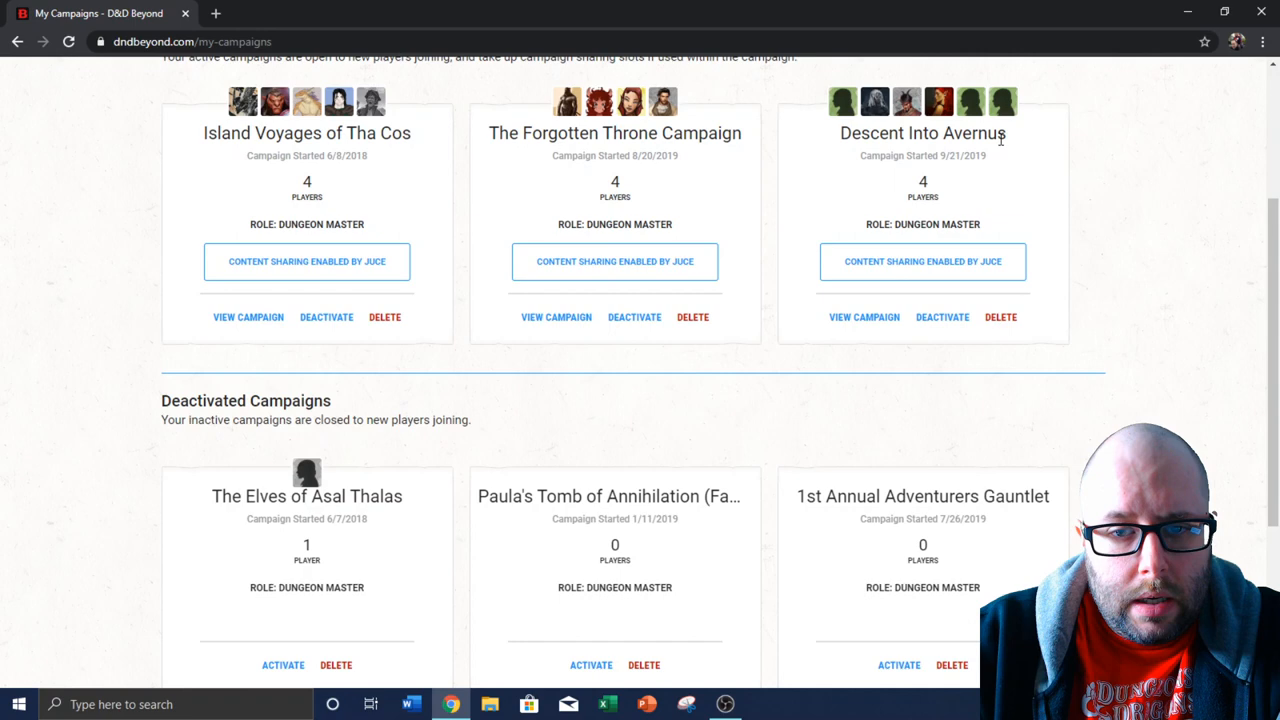
mouse_move(688, 180)
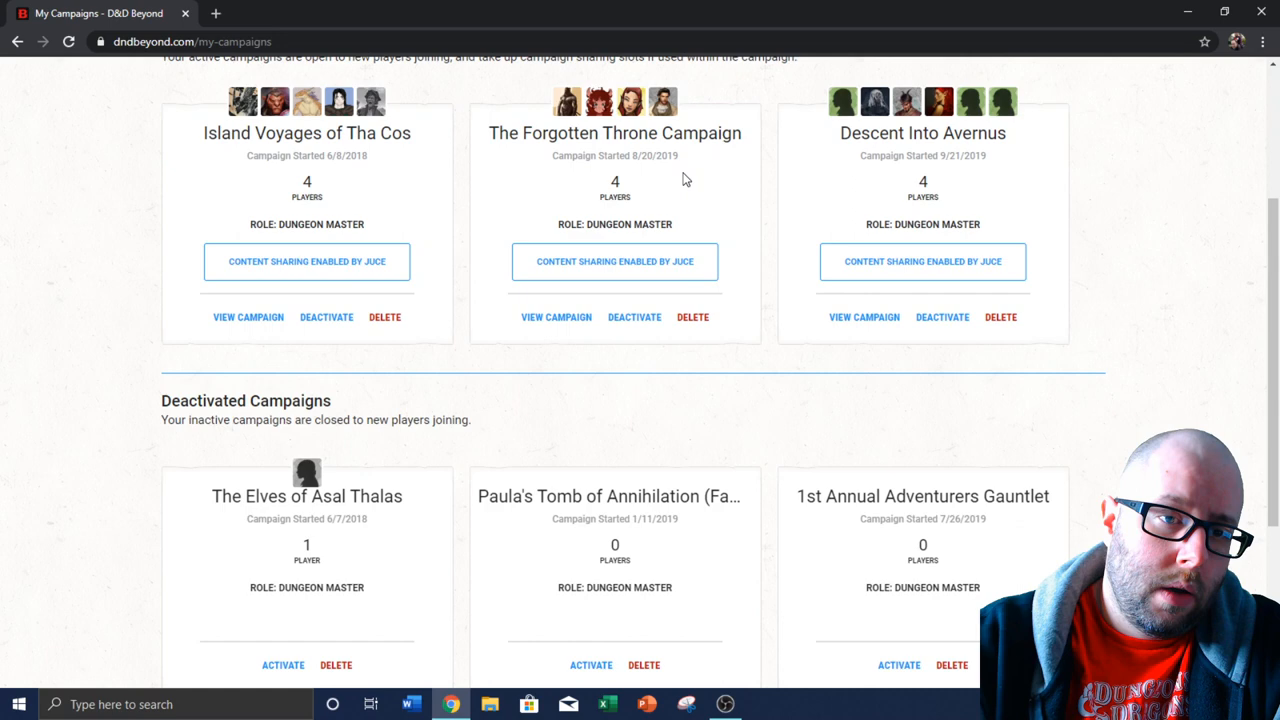
mouse_move(432, 188)
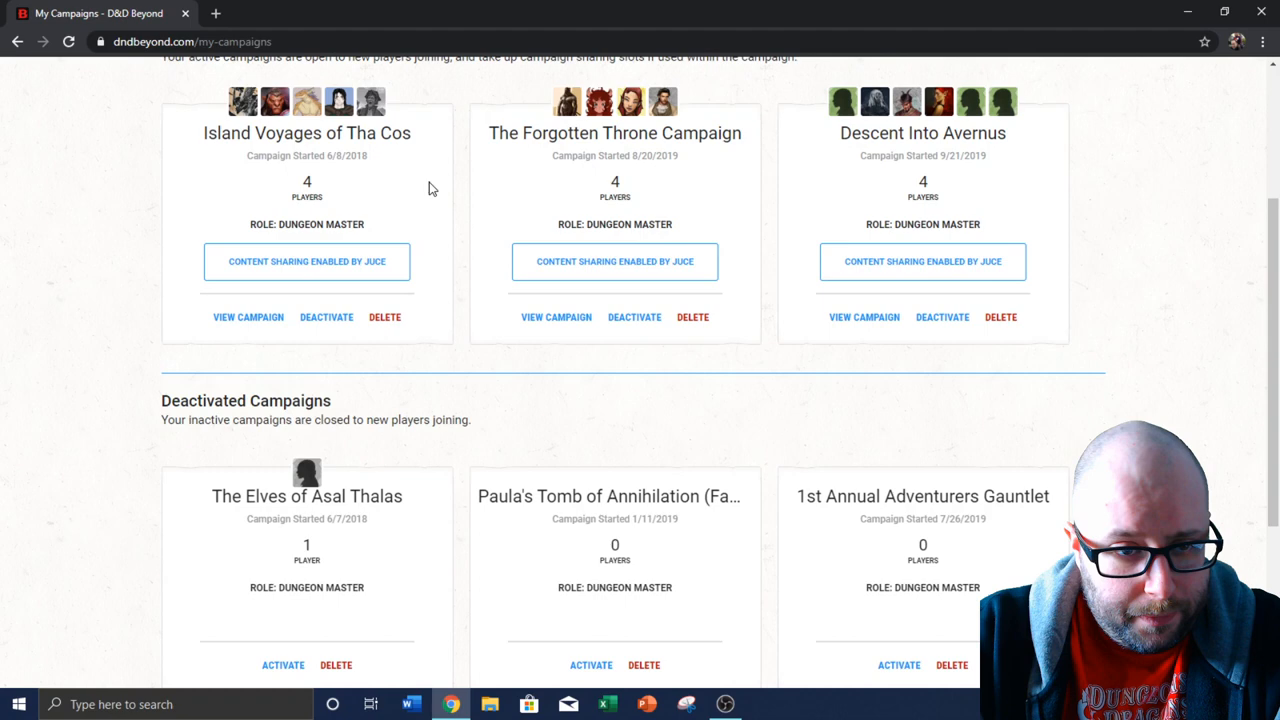
scroll("up", 3)
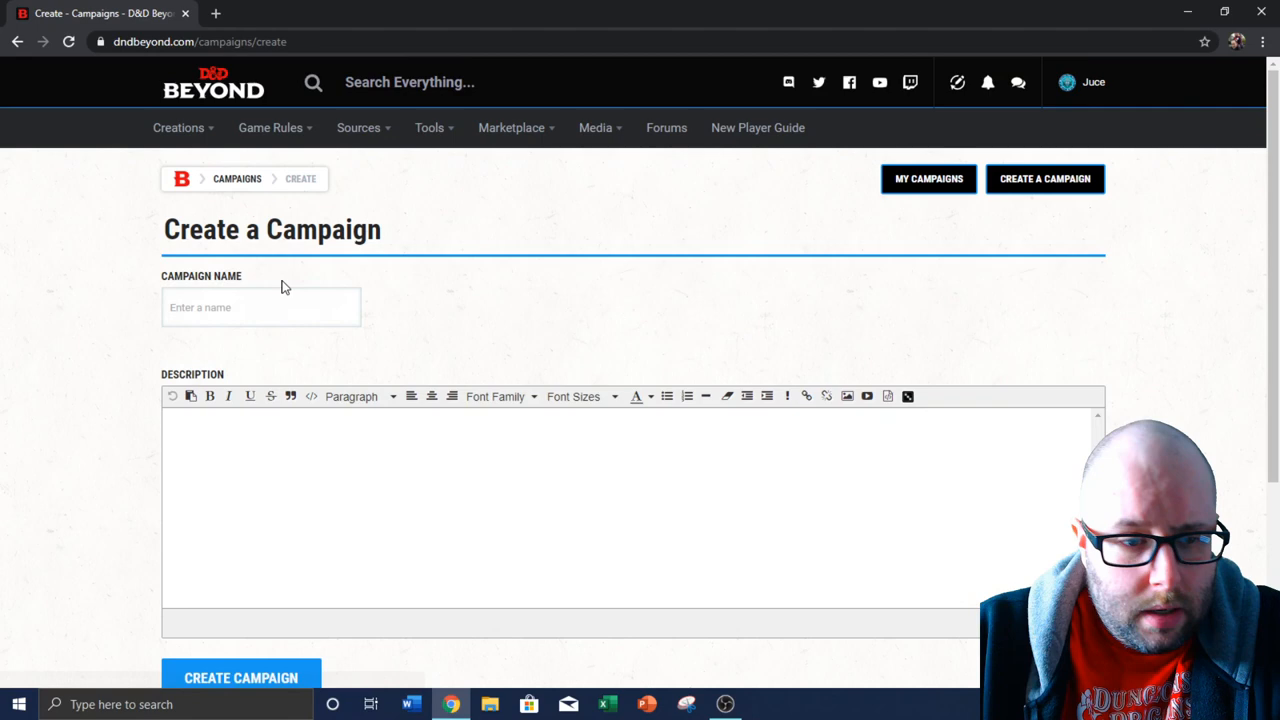
Enter UNNAMED GAMING as the new campaign's name
type("UNNAMED")
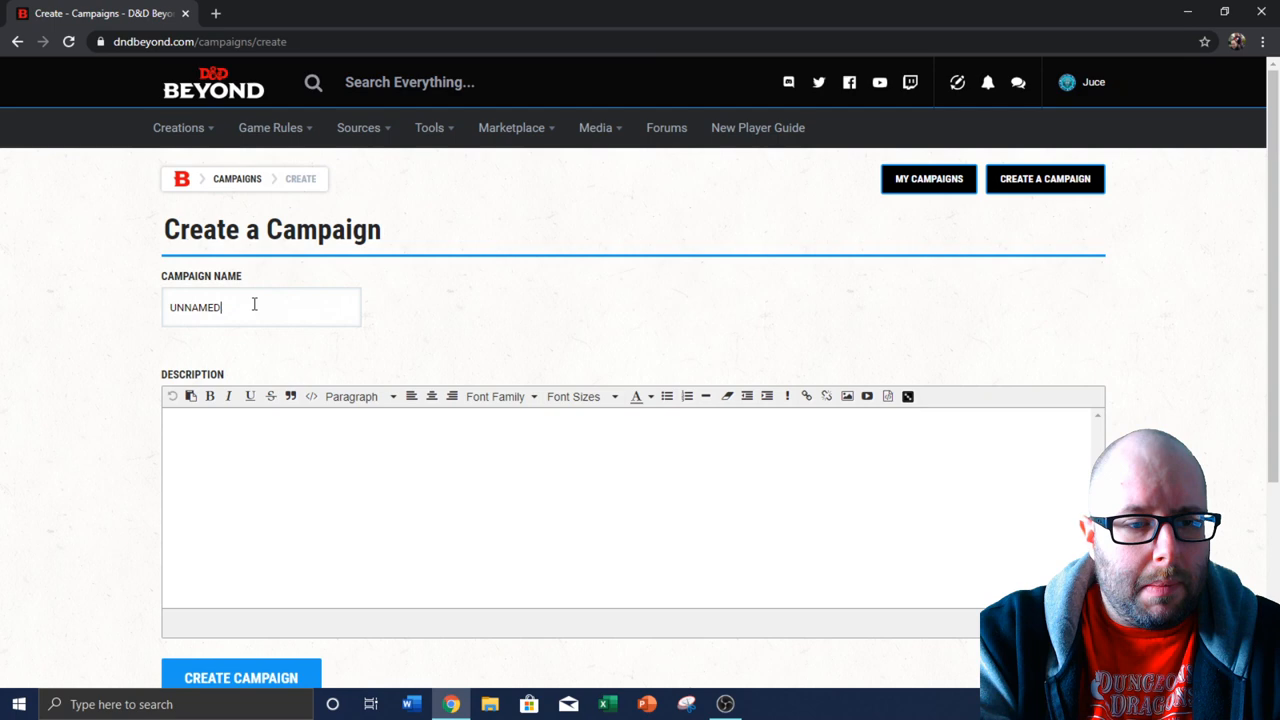
type("GAMING")
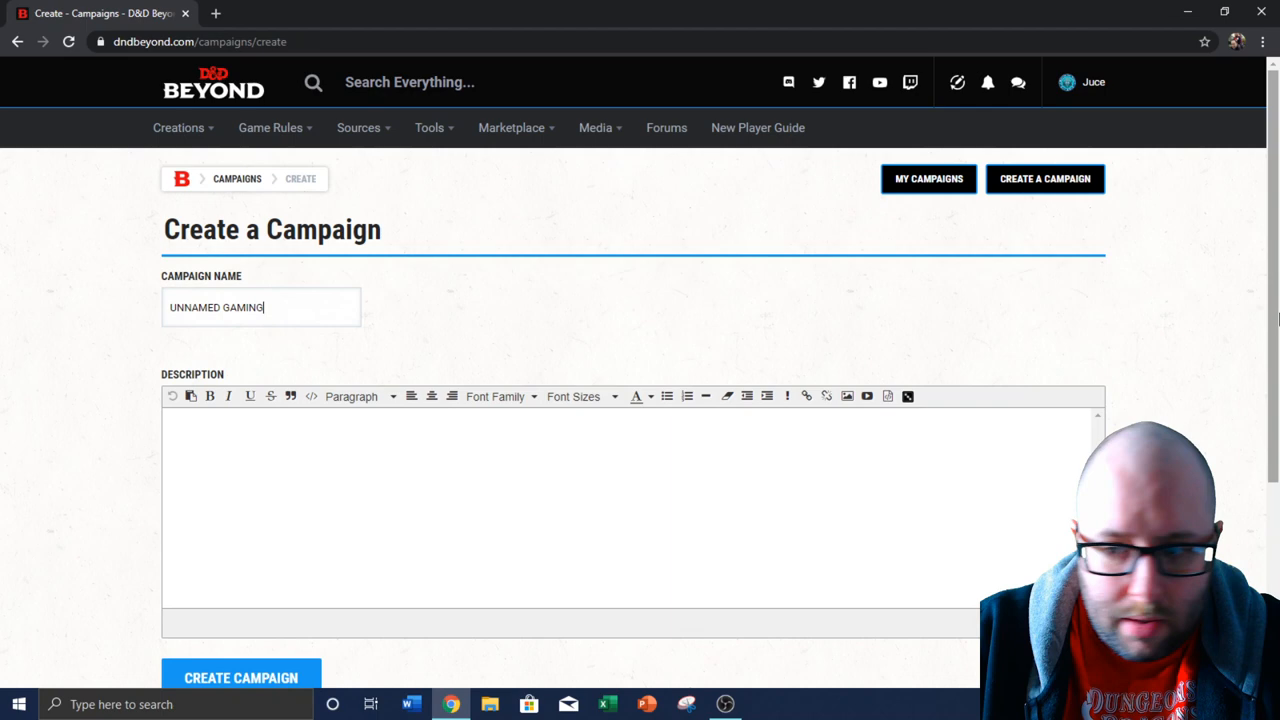
left_click(240, 678)
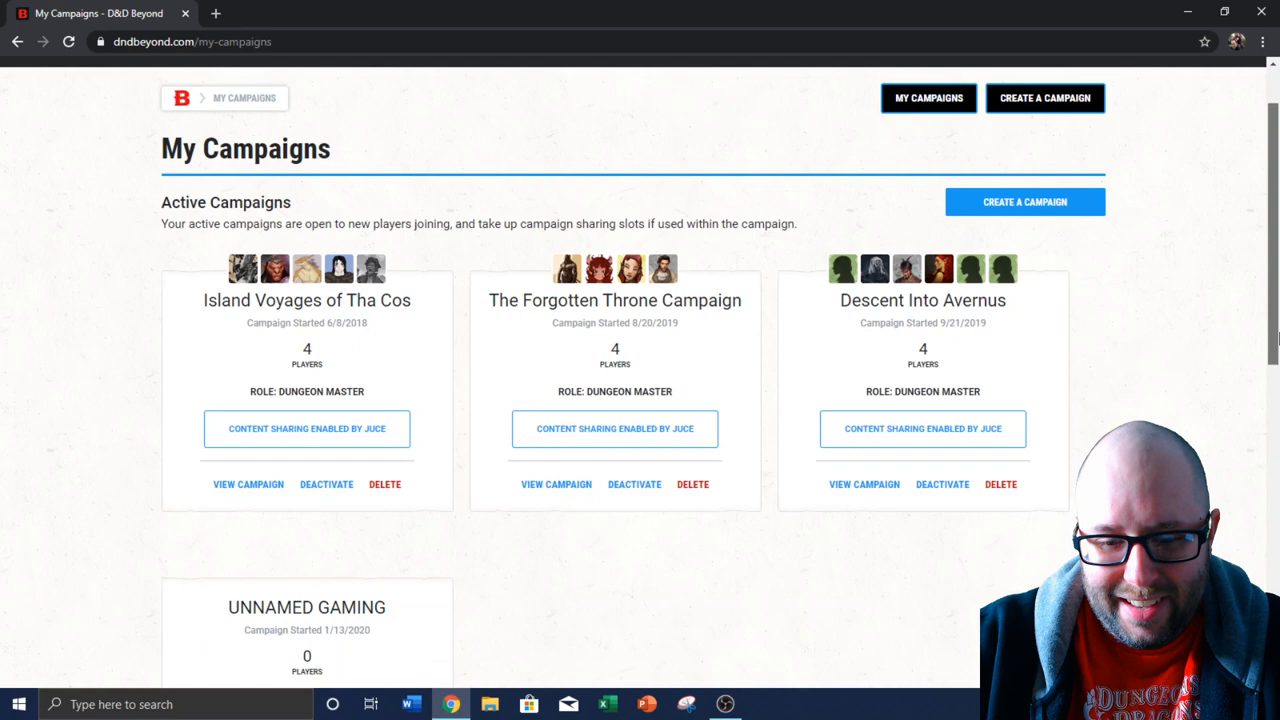
scroll("down", 3)
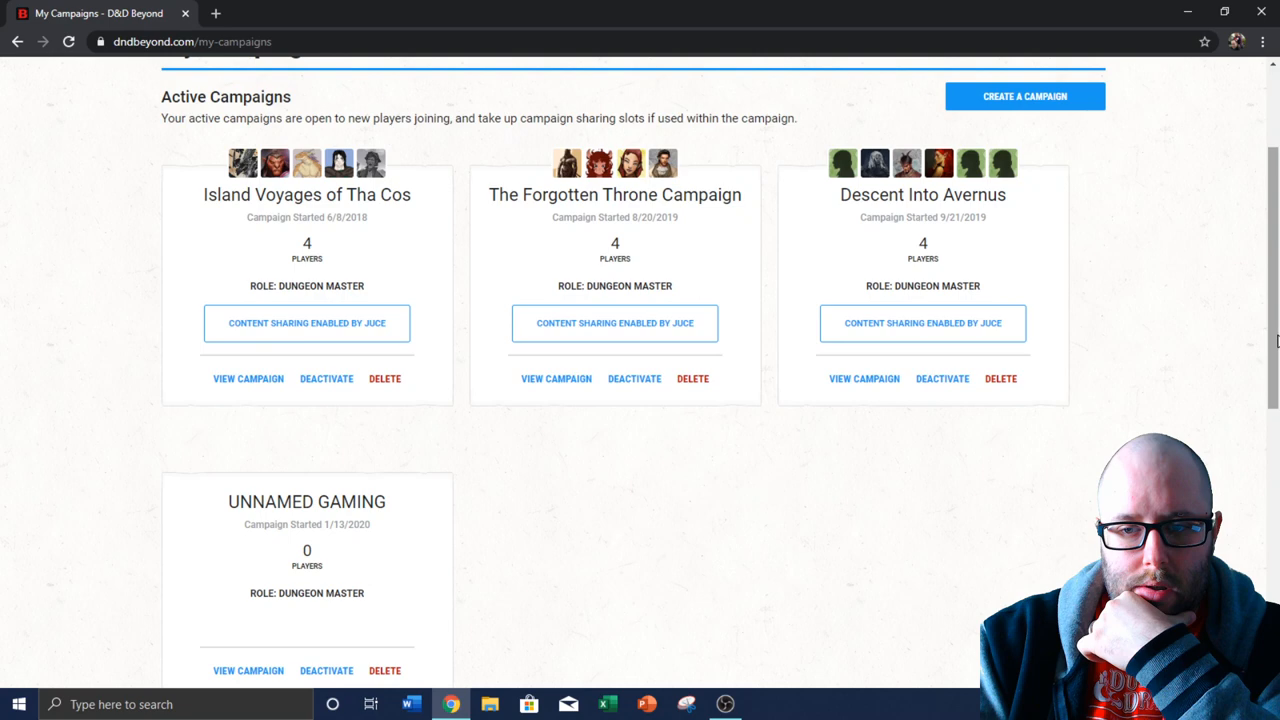
scroll("up", 3)
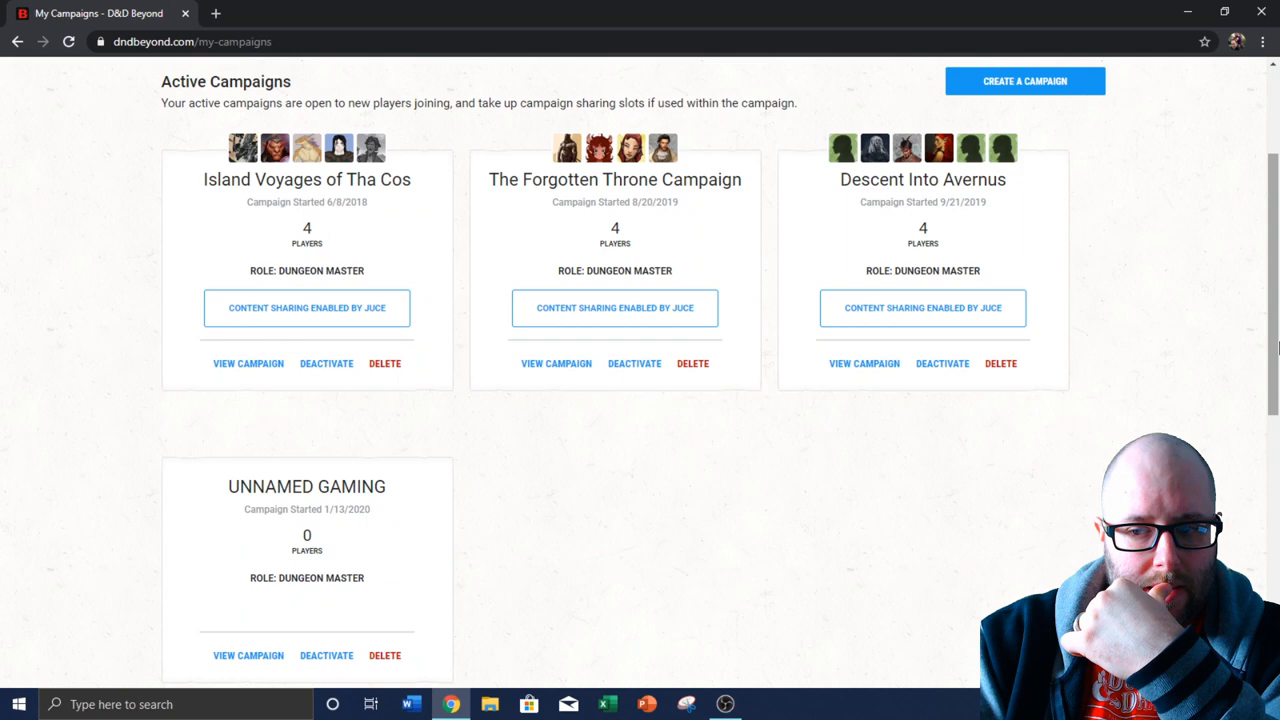
scroll("down", 3)
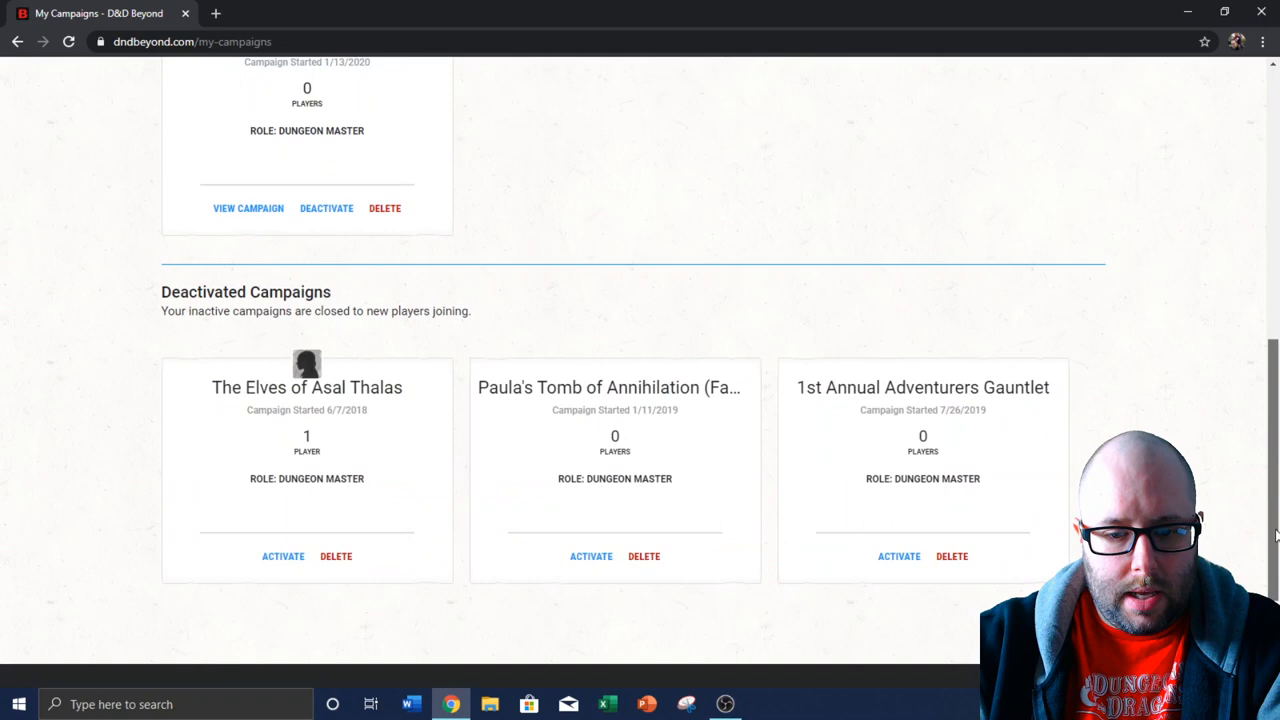
scroll("up", 3)
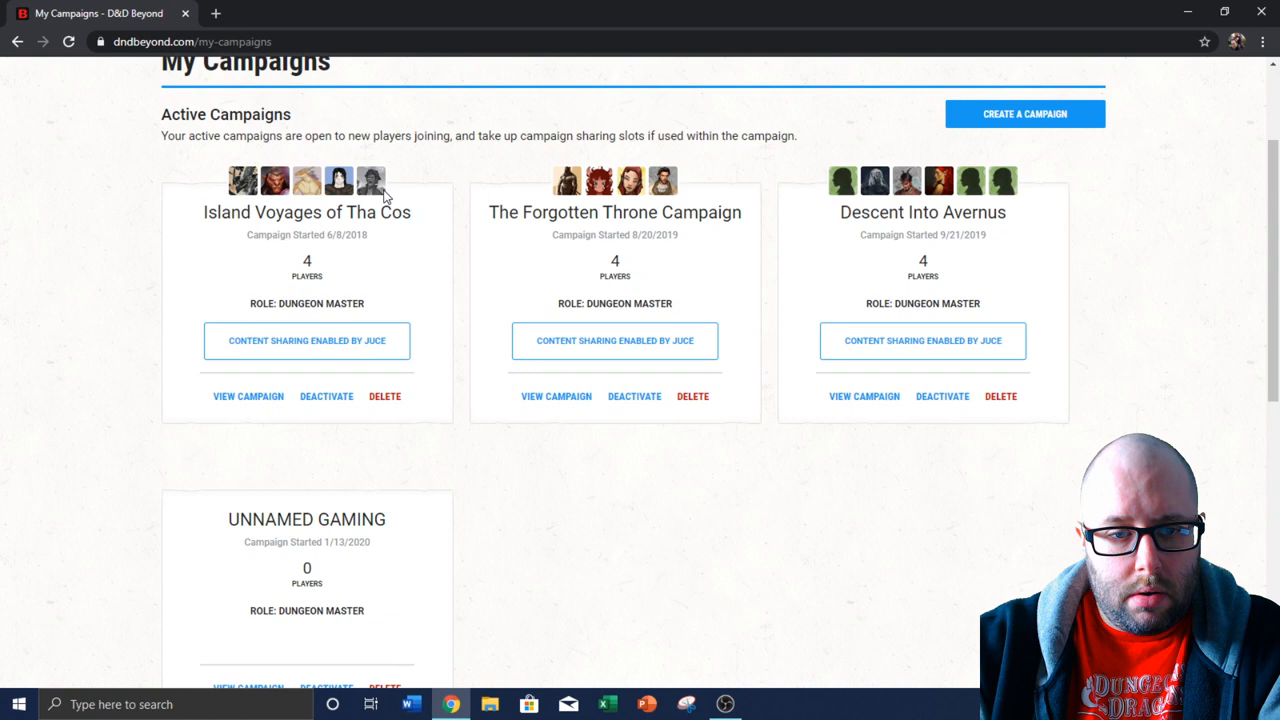
scroll("up", 3)
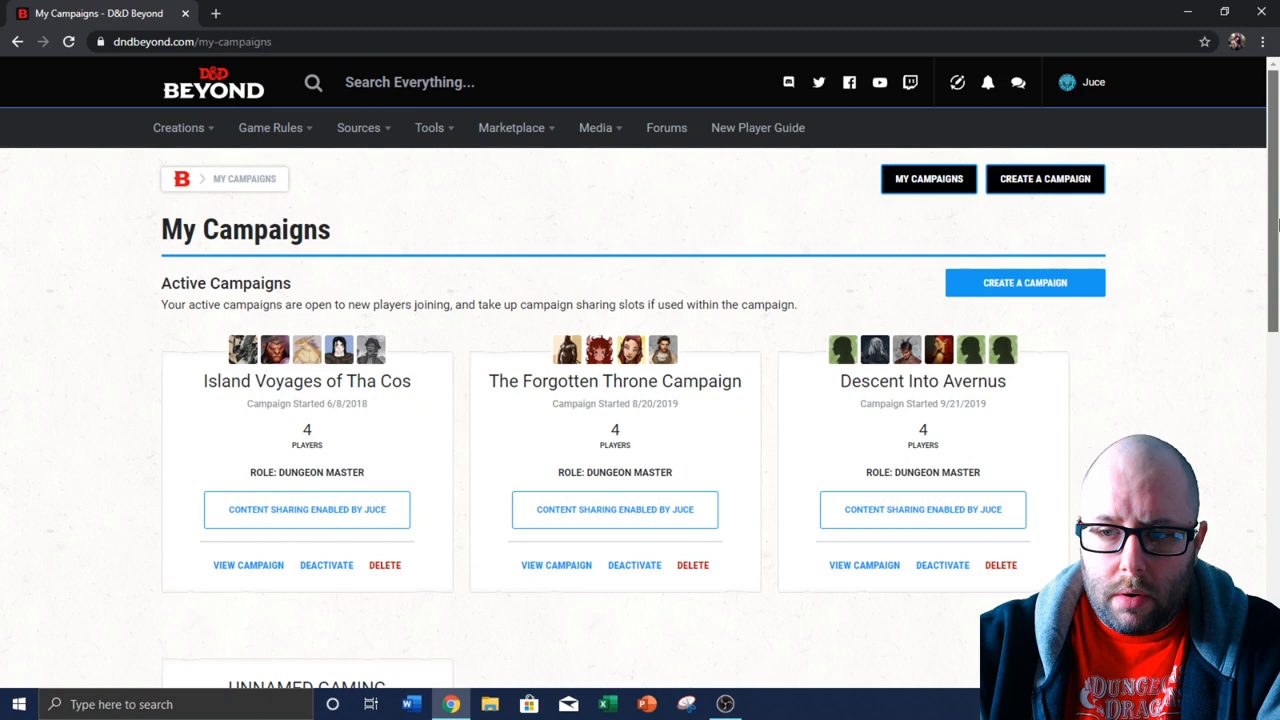
scroll("up", 3)
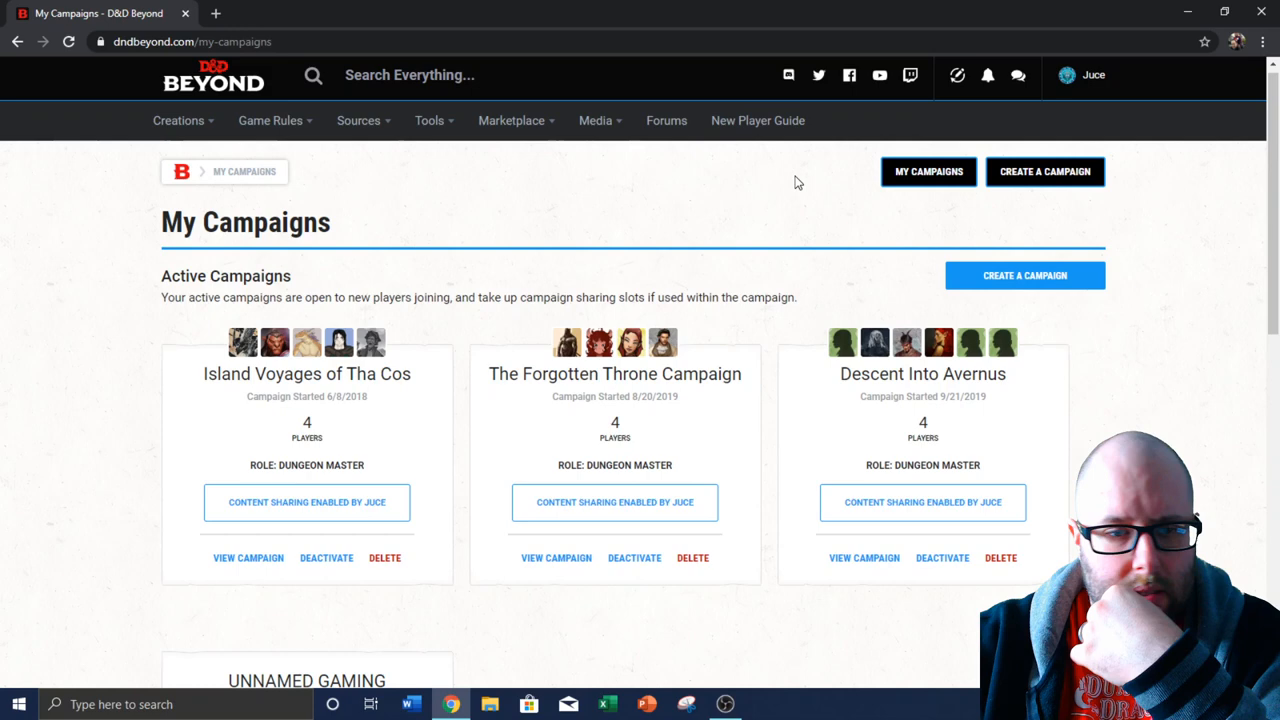
scroll("down", 3)
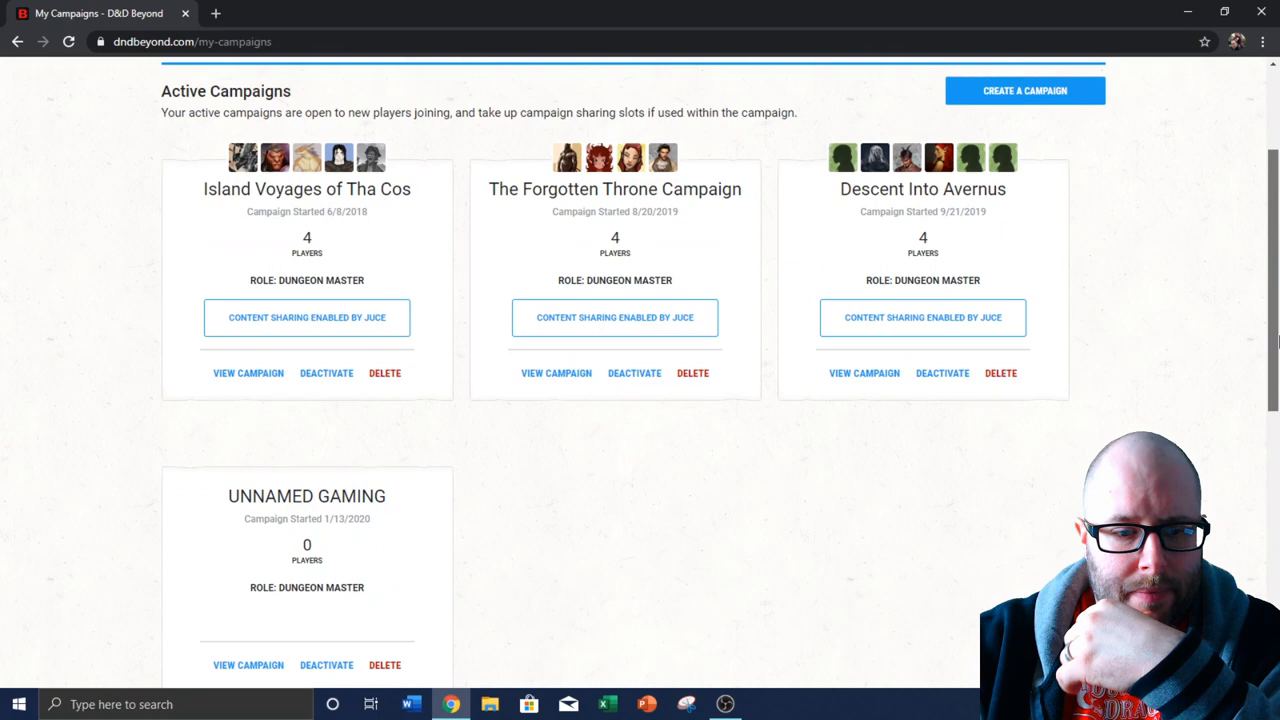
scroll("up", 3)
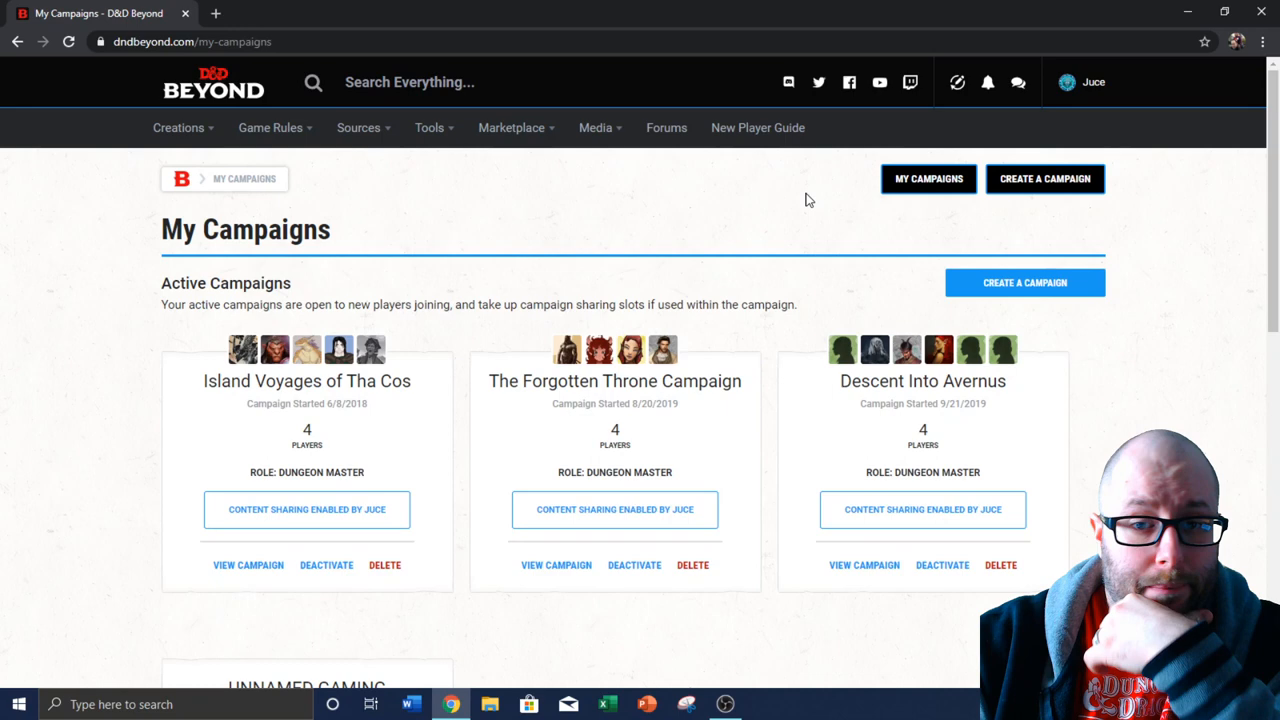
mouse_move(614, 222)
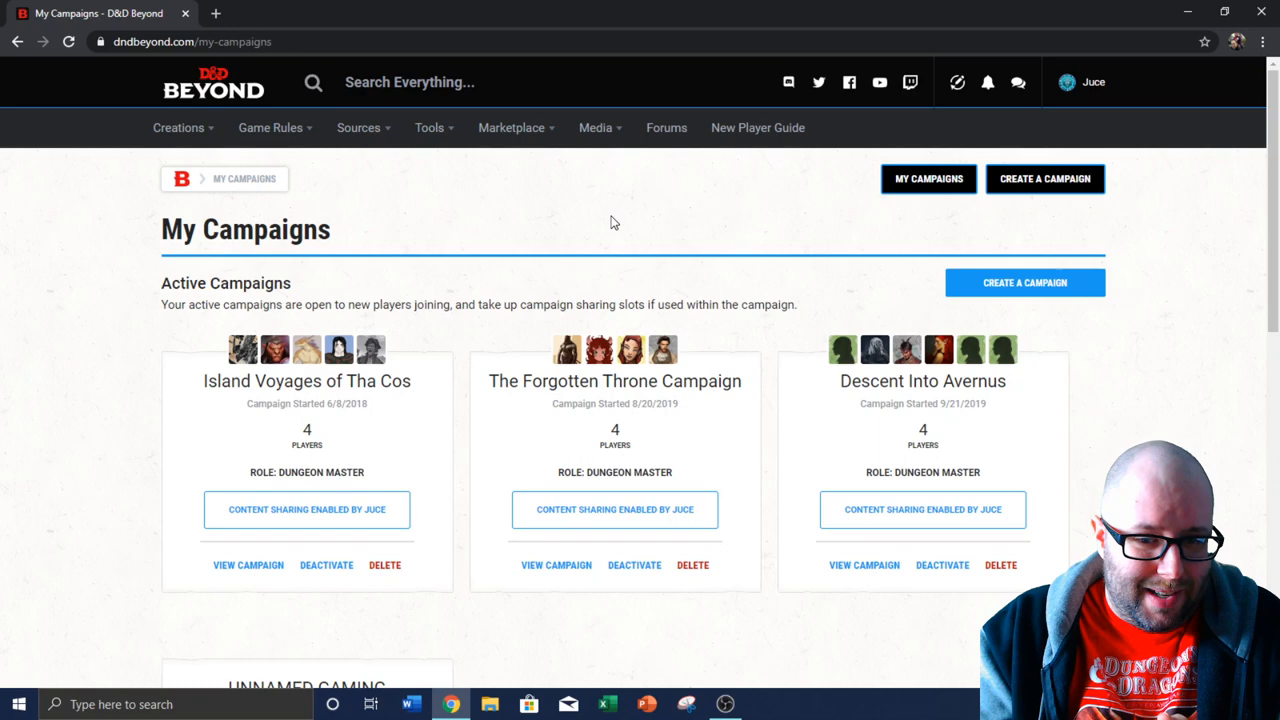
From Creations, browse My Homebrew Collection and advance to its next page
left_click(178, 128)
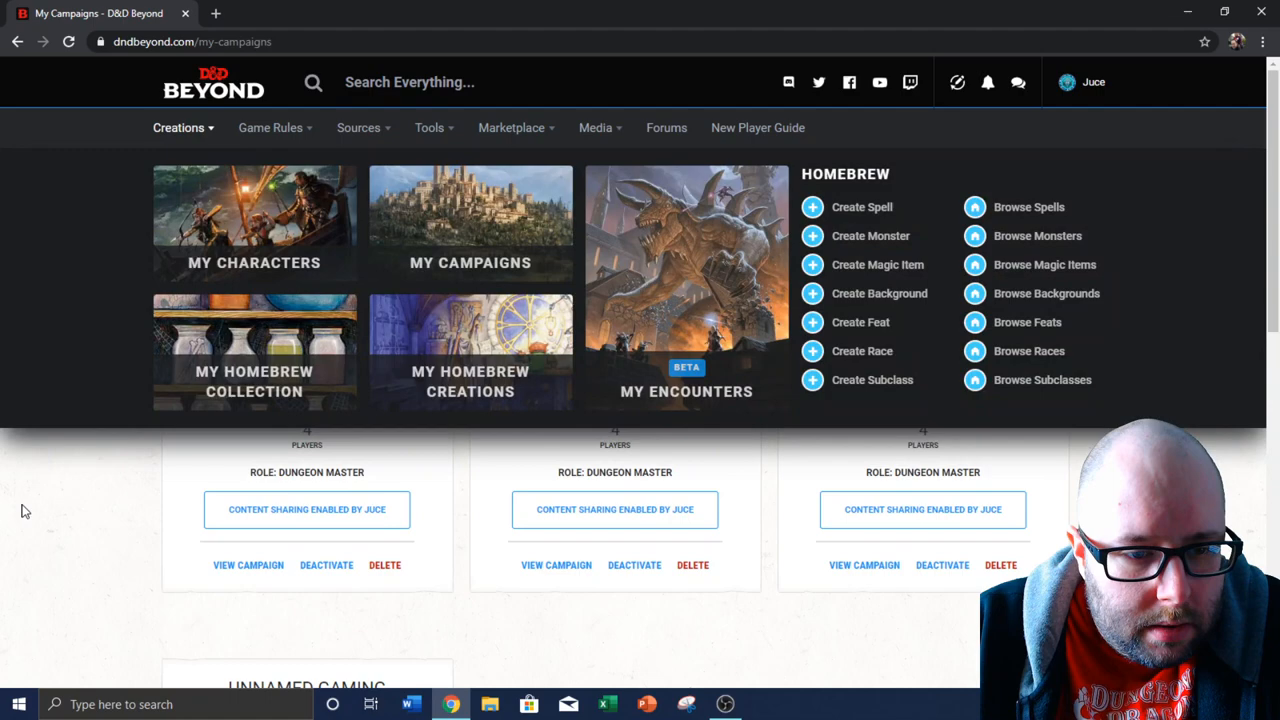
mouse_move(254, 356)
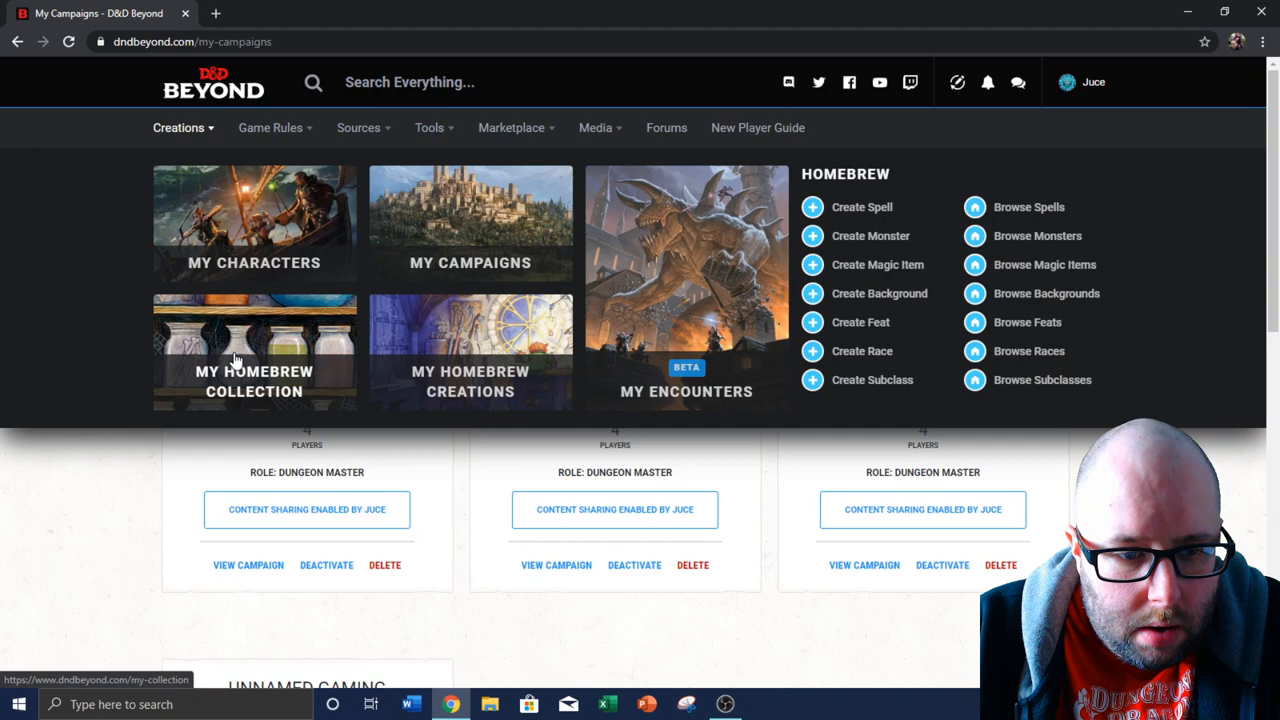
left_click(254, 350)
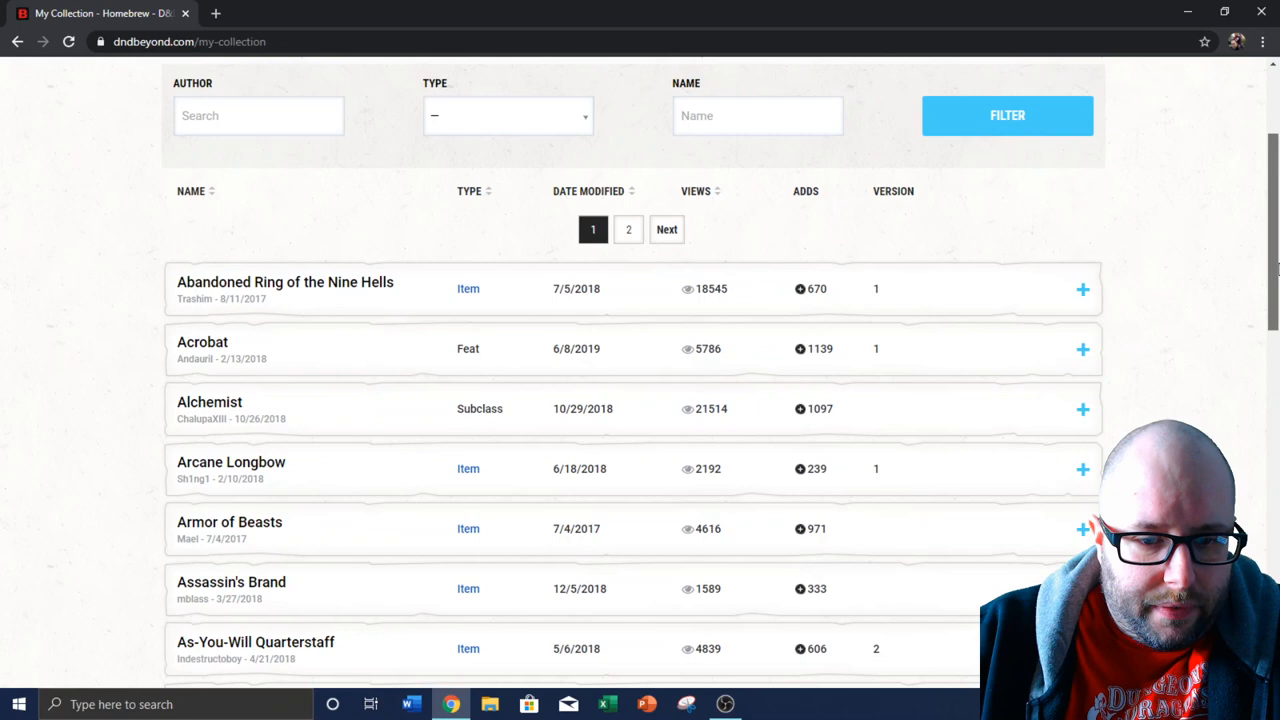
scroll("down", 3)
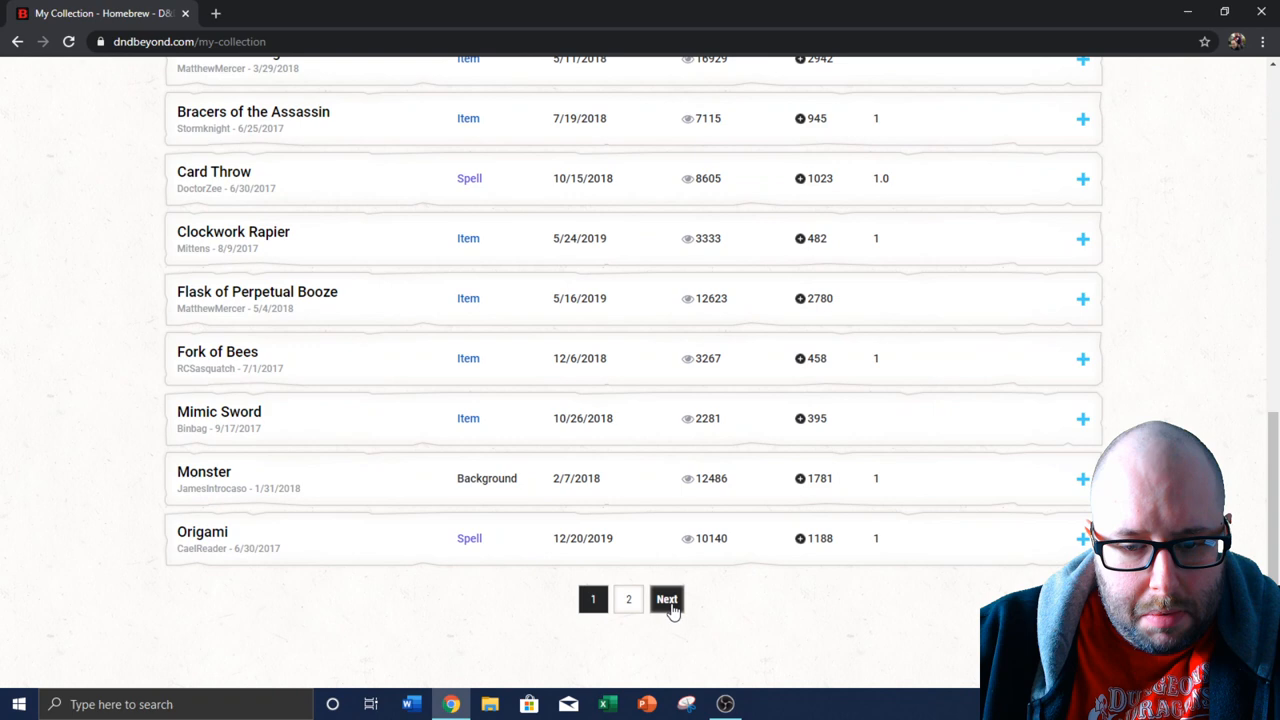
left_click(666, 600)
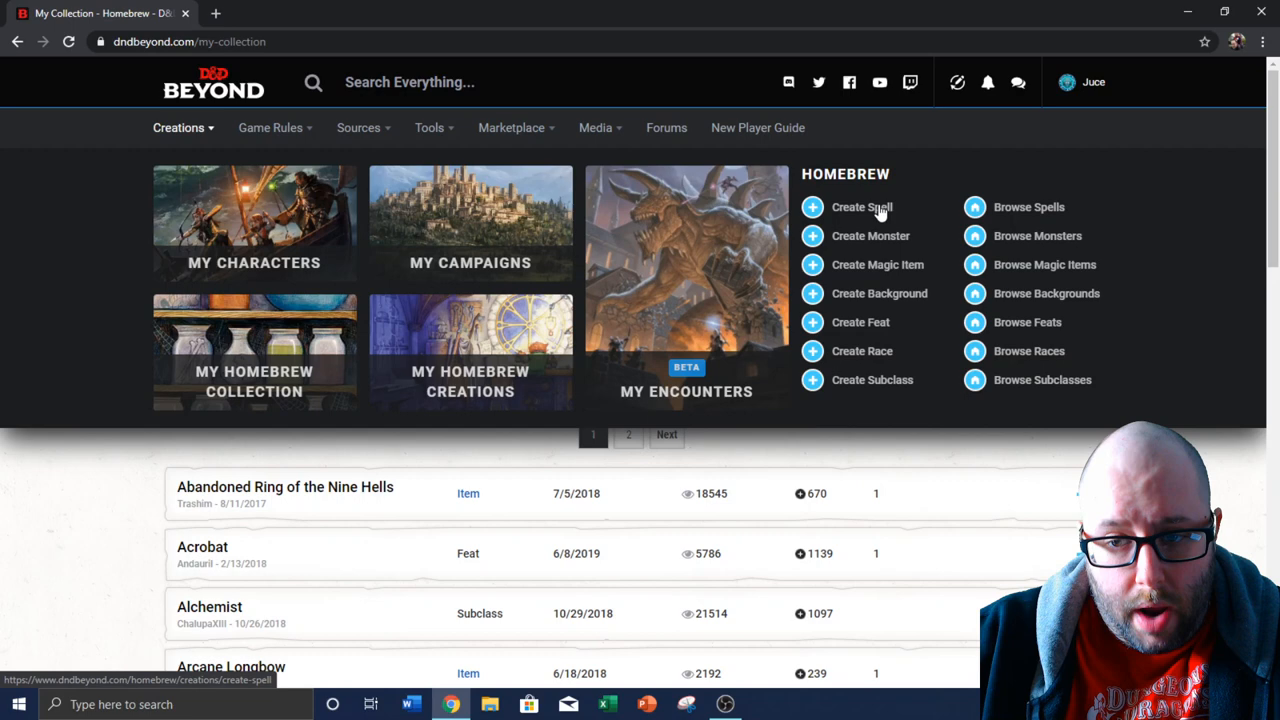
mouse_move(1036, 236)
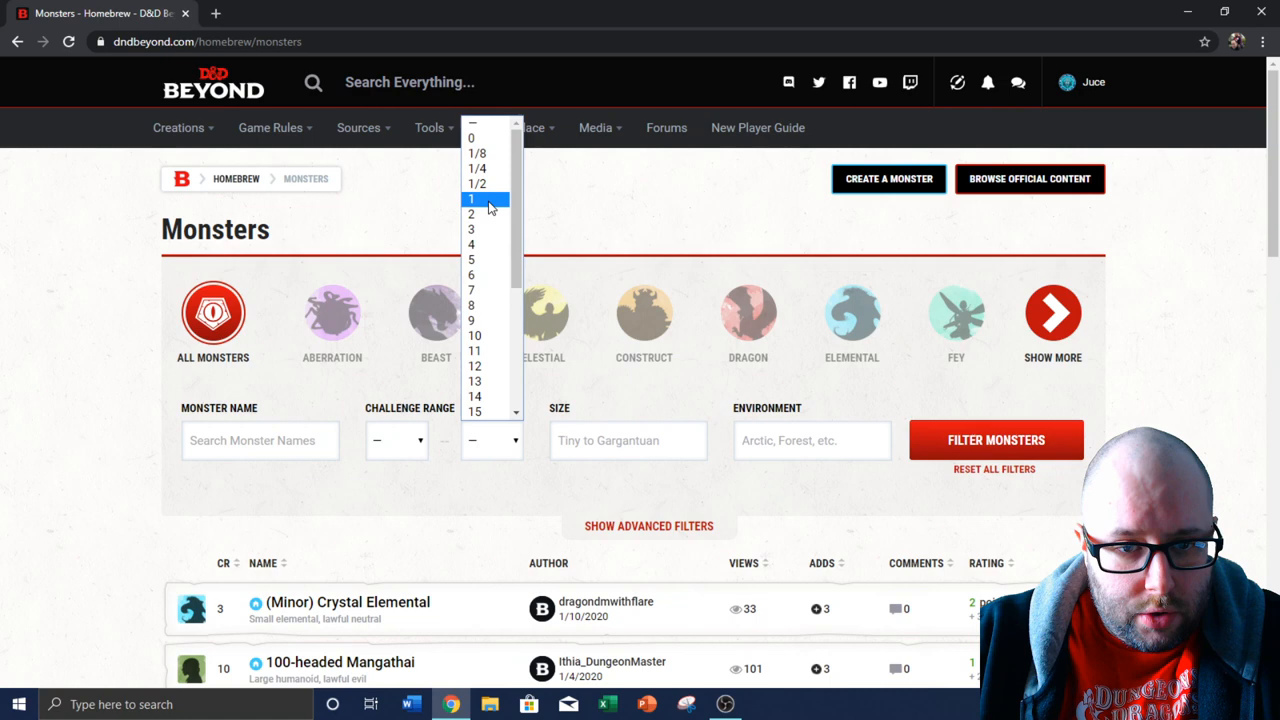
Cap the monster Challenge Range at 1 and scan the filtered results for Adapter beast
left_click(470, 200)
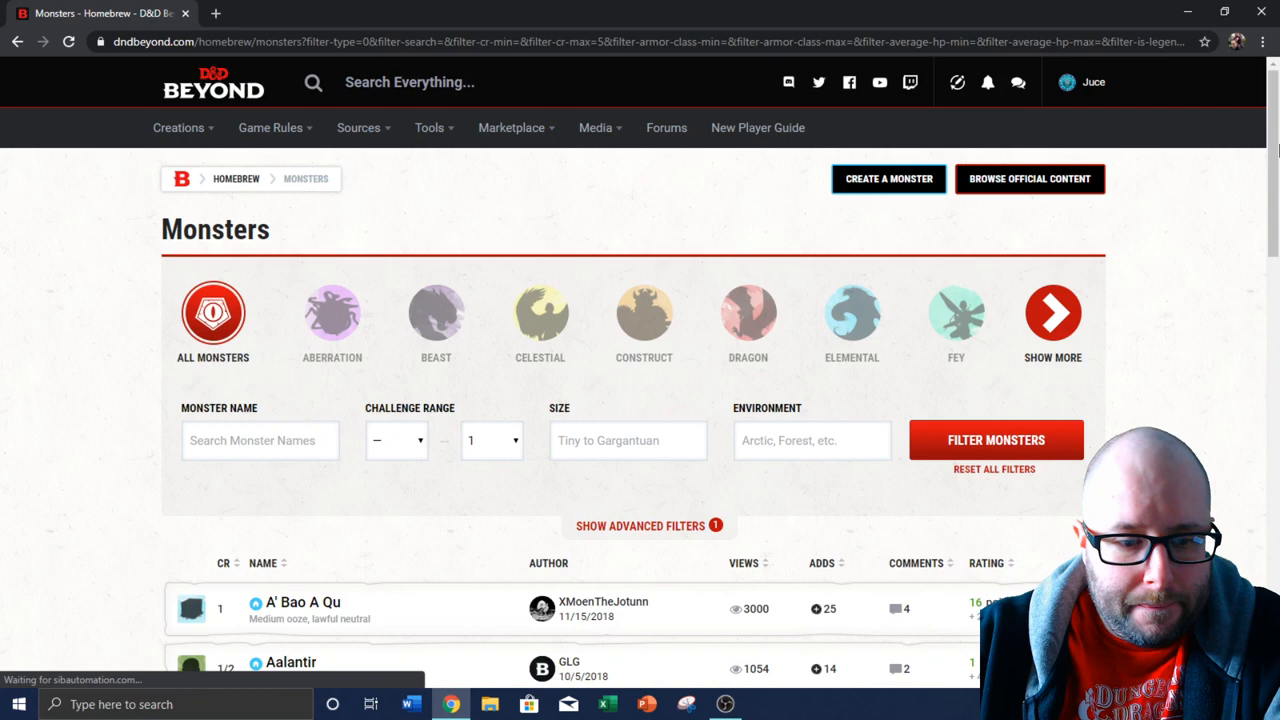
scroll("down", 3)
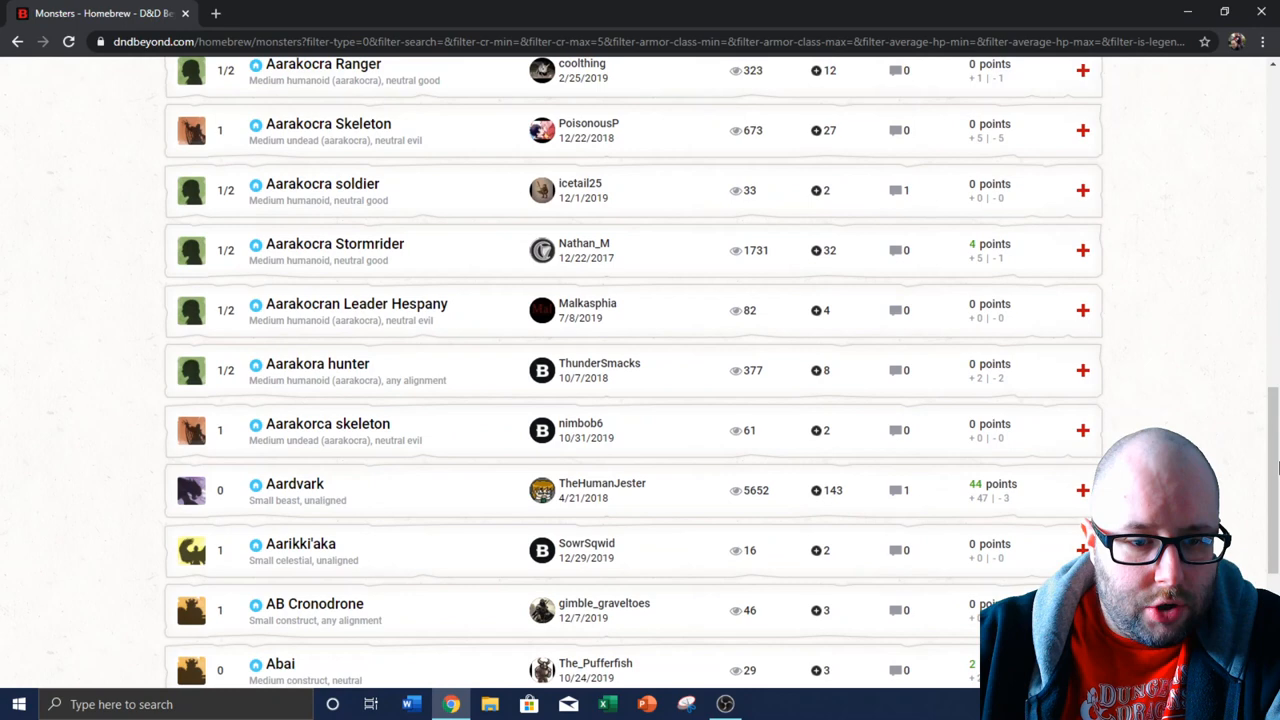
scroll("up", 3)
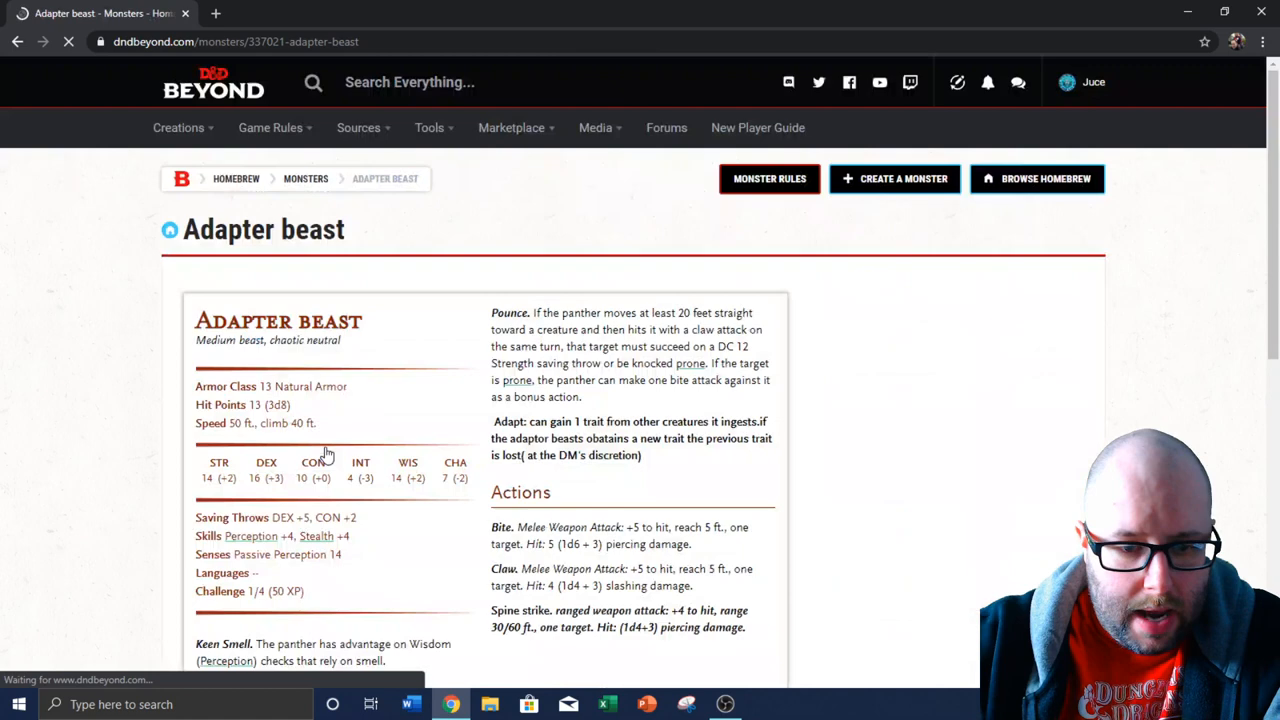
Finish reading Adapter beast's stat block and return to the homebrew monster list to search 'gibberling'
scroll("down", 3)
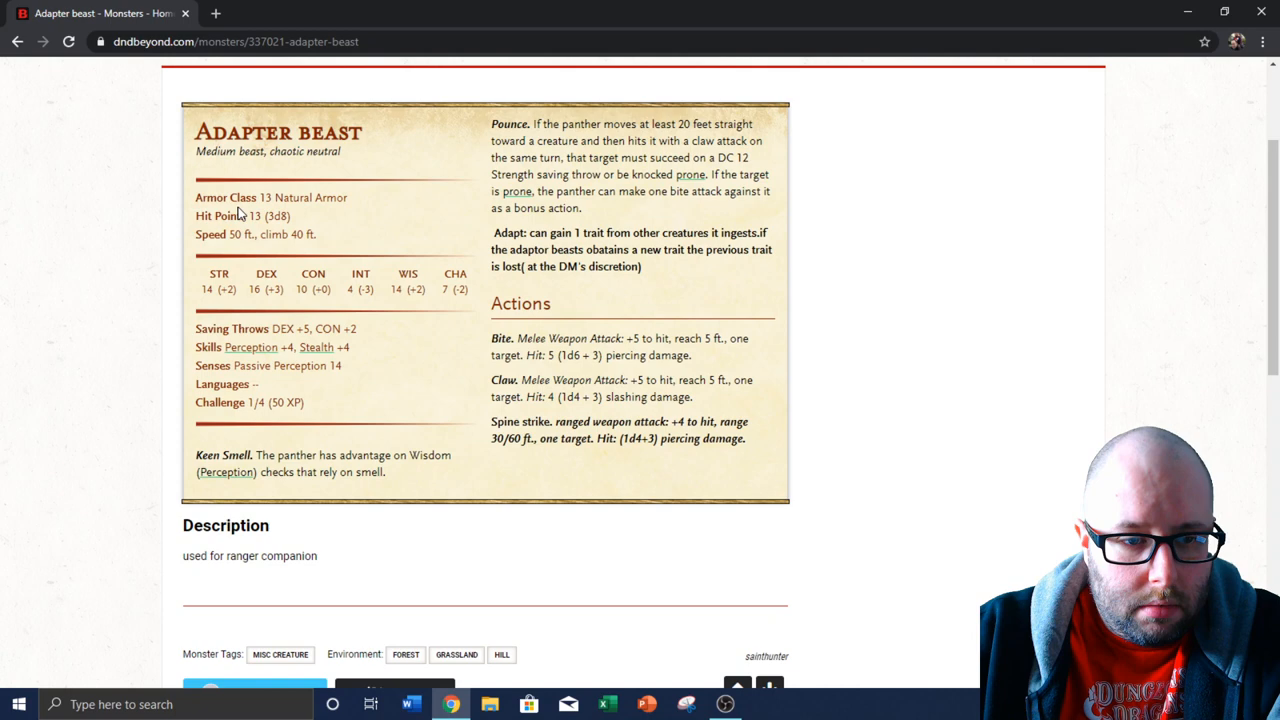
left_click(16, 40)
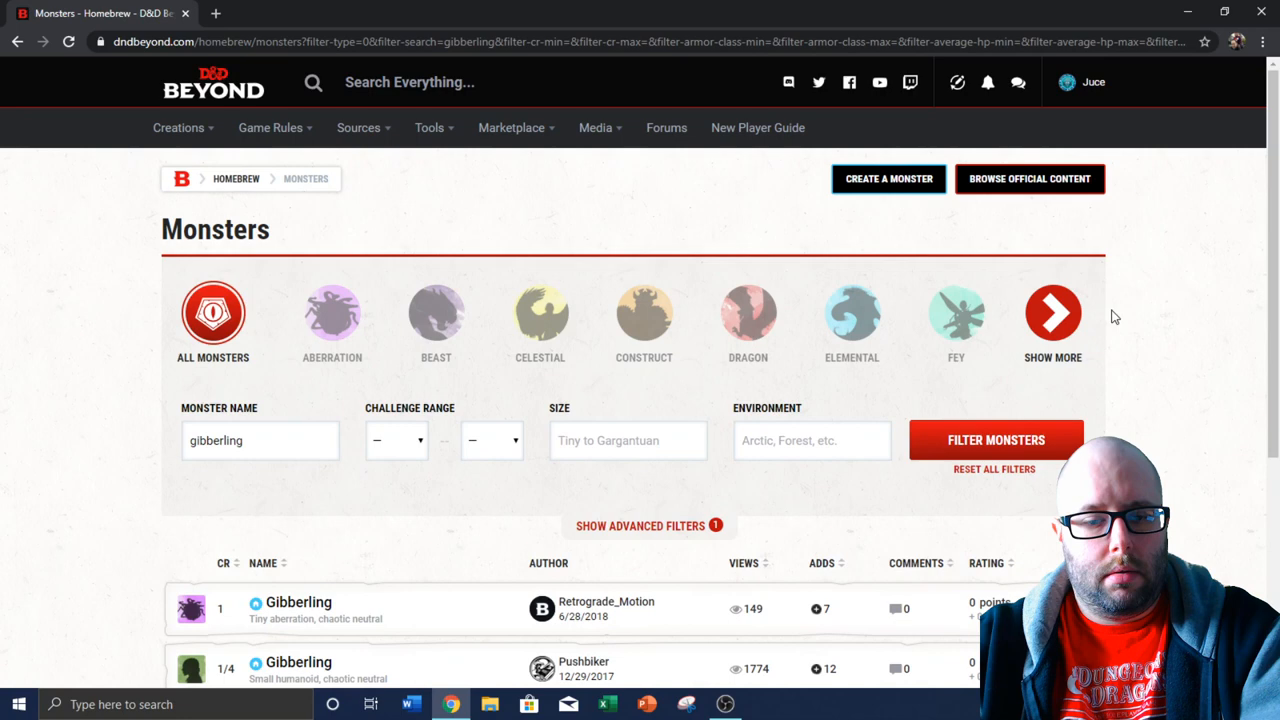
scroll("down", 3)
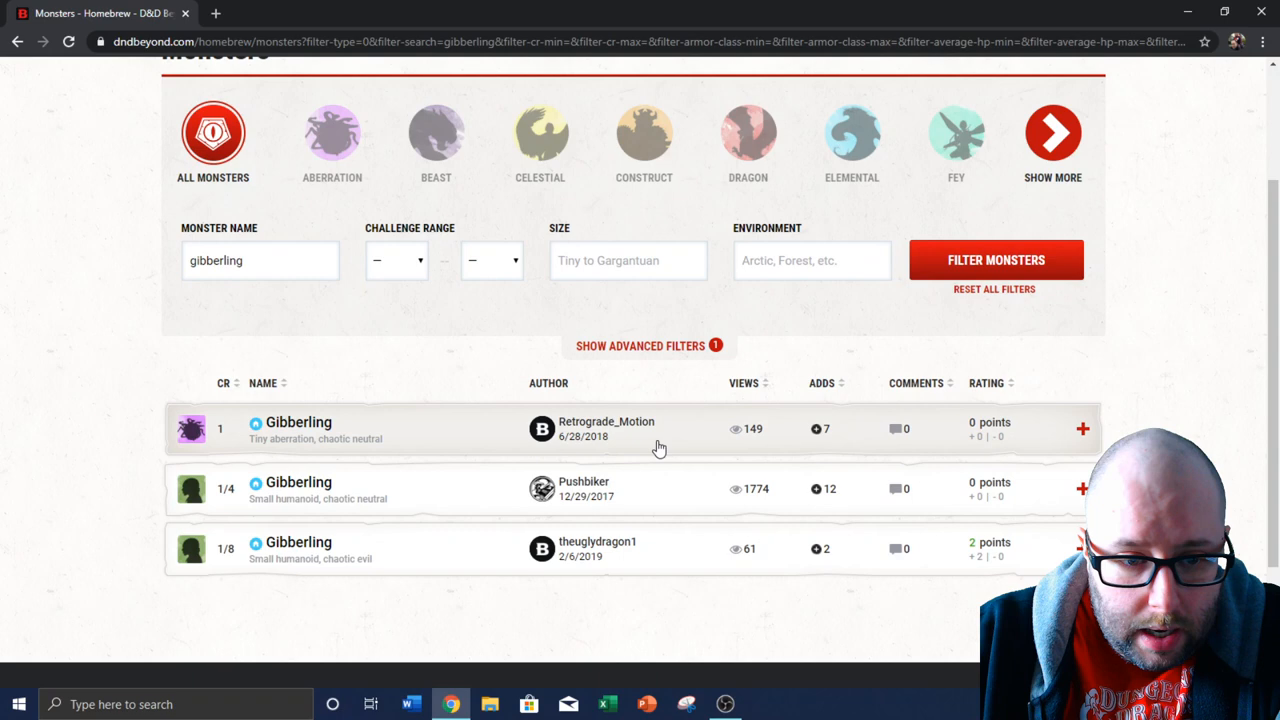
mouse_move(298, 422)
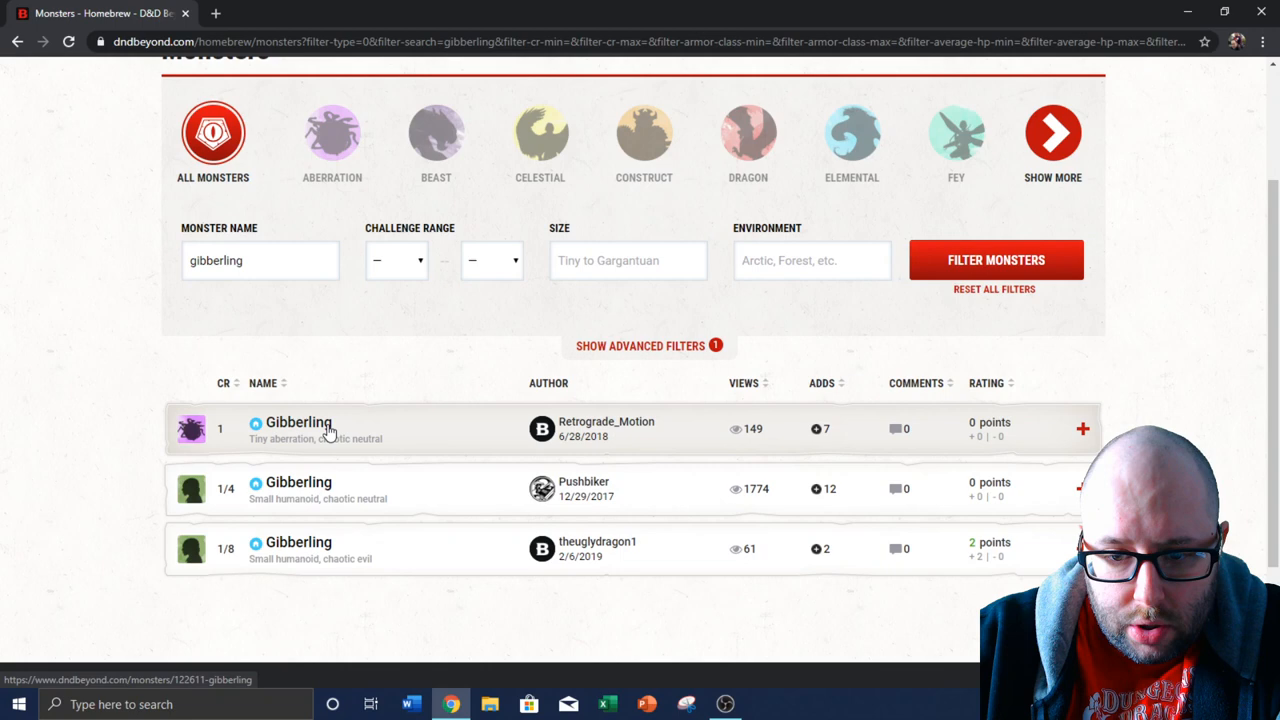
mouse_move(360, 424)
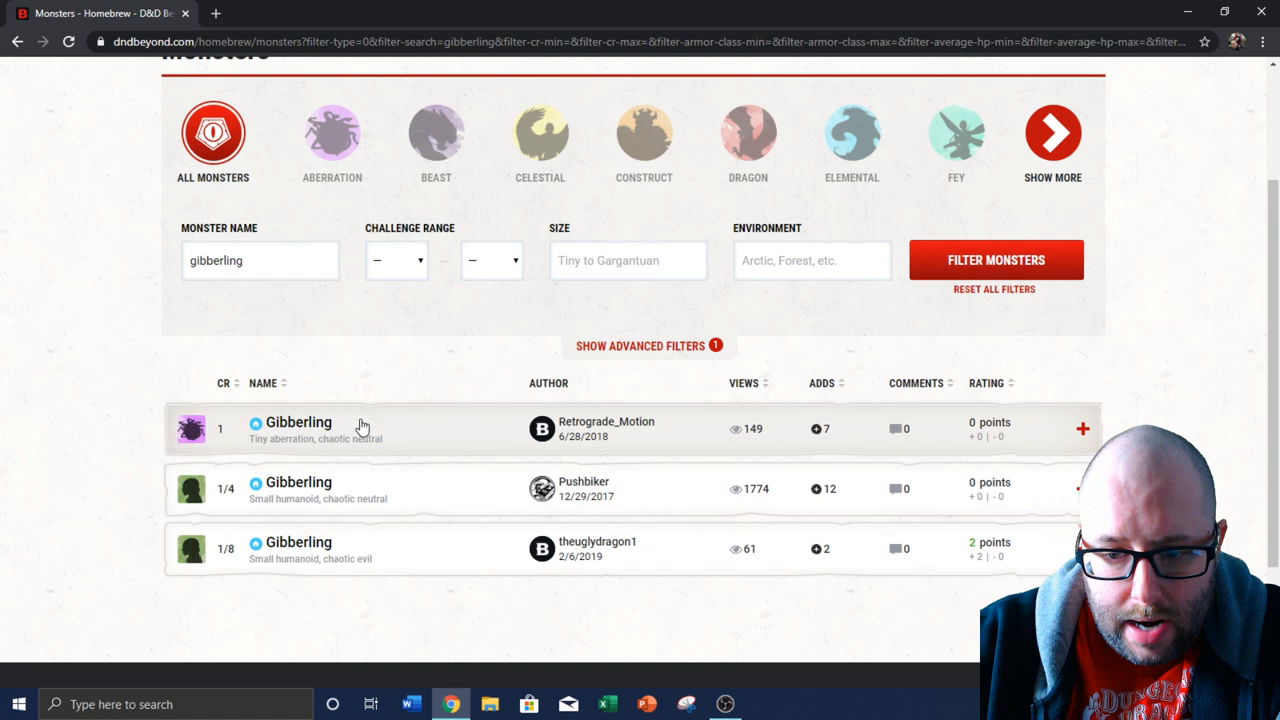
mouse_move(350, 556)
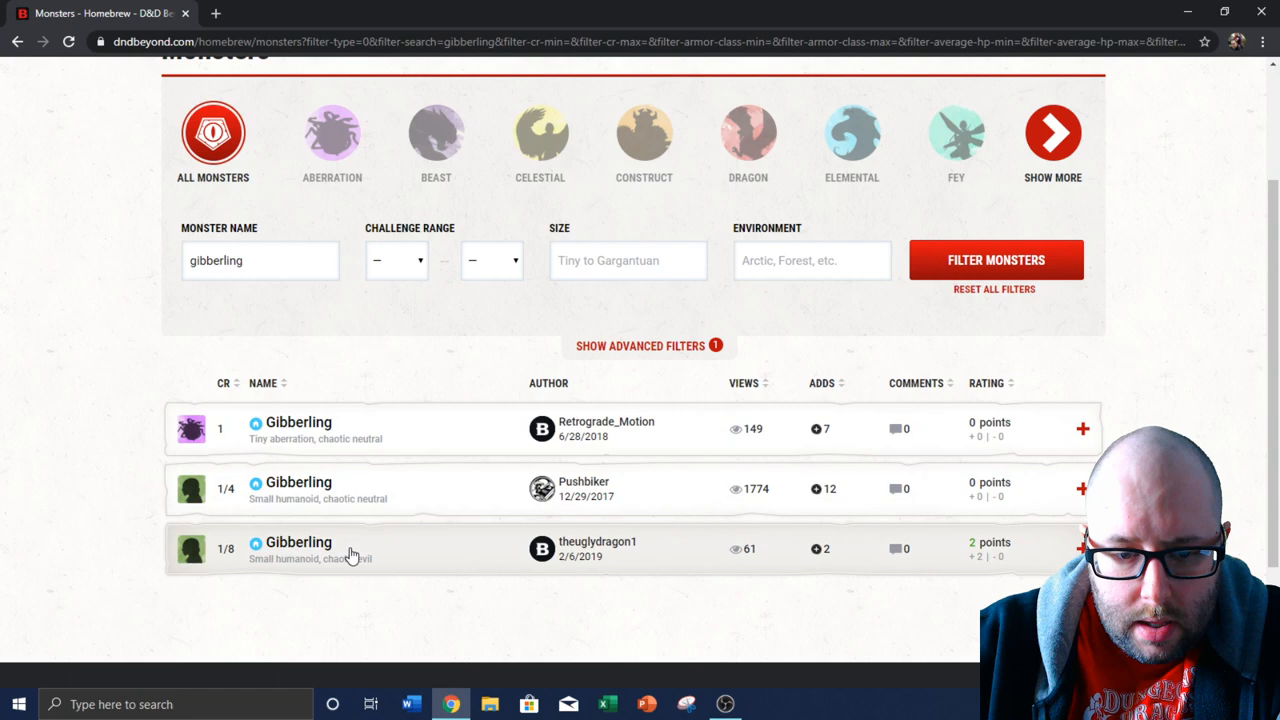
left_click(298, 542)
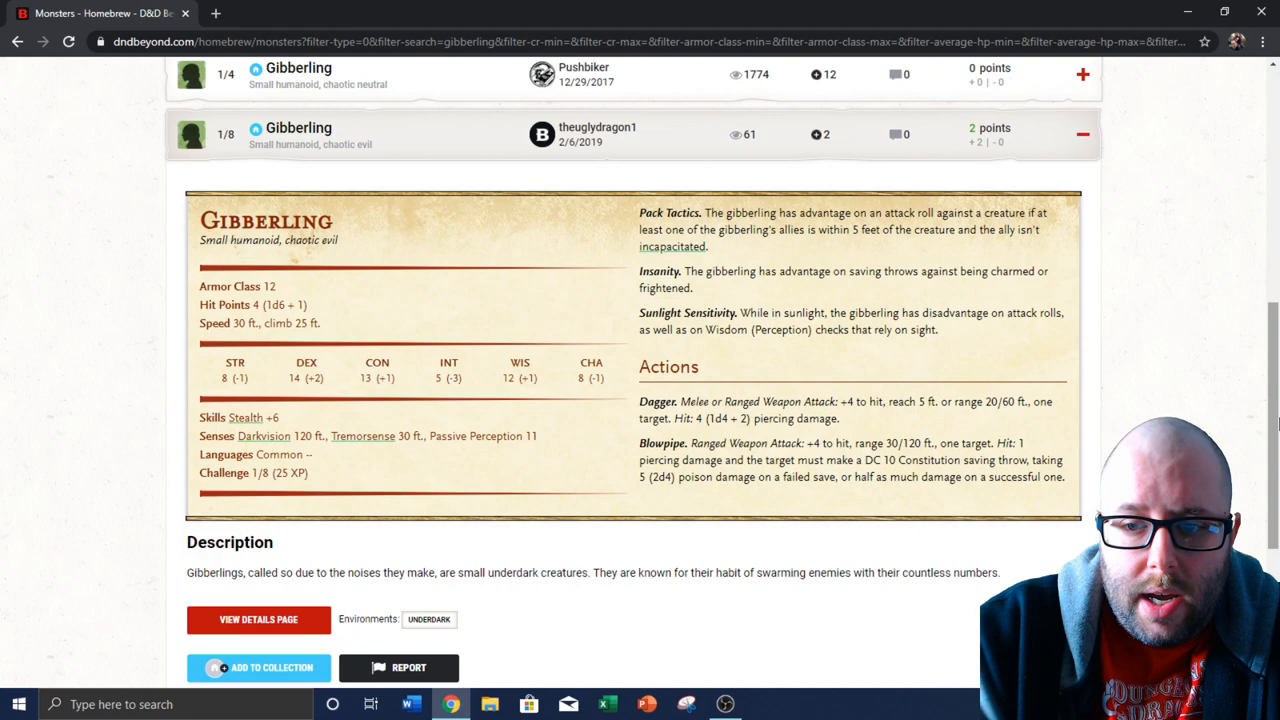
Expand the CR 1/4 Gibberling and read through the remaining Gibberling stat blocks by Pushbiker and Retrograde_Motion
scroll("up", 3)
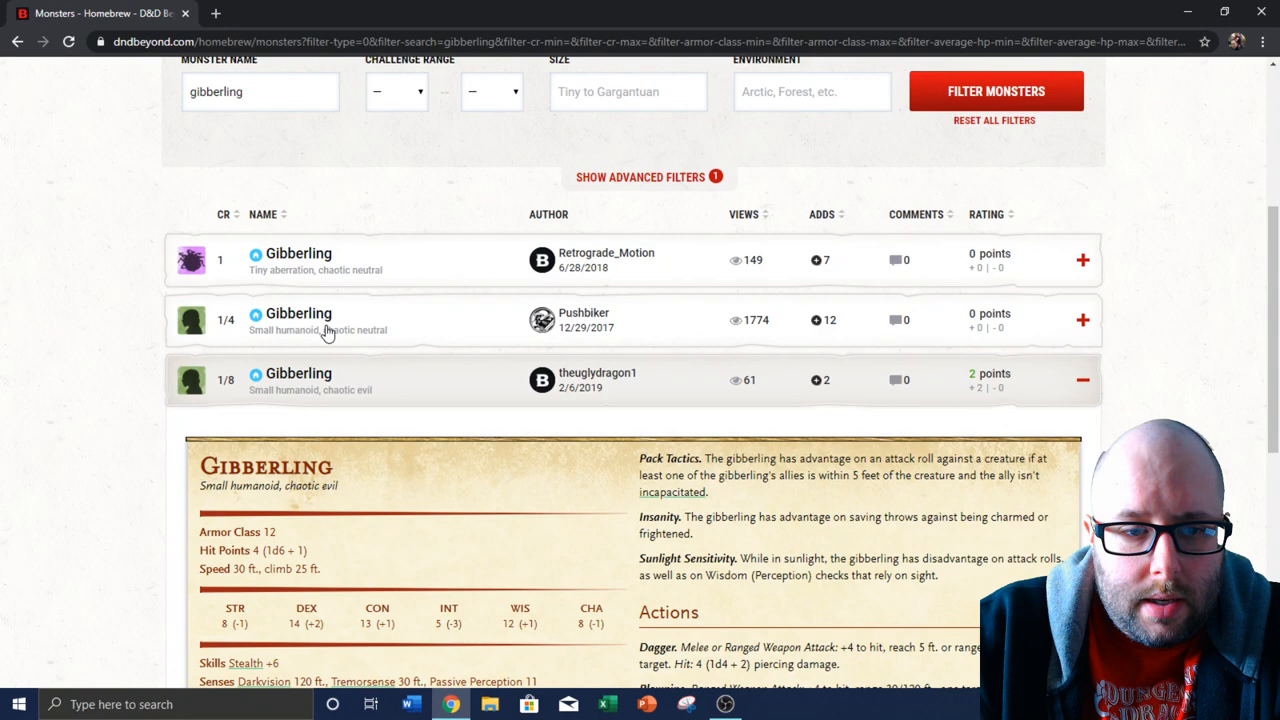
left_click(298, 312)
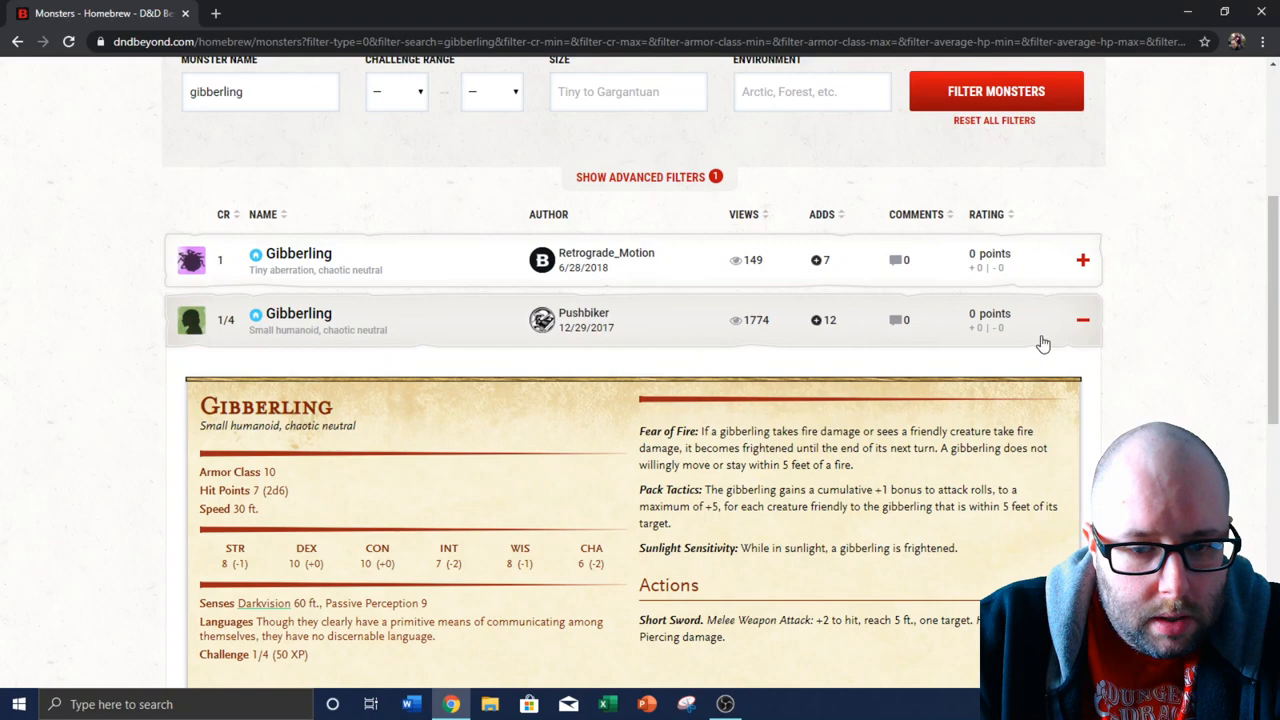
scroll("down", 3)
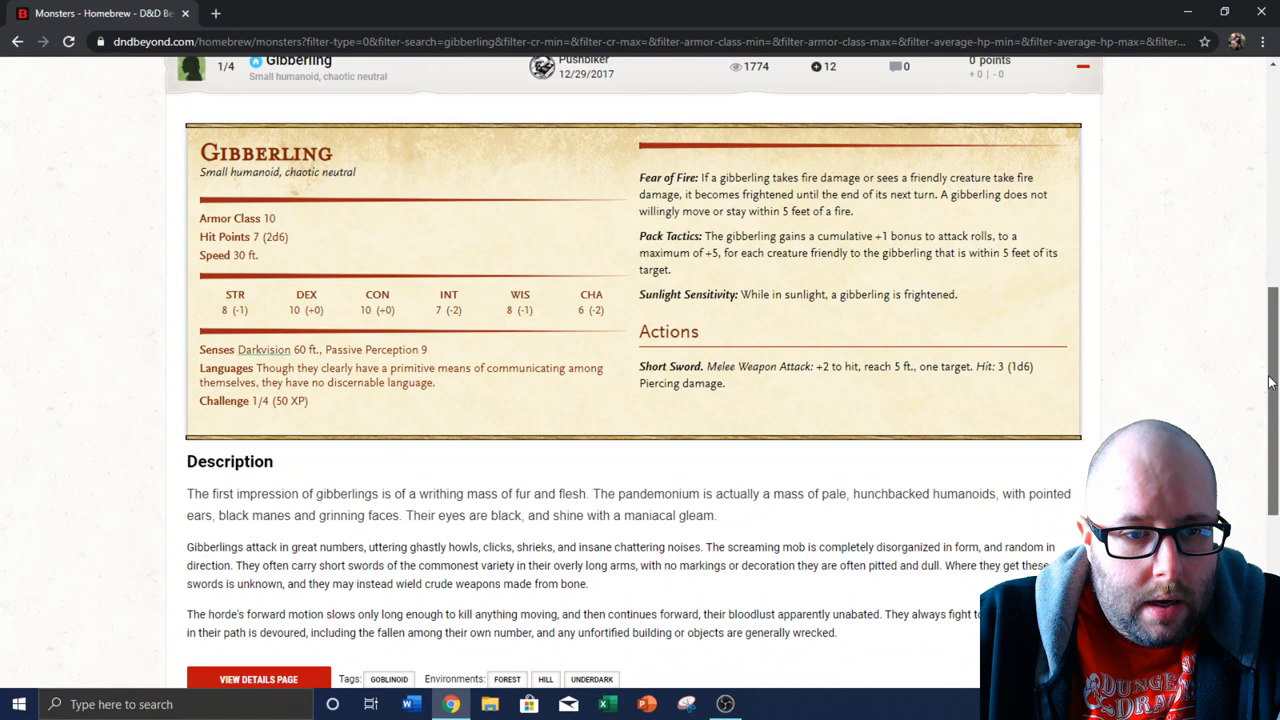
scroll("down", 3)
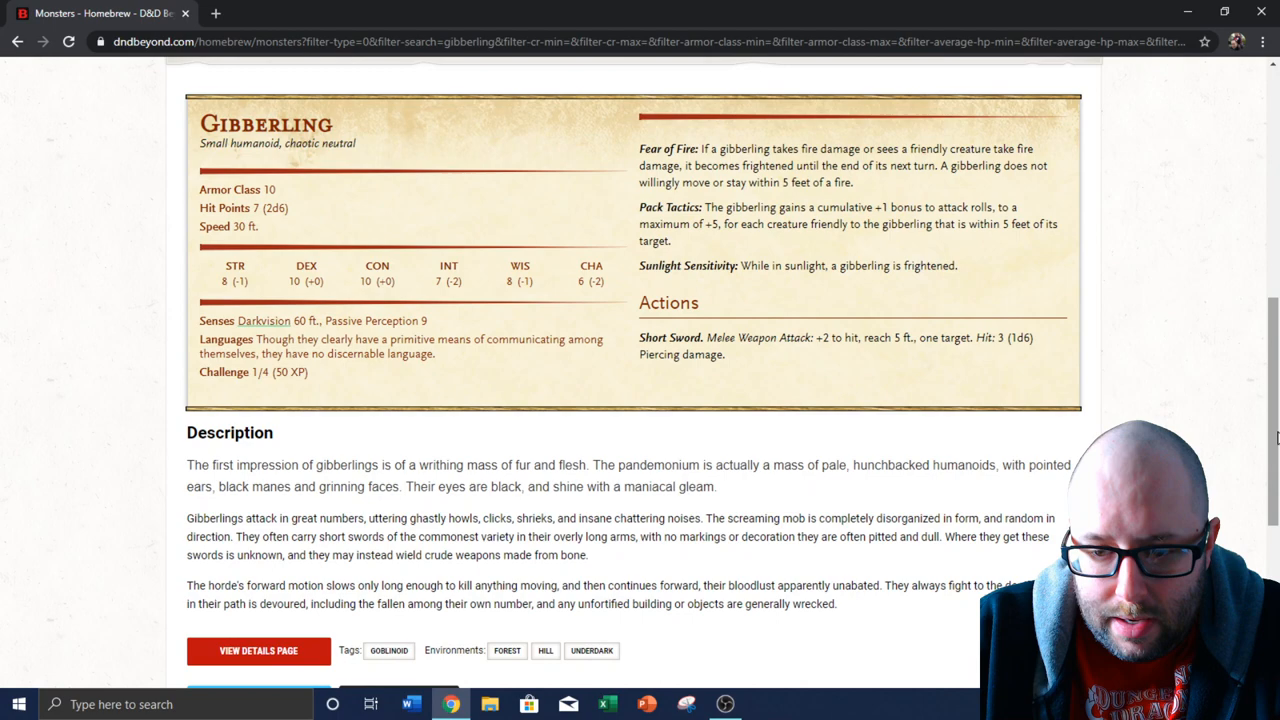
scroll("up", 3)
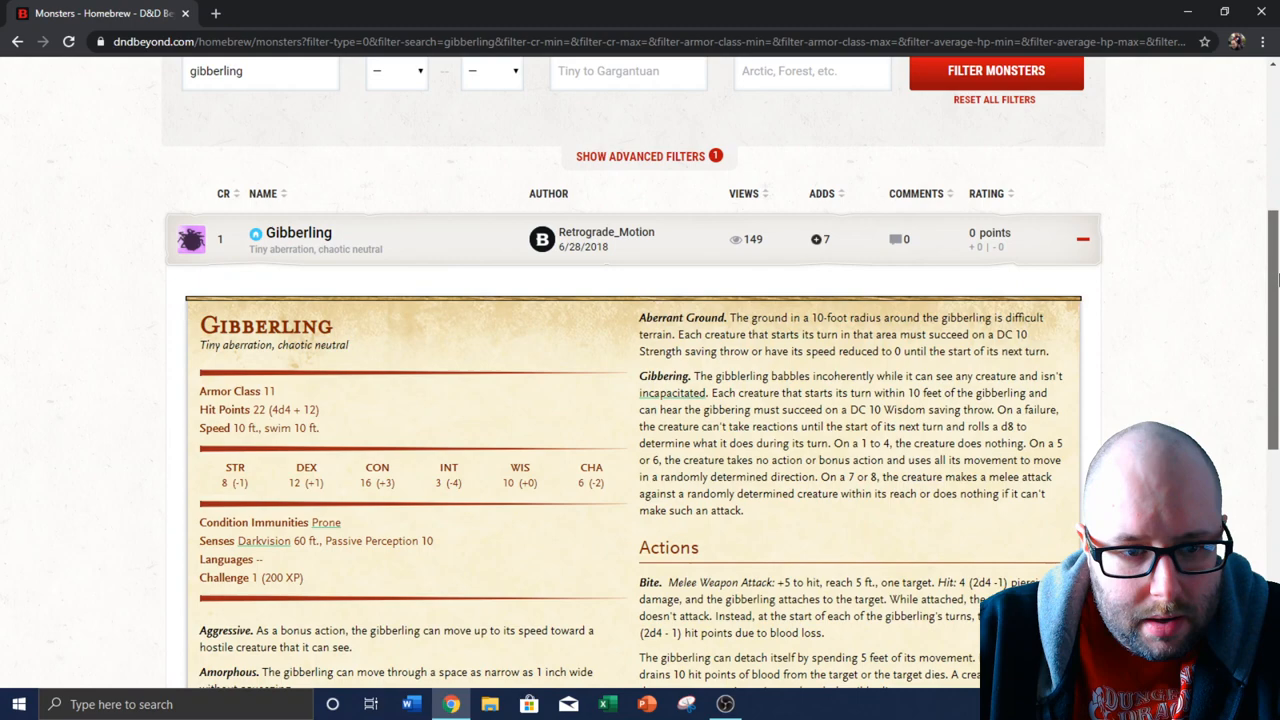
scroll("down", 3)
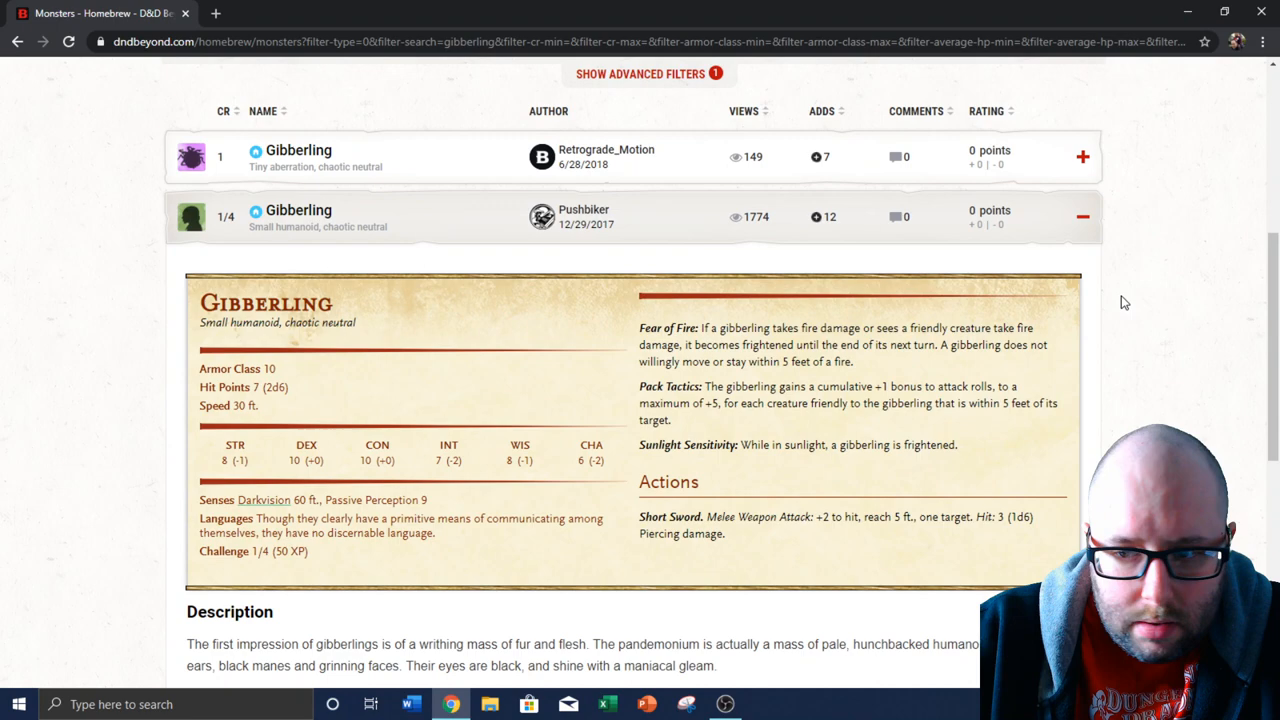
scroll("down", 3)
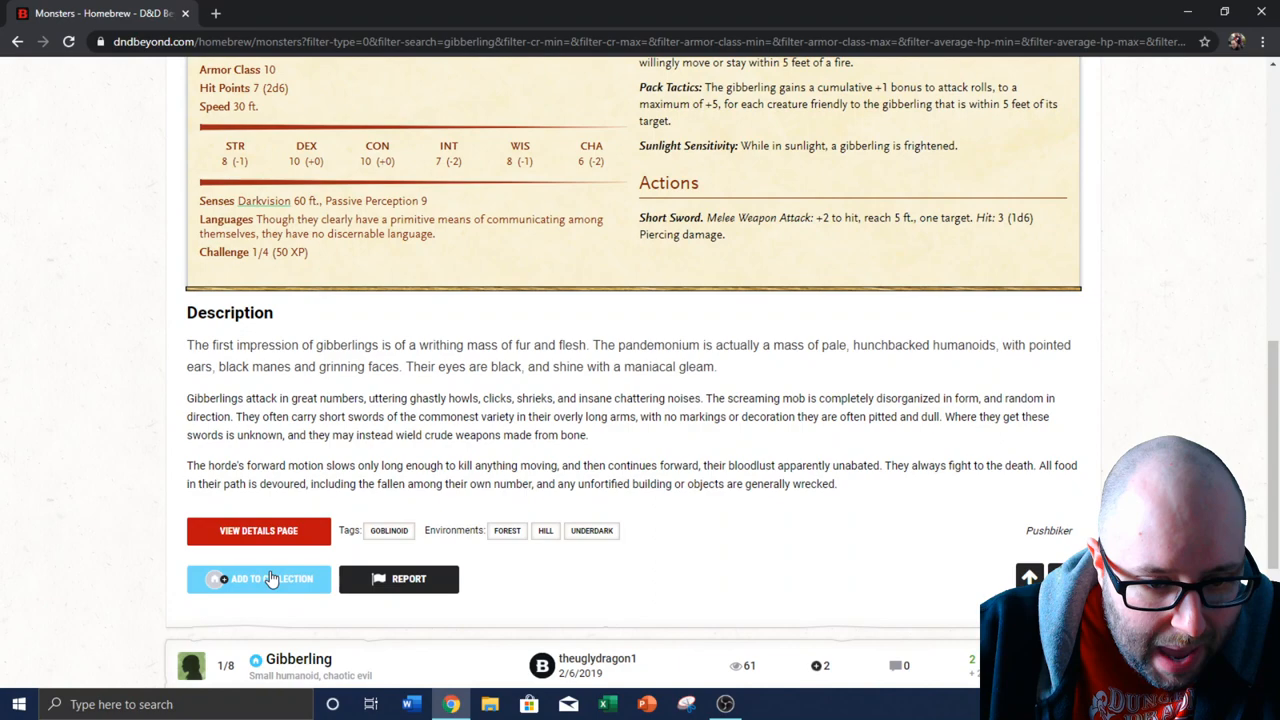
scroll("up", 3)
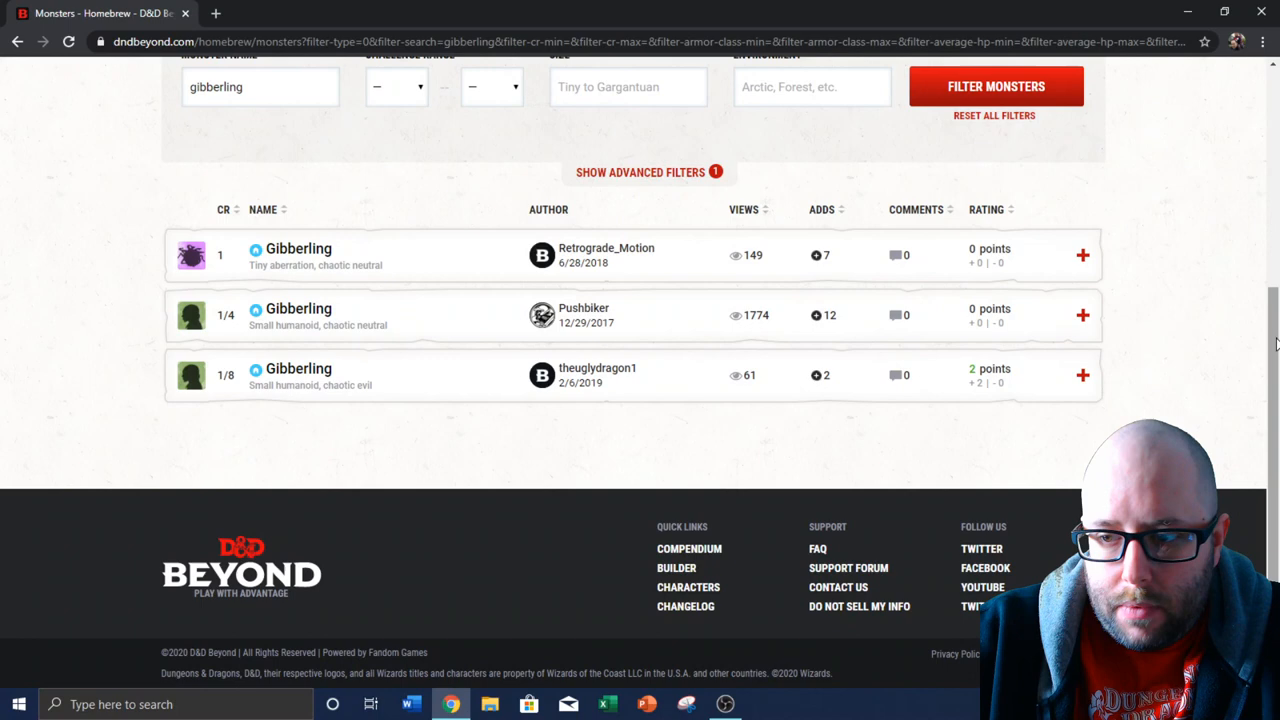
Scroll the monster list around the quarstar search and the expanded Quarstar (K-warr-star) entry
scroll("up", 3)
type("quarstar")
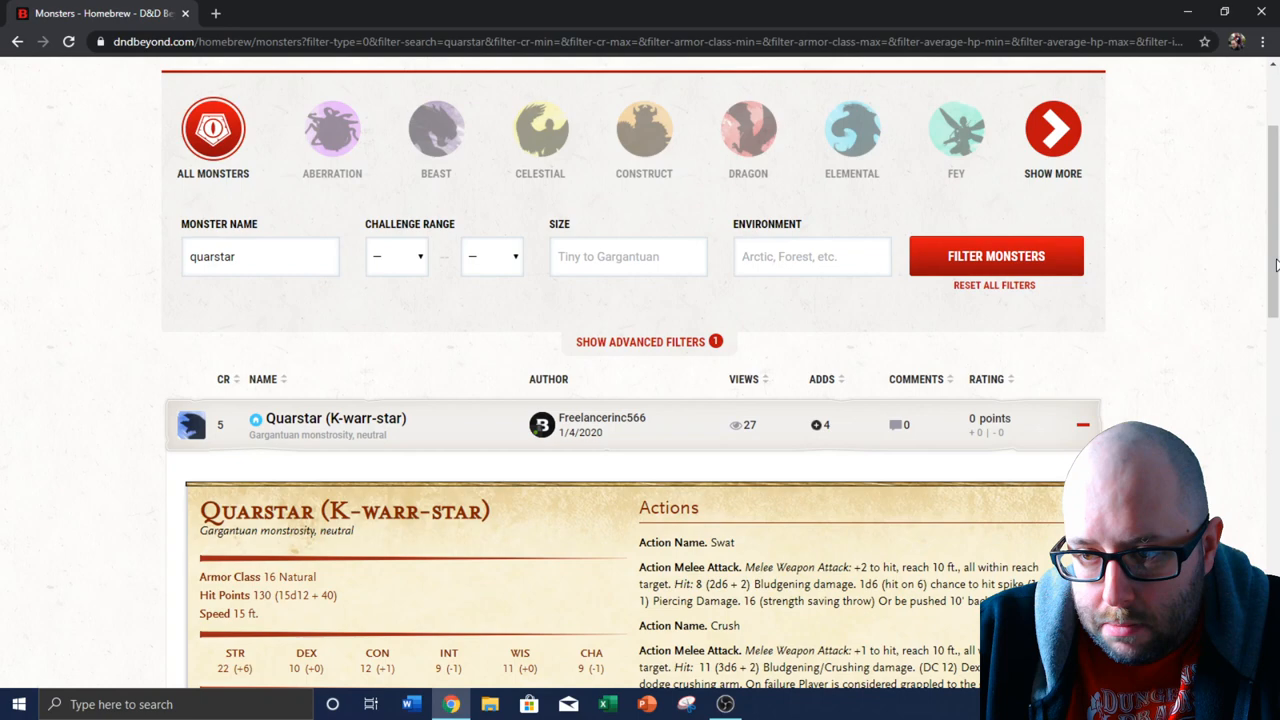
scroll("down", 3)
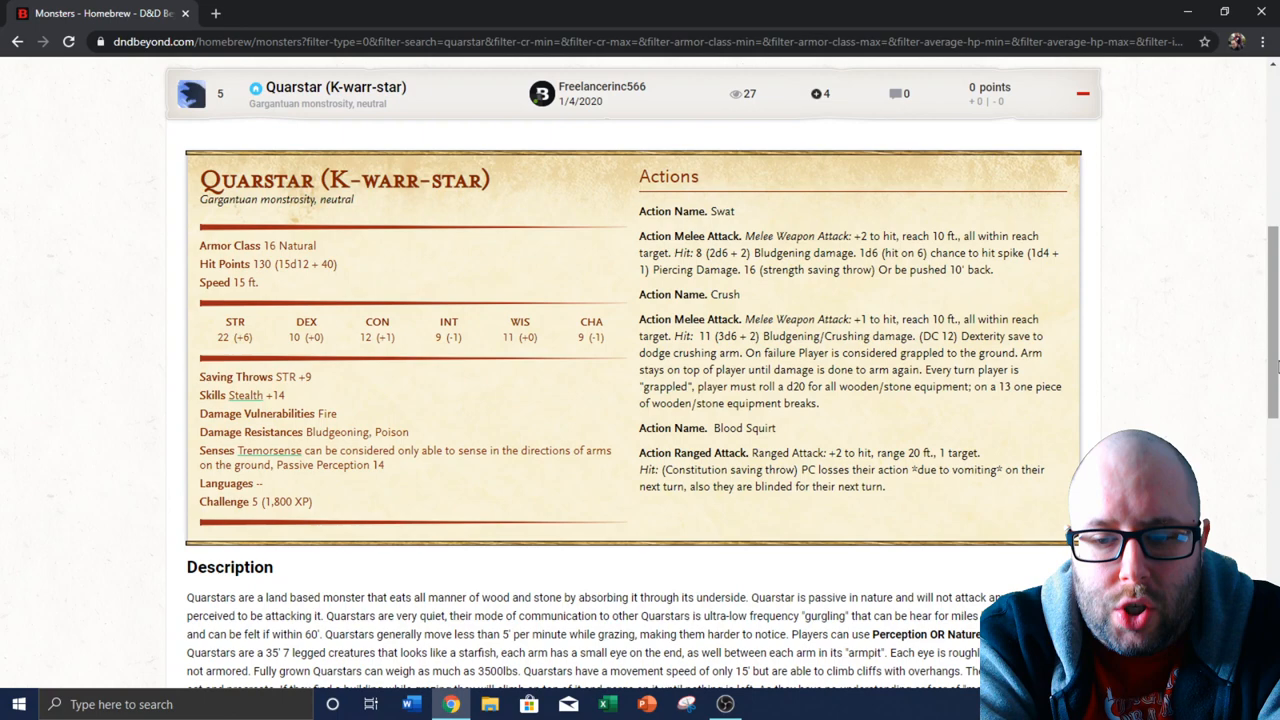
Read the Quarstar's lore and harvesting notes, returning to its stat block
scroll("down", 3)
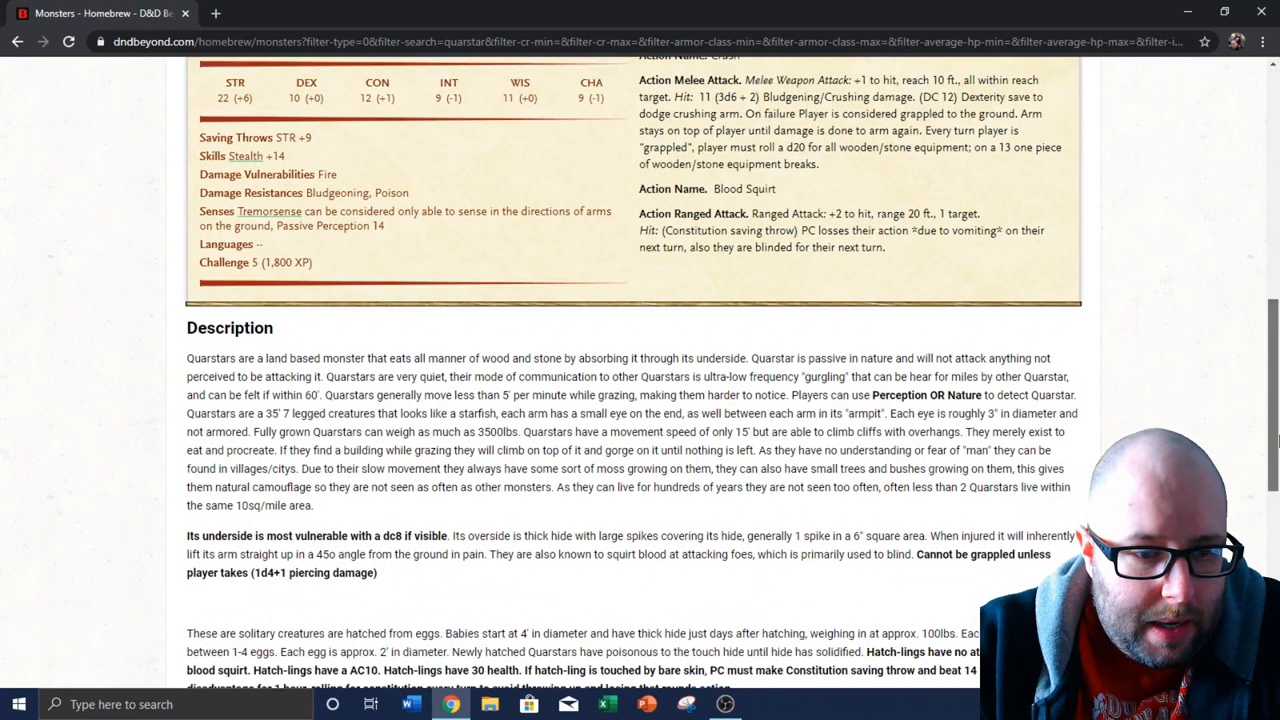
scroll("down", 3)
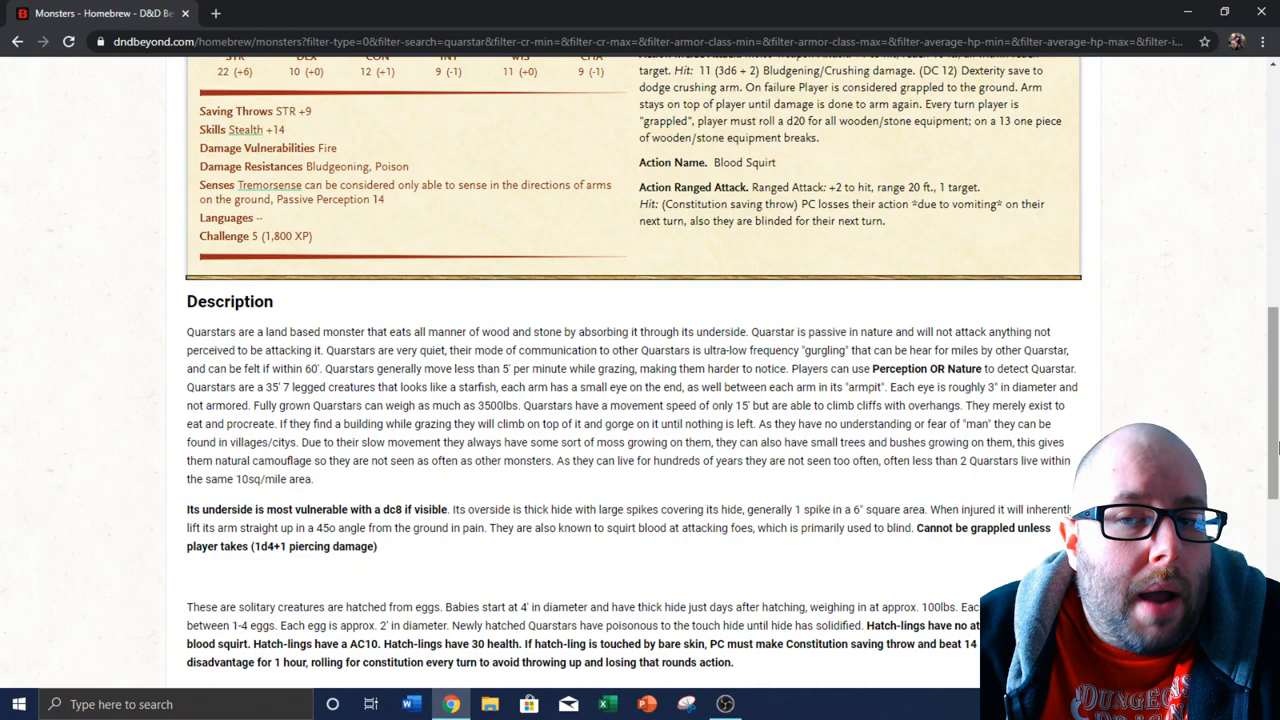
scroll("up", 3)
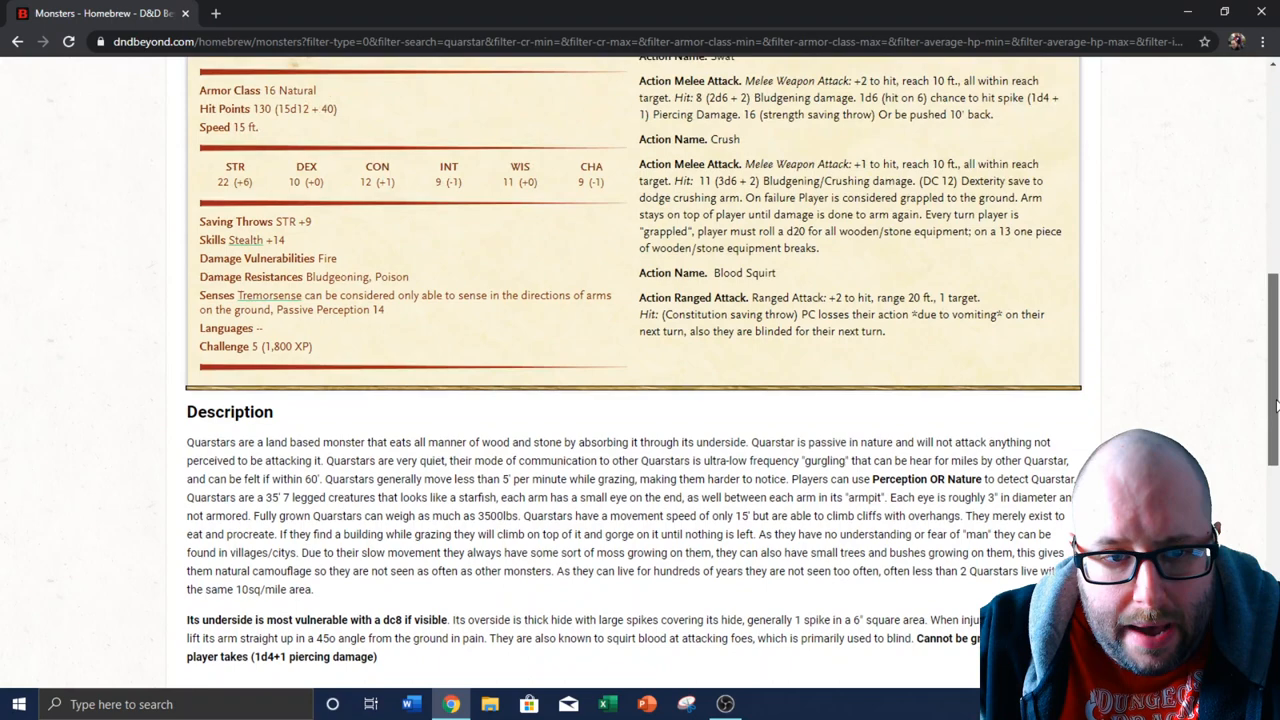
scroll("up", 3)
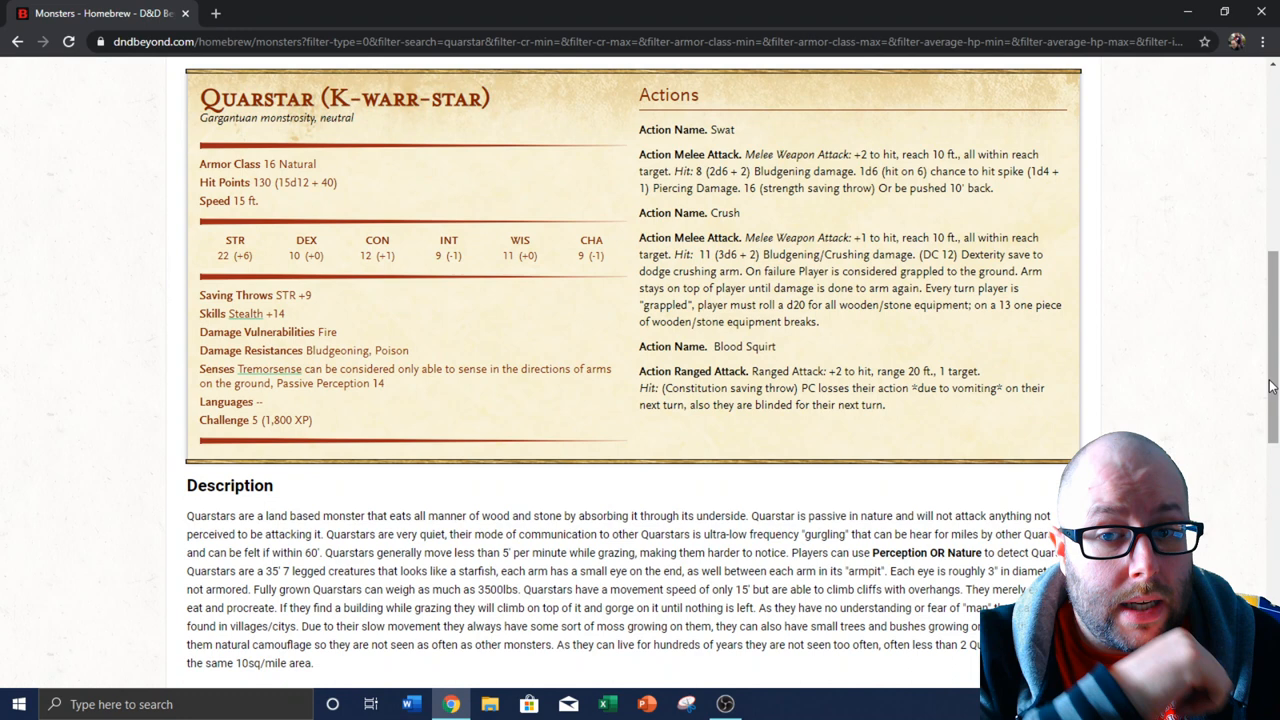
mouse_move(1270, 356)
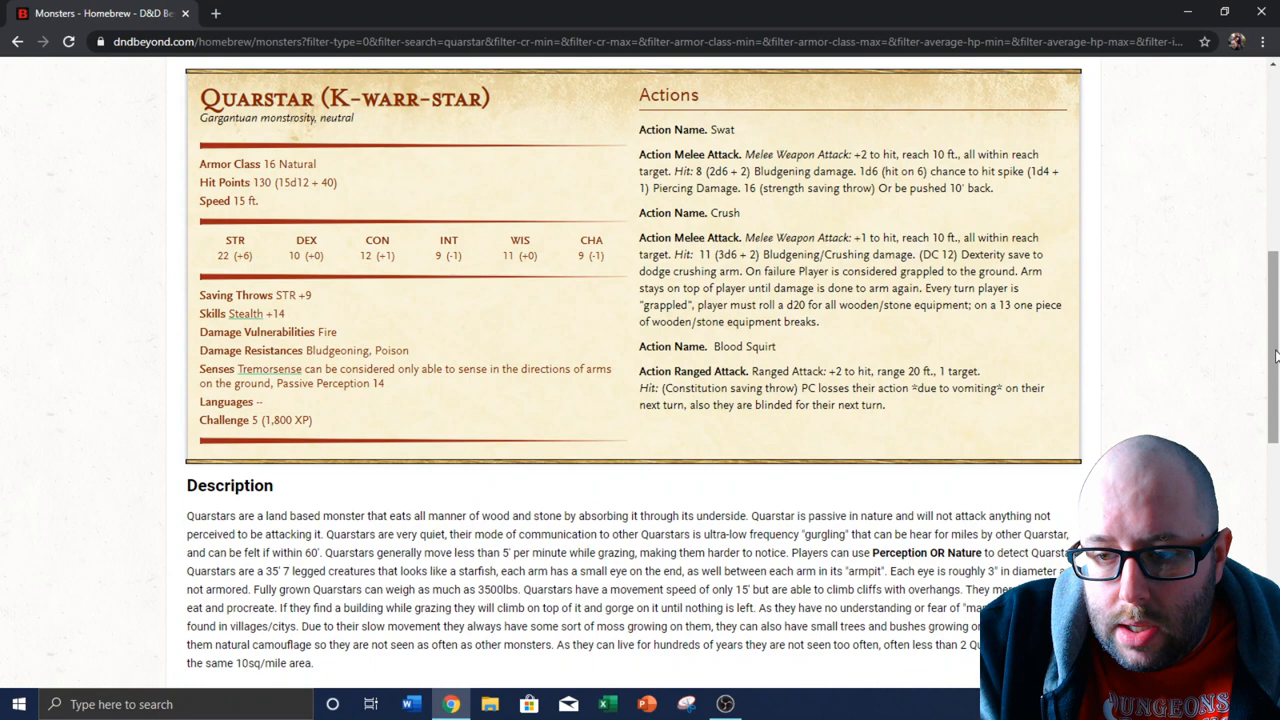
scroll("down", 3)
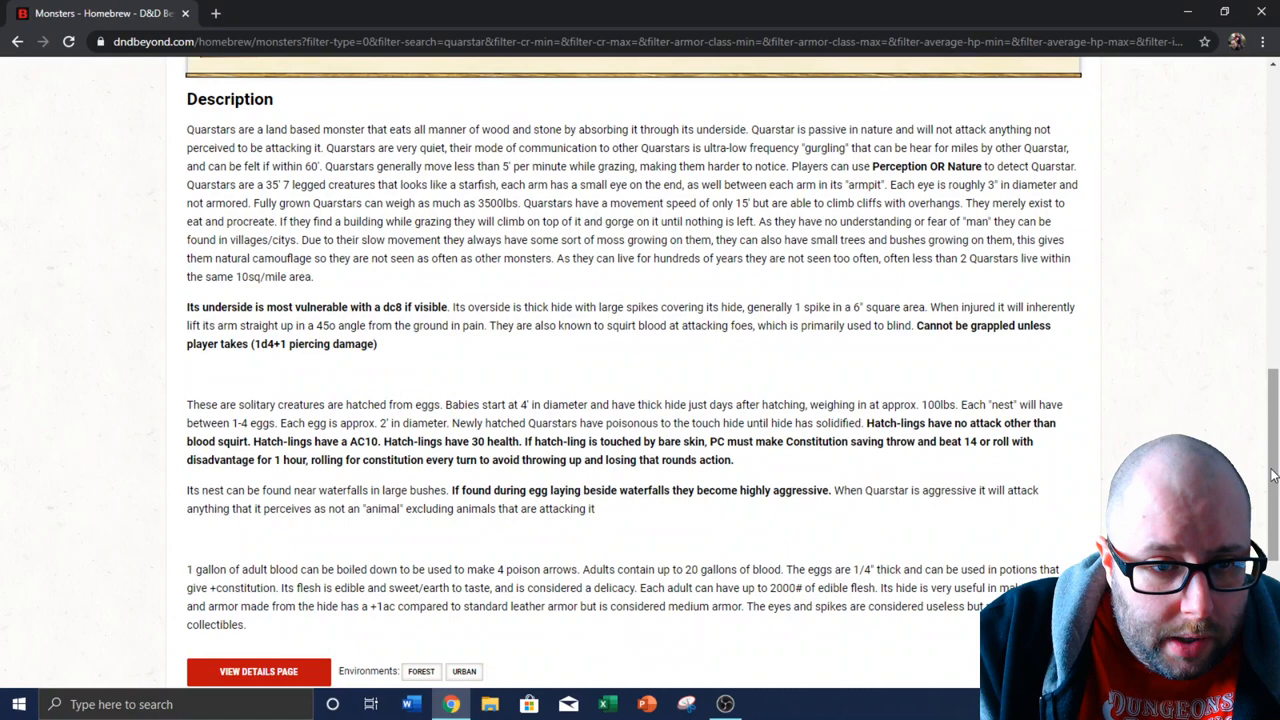
scroll("up", 3)
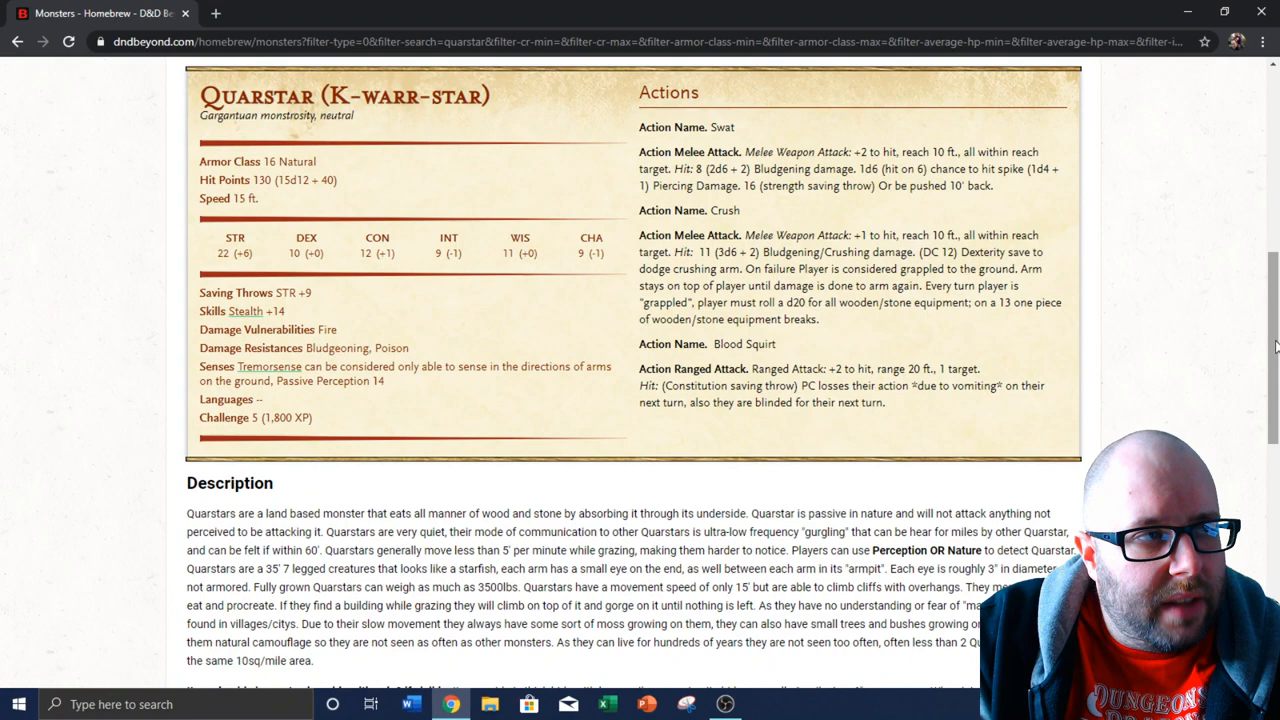
Read on through the Quarstar's hatchlings, eggs and harvestable materials sections
scroll("down", 3)
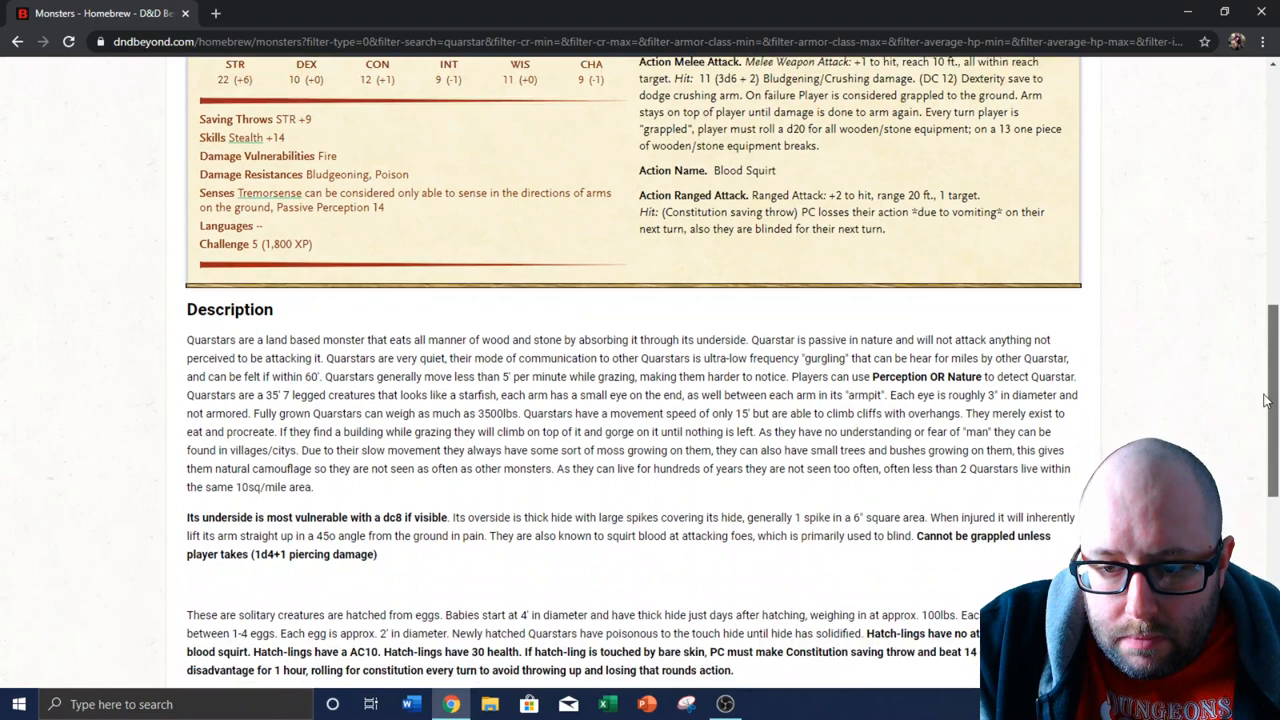
scroll("down", 3)
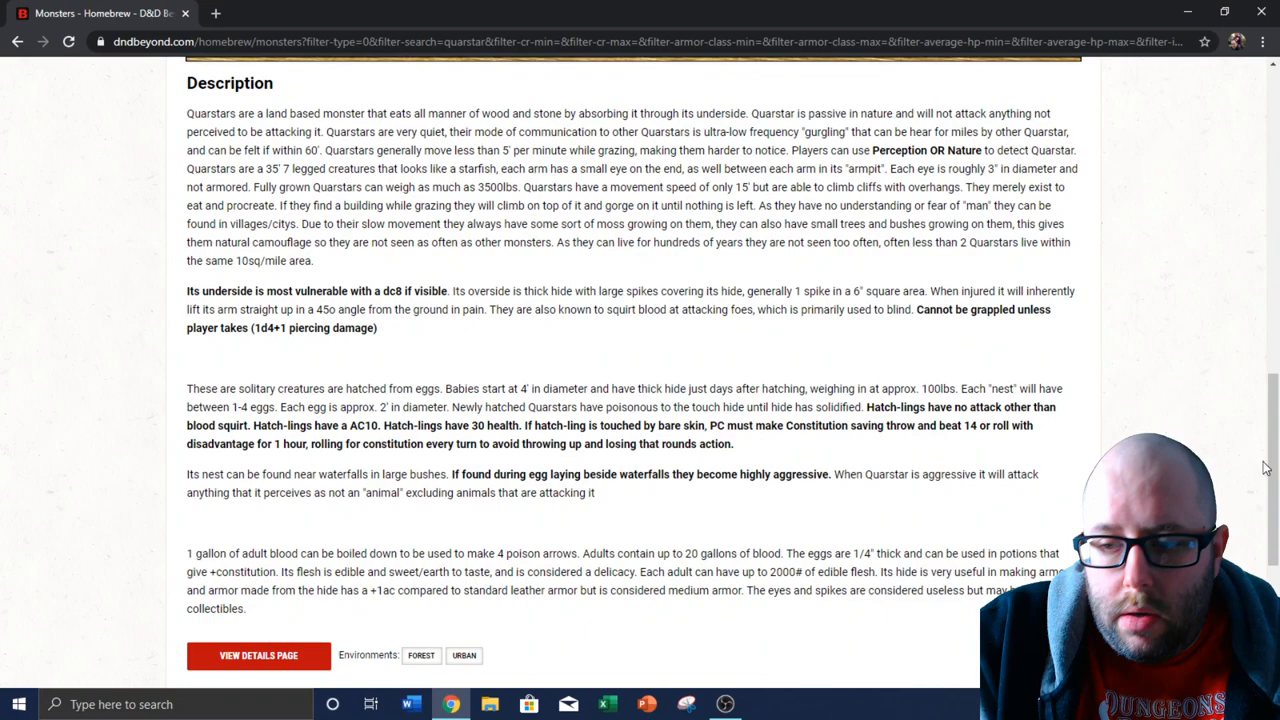
scroll("up", 3)
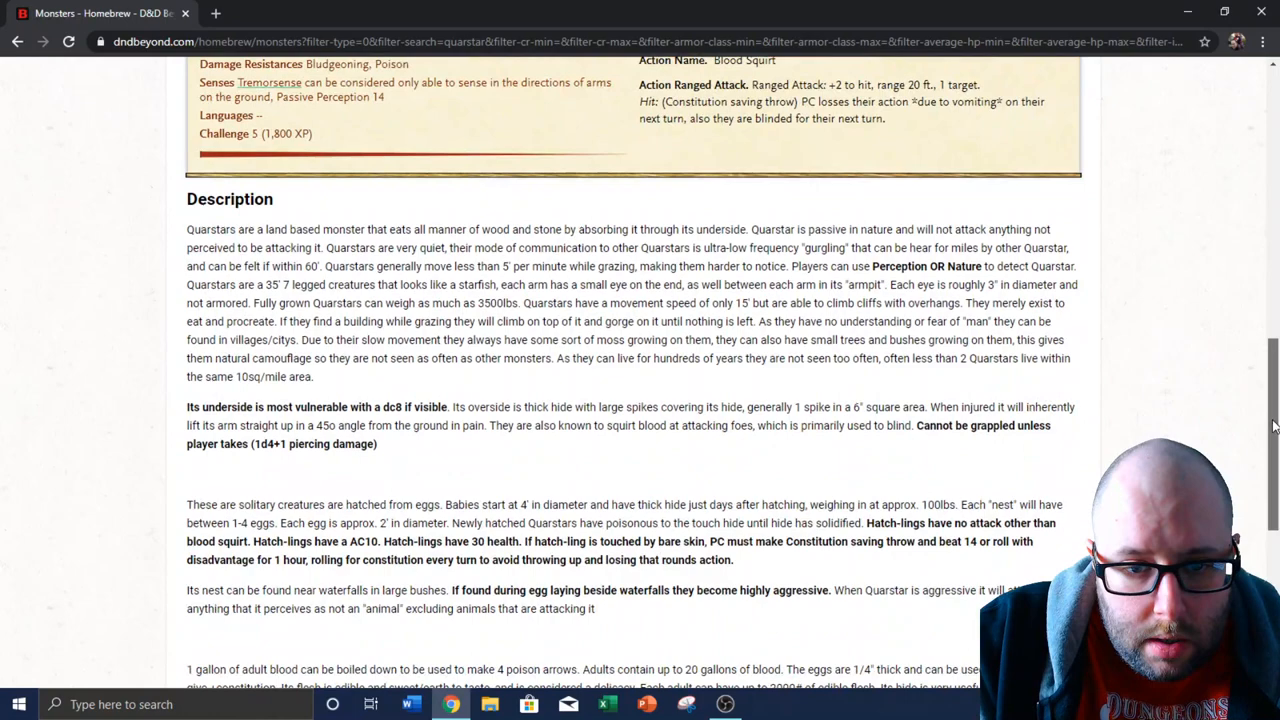
scroll("down", 3)
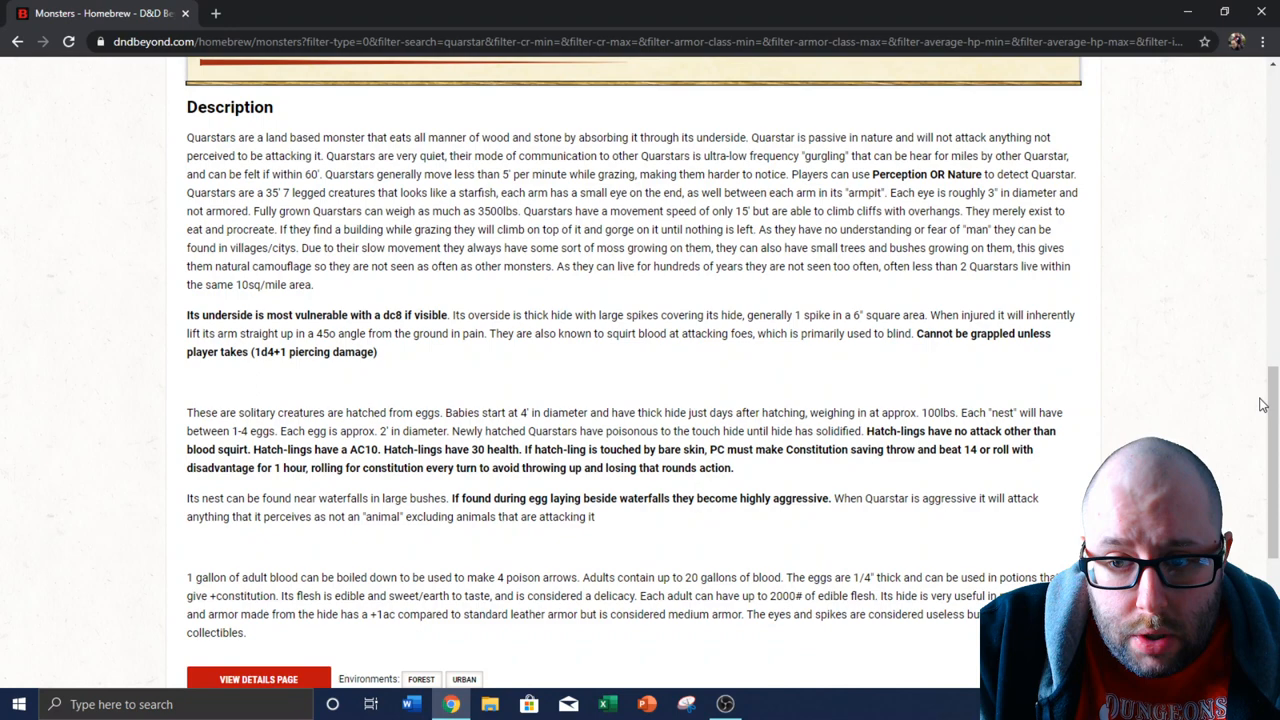
scroll("down", 3)
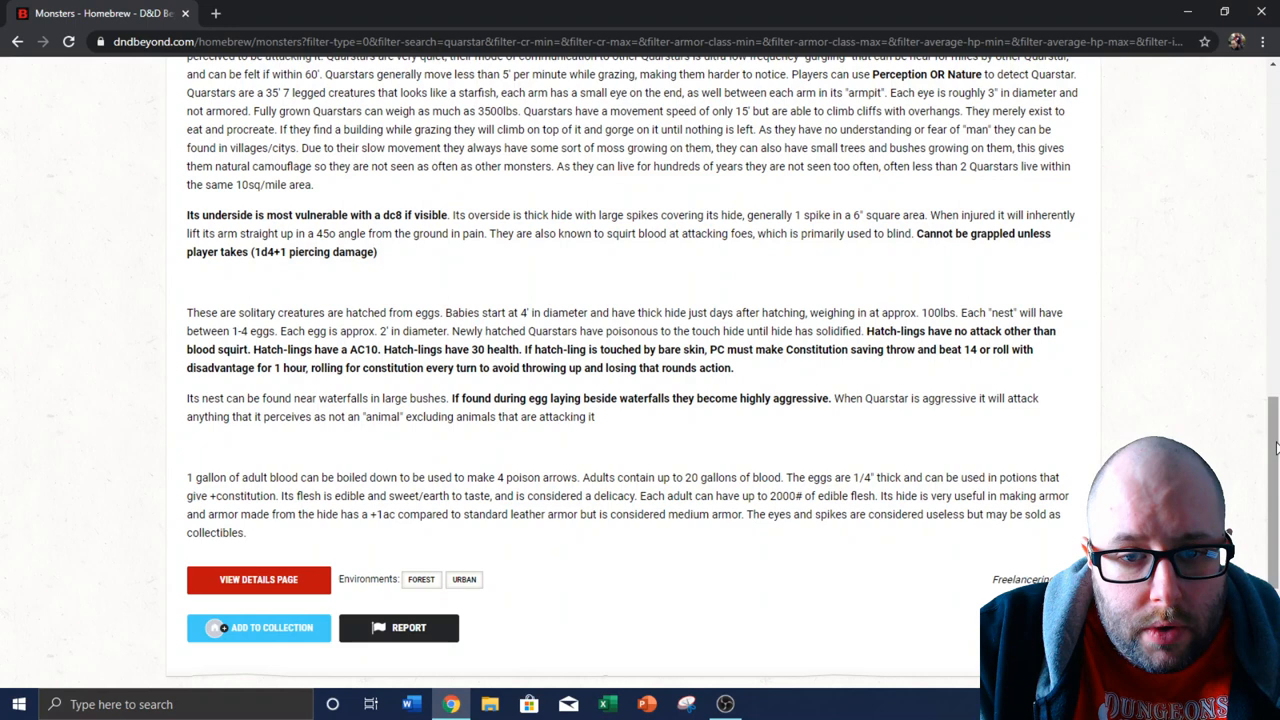
mouse_move(1182, 328)
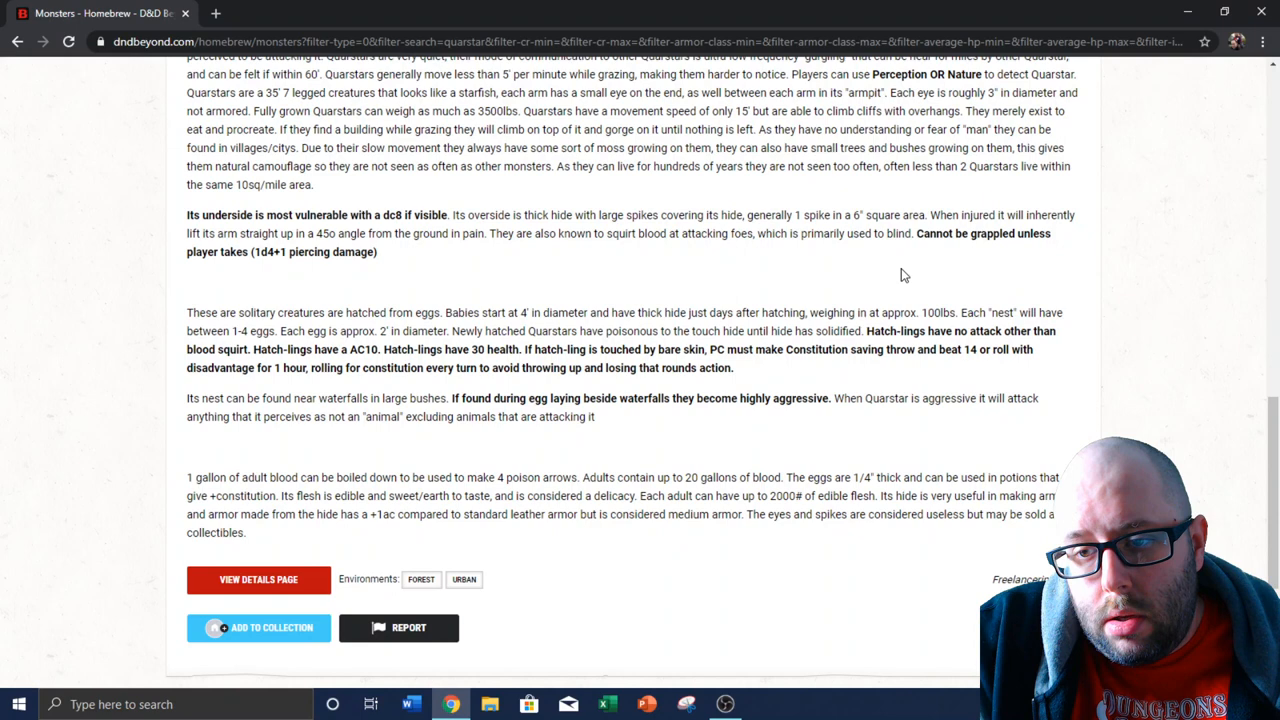
mouse_move(856, 290)
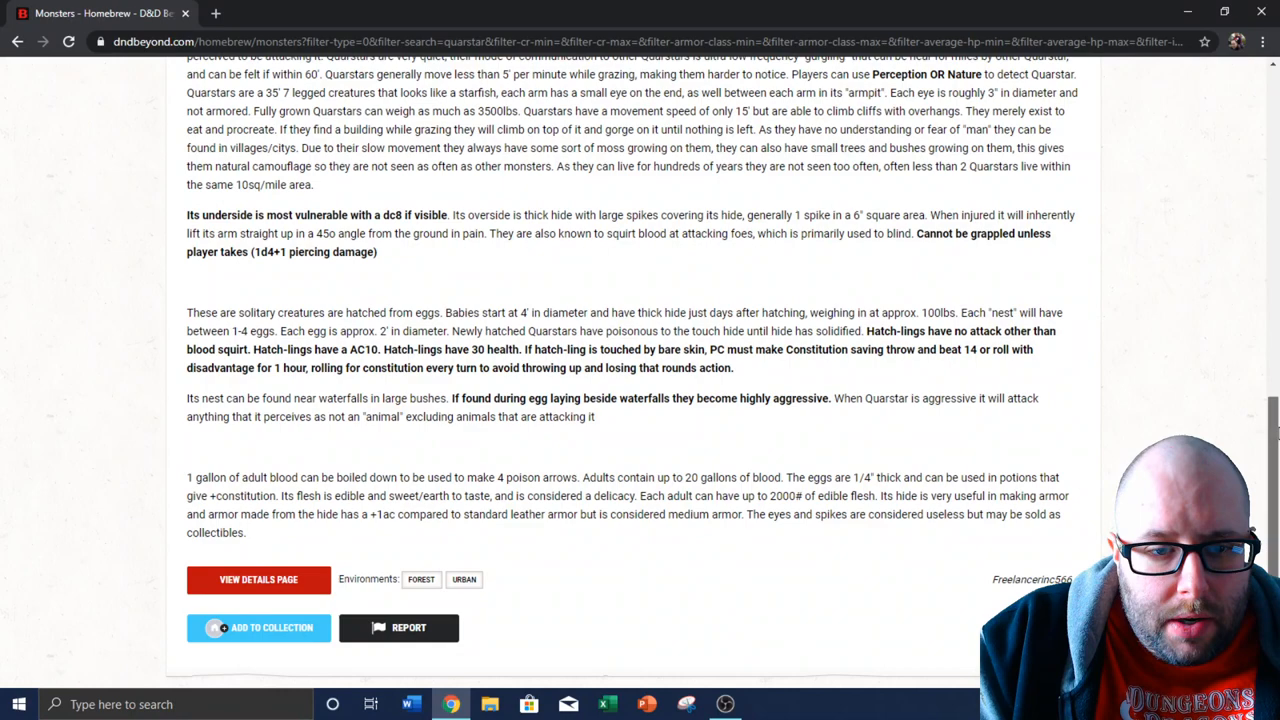
scroll("down", 3)
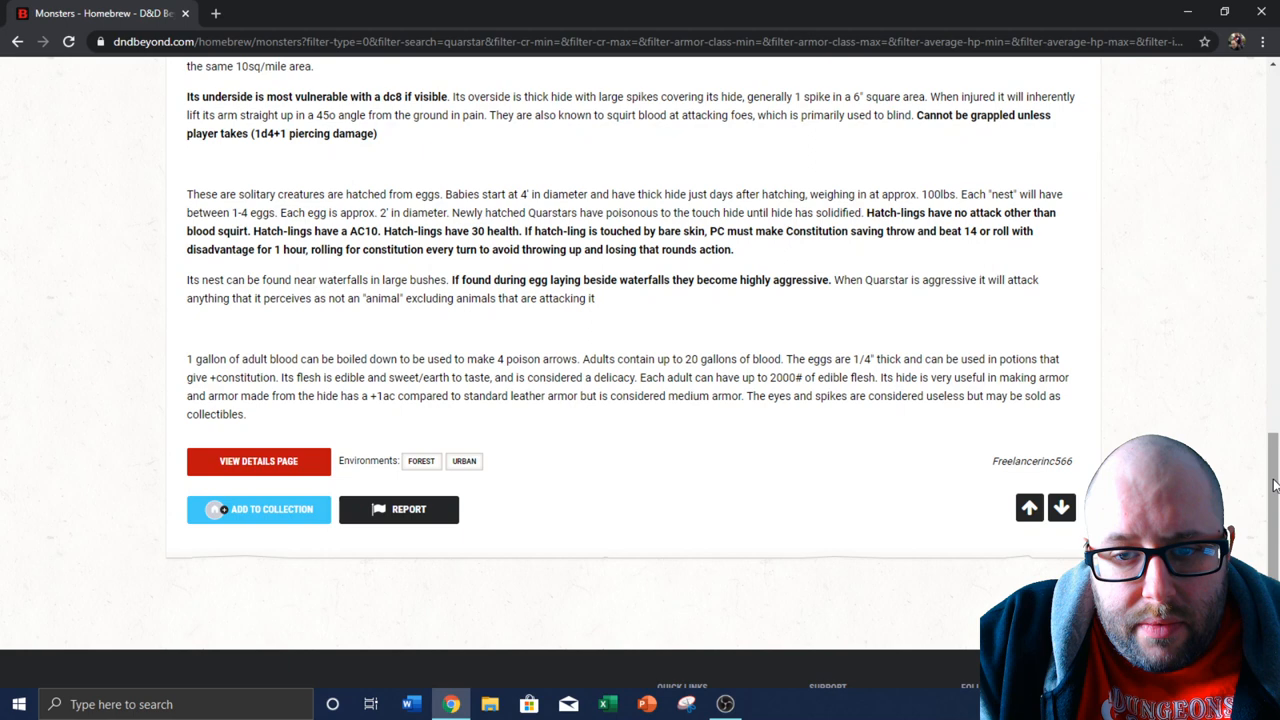
scroll("down", 3)
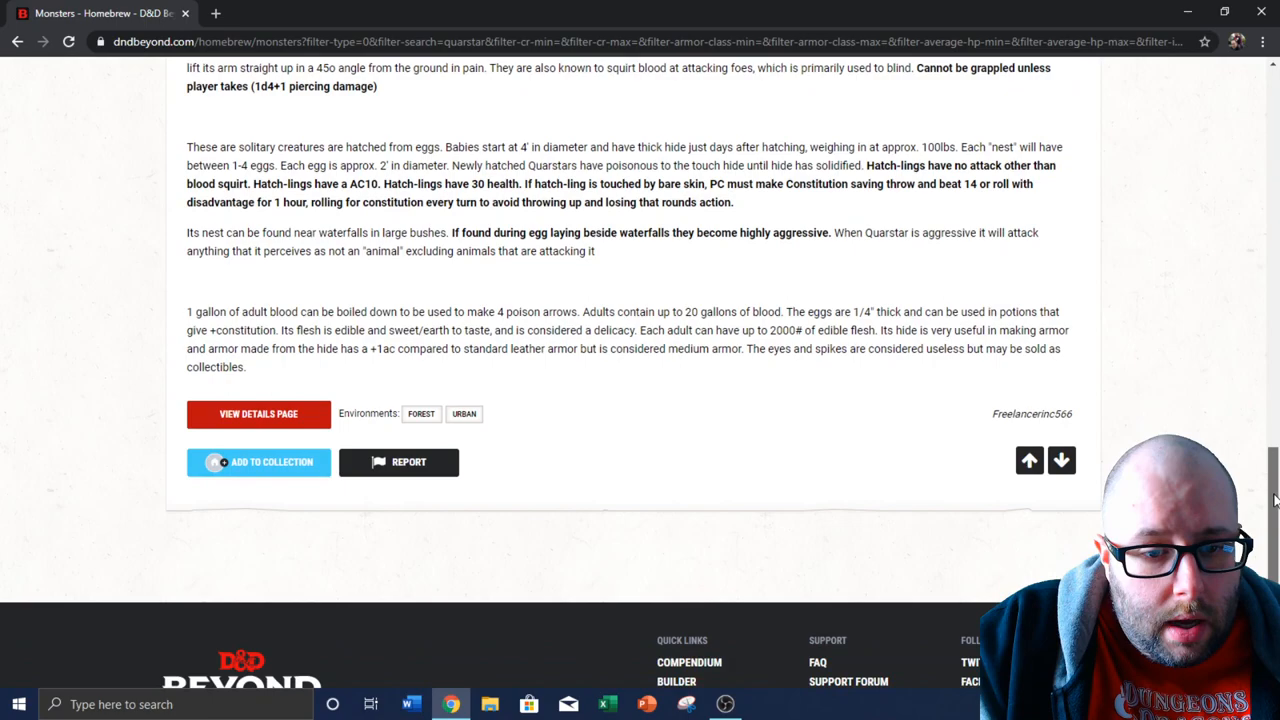
scroll("up", 3)
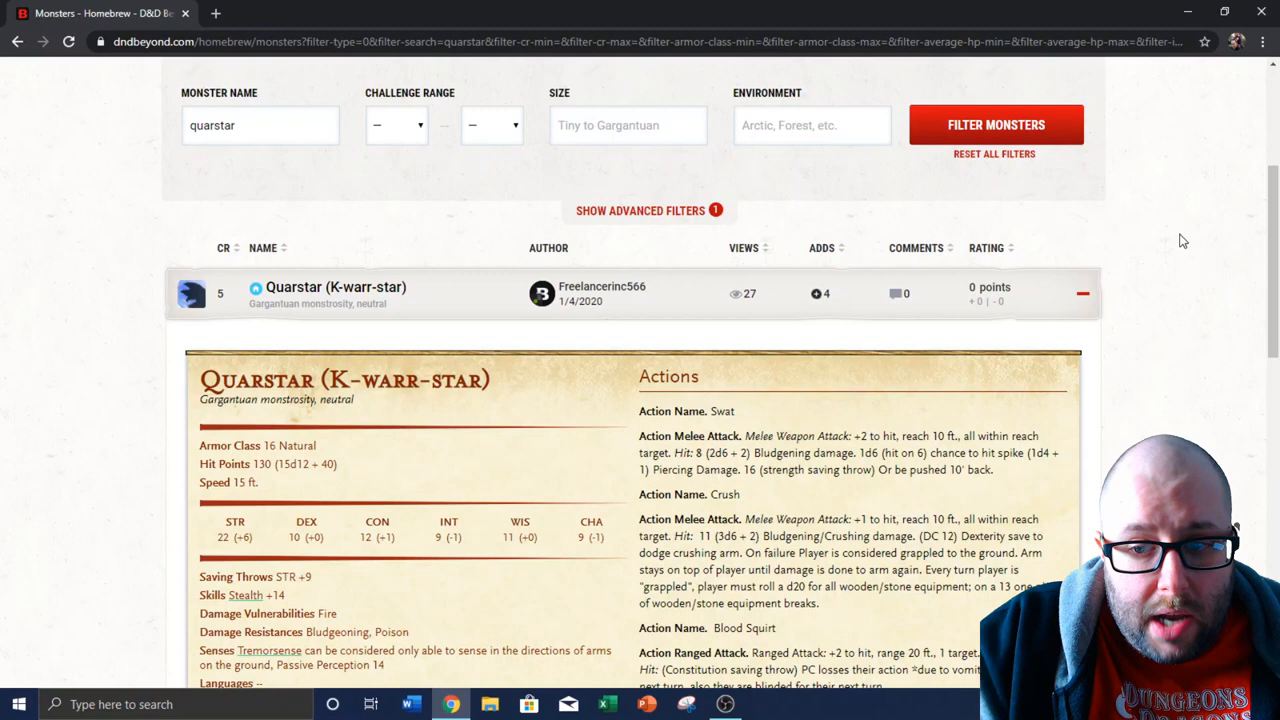
Go to Browse Magic Items from the Creations menu, landing on the homebrew list topped by Goodberry Wine
scroll("down", 3)
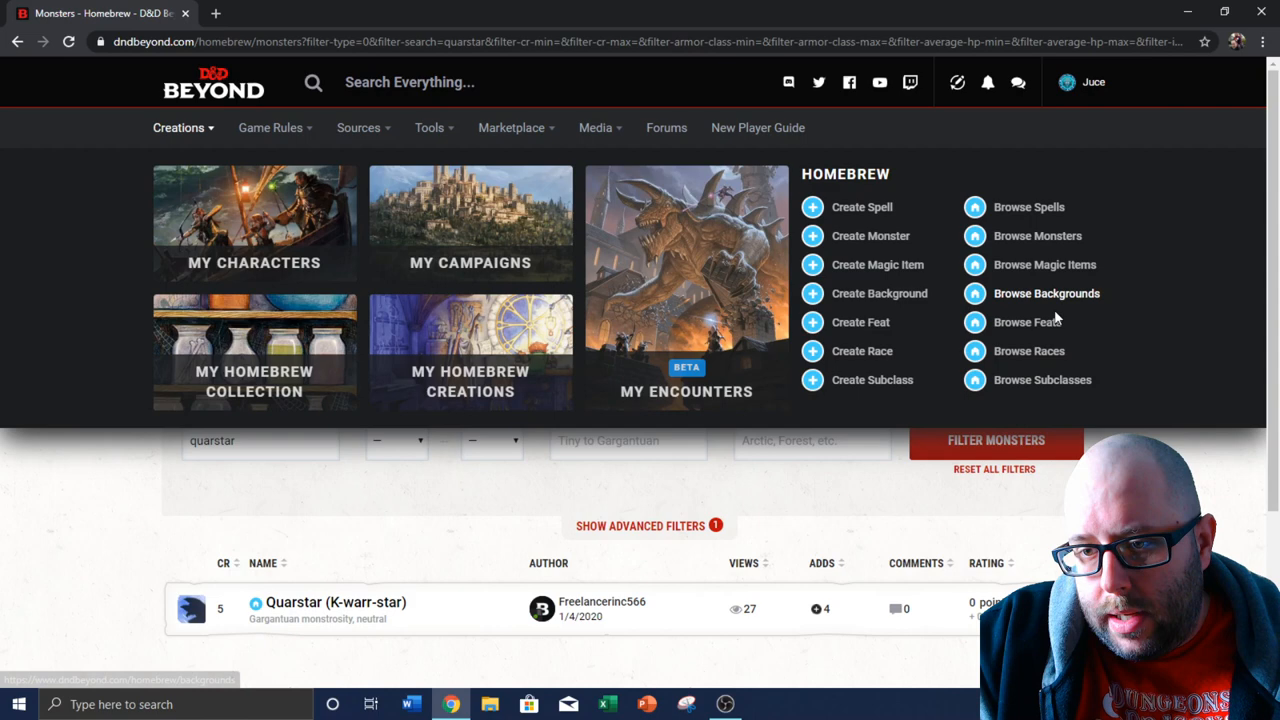
left_click(1044, 264)
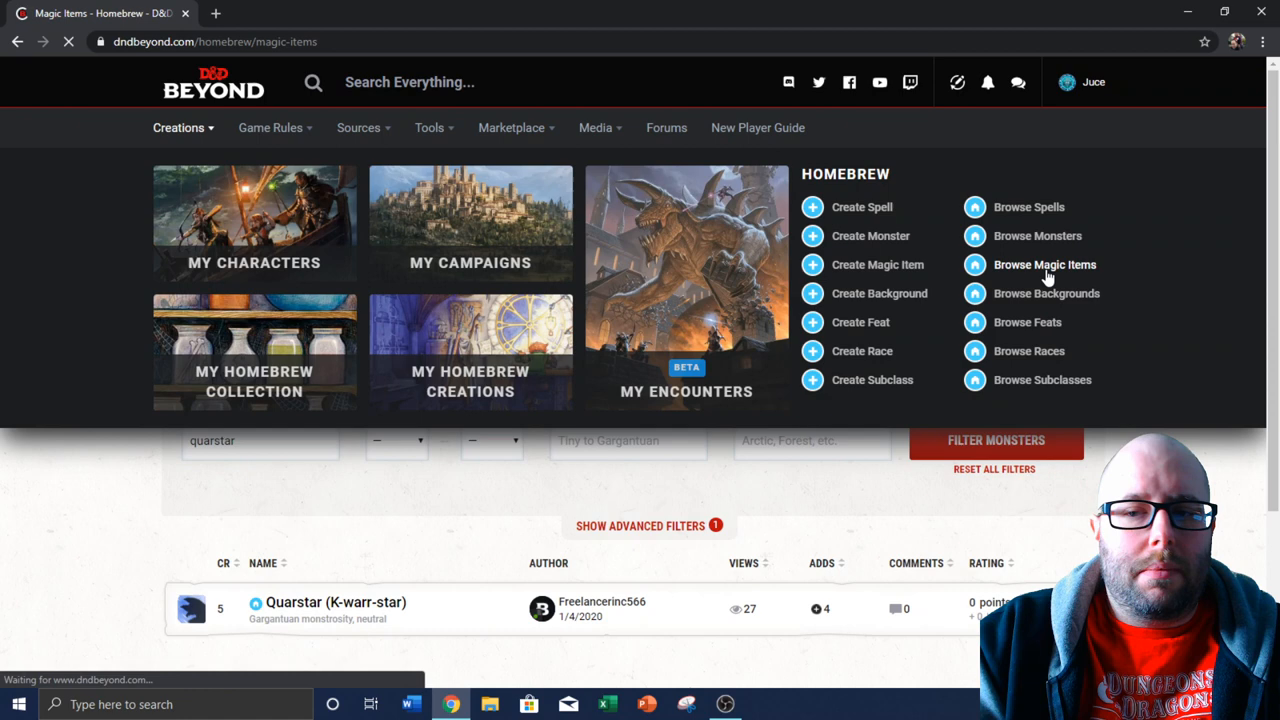
left_click(1044, 264)
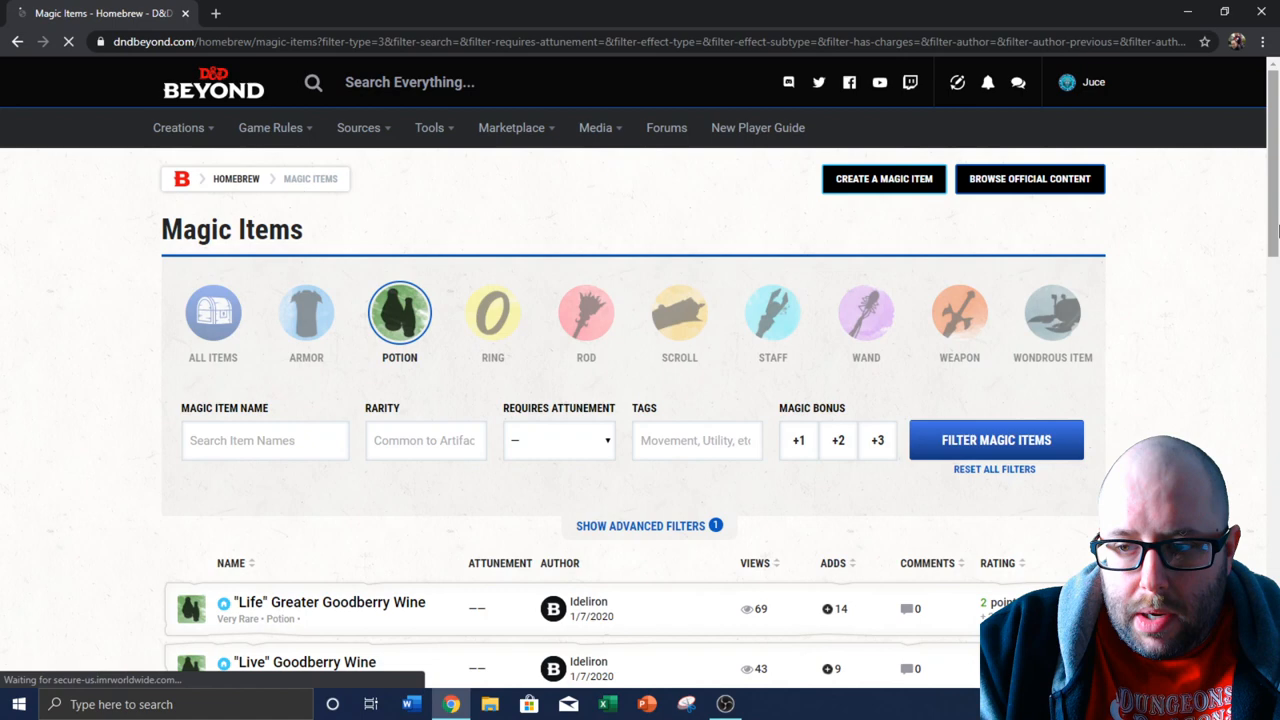
scroll("down", 3)
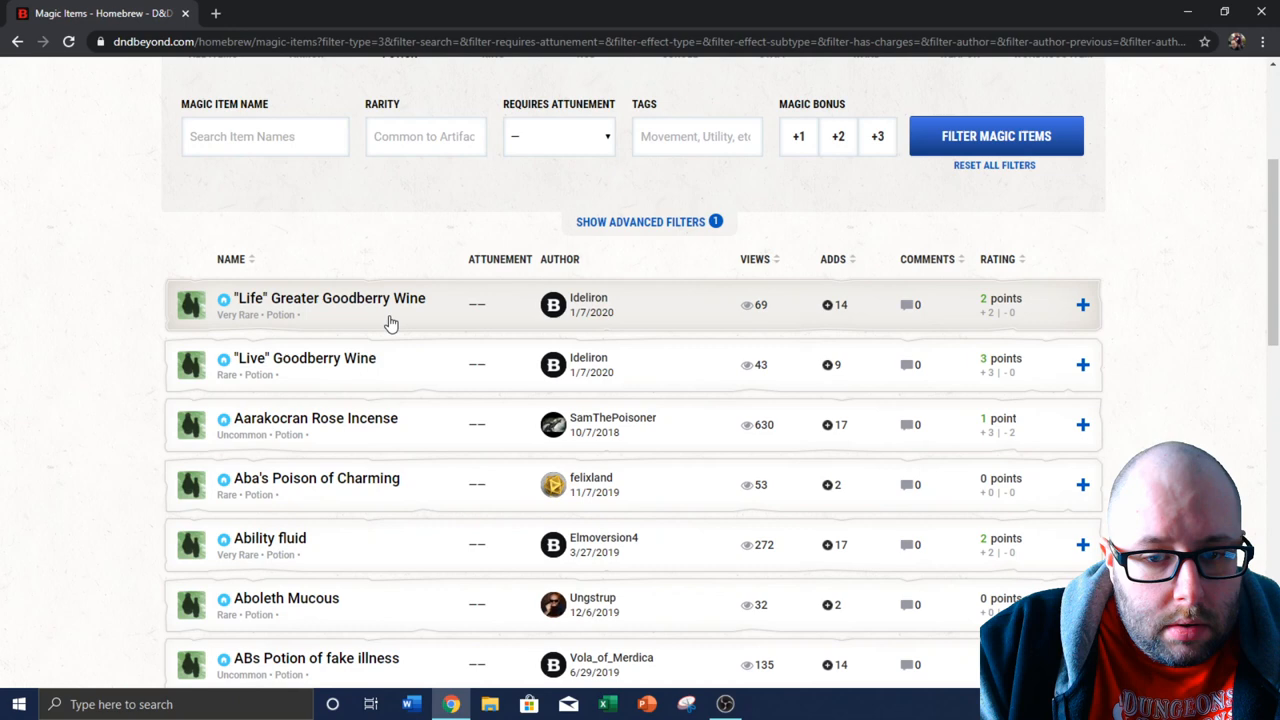
mouse_move(404, 376)
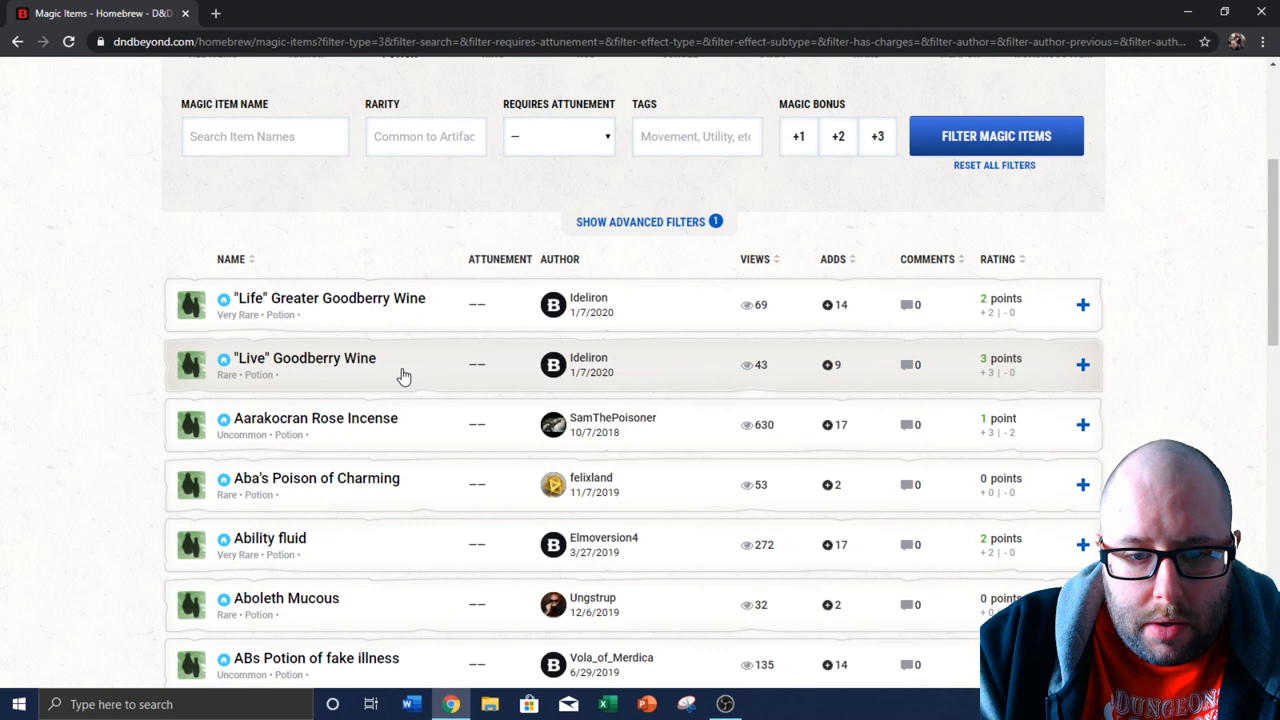
left_click(304, 364)
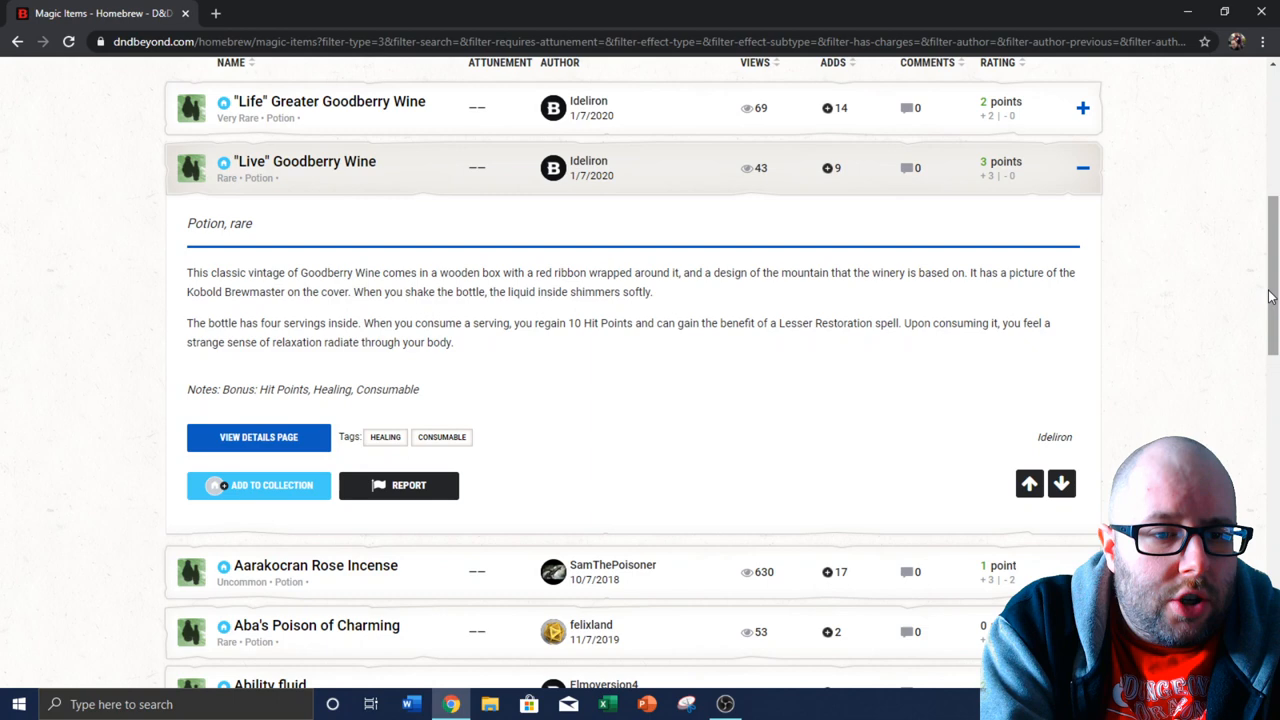
left_click(258, 486)
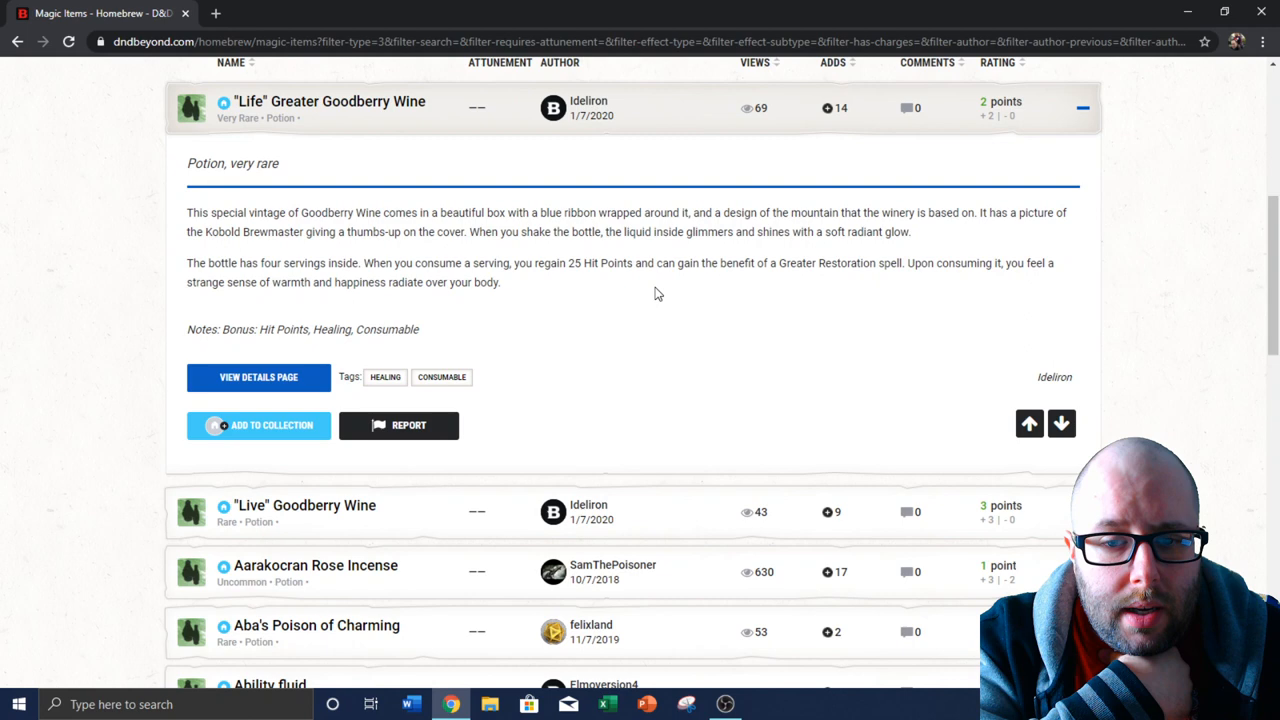
mouse_move(464, 324)
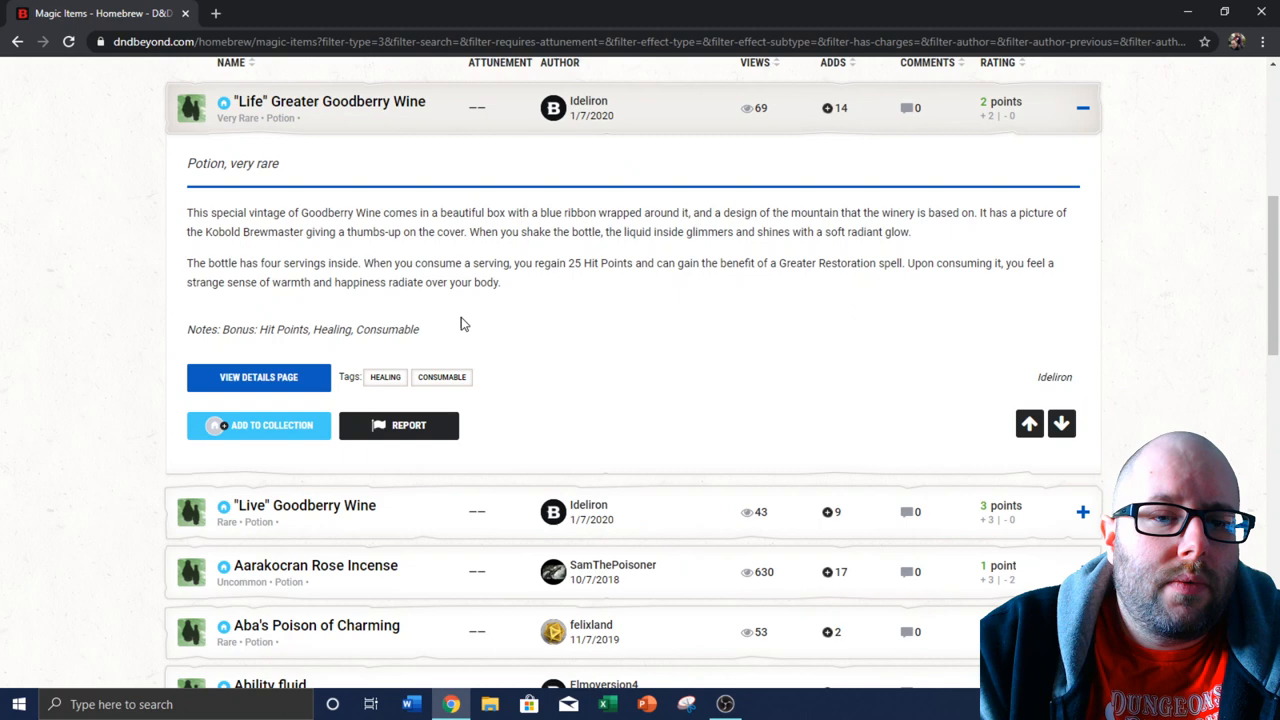
left_click(258, 424)
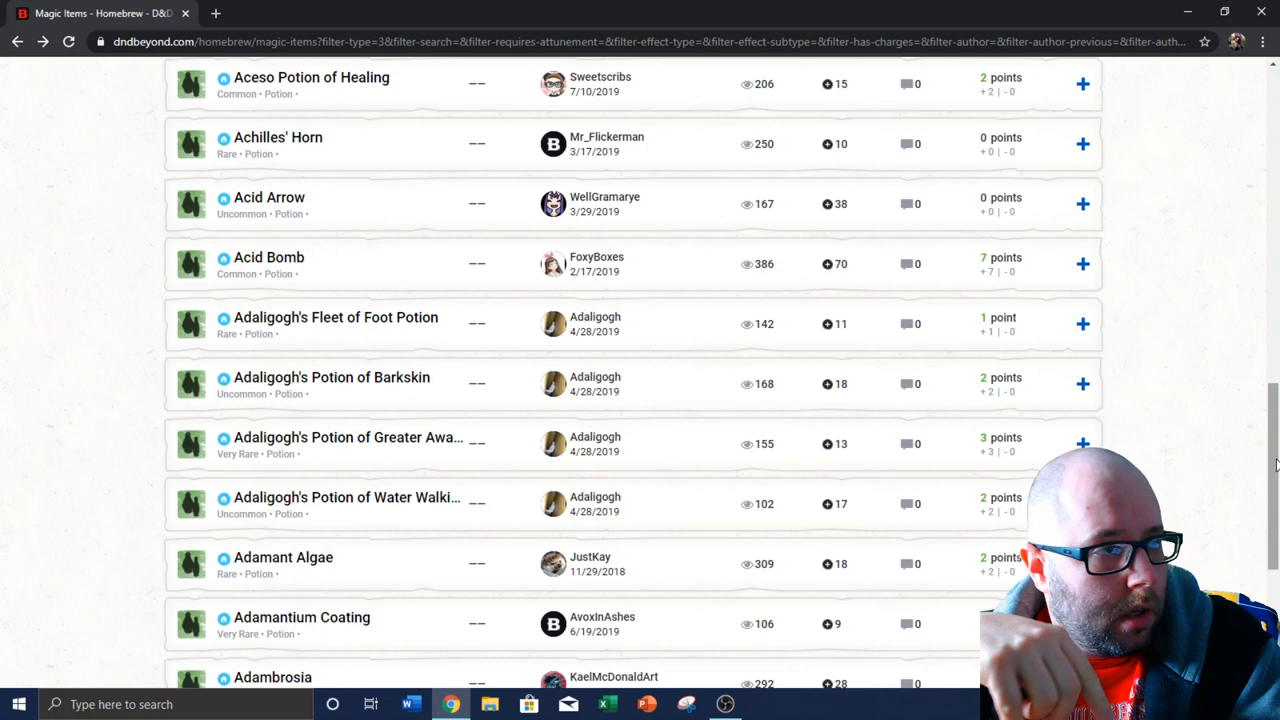
Scroll through the scroll items sorted by adds, reading Musings of the Old Masters' Zen saying table
scroll("down", 3)
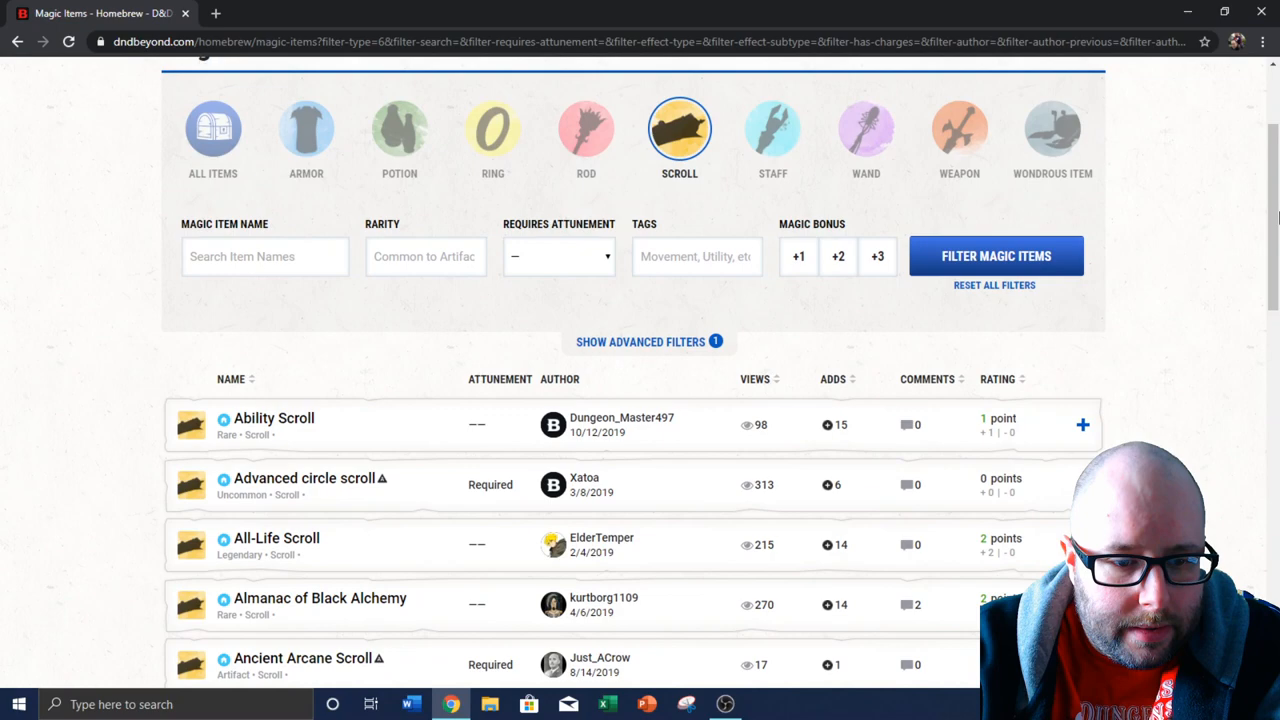
scroll("down", 3)
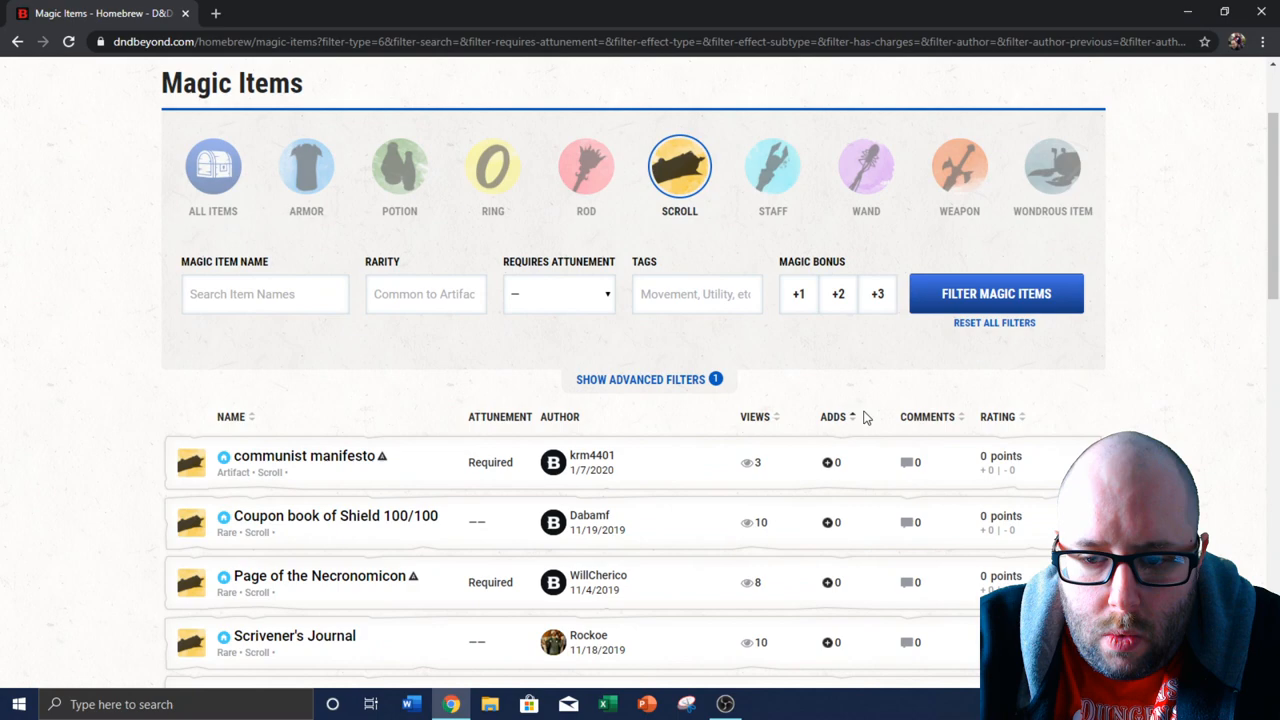
scroll("down", 3)
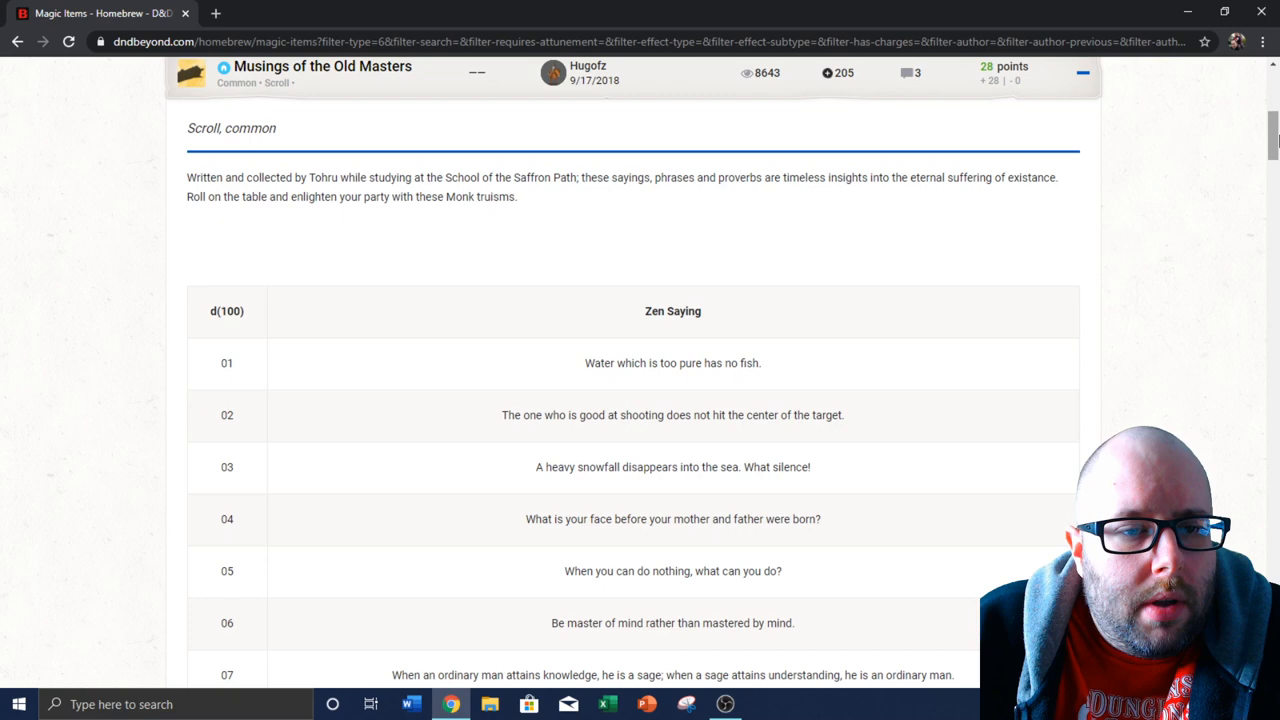
scroll("down", 3)
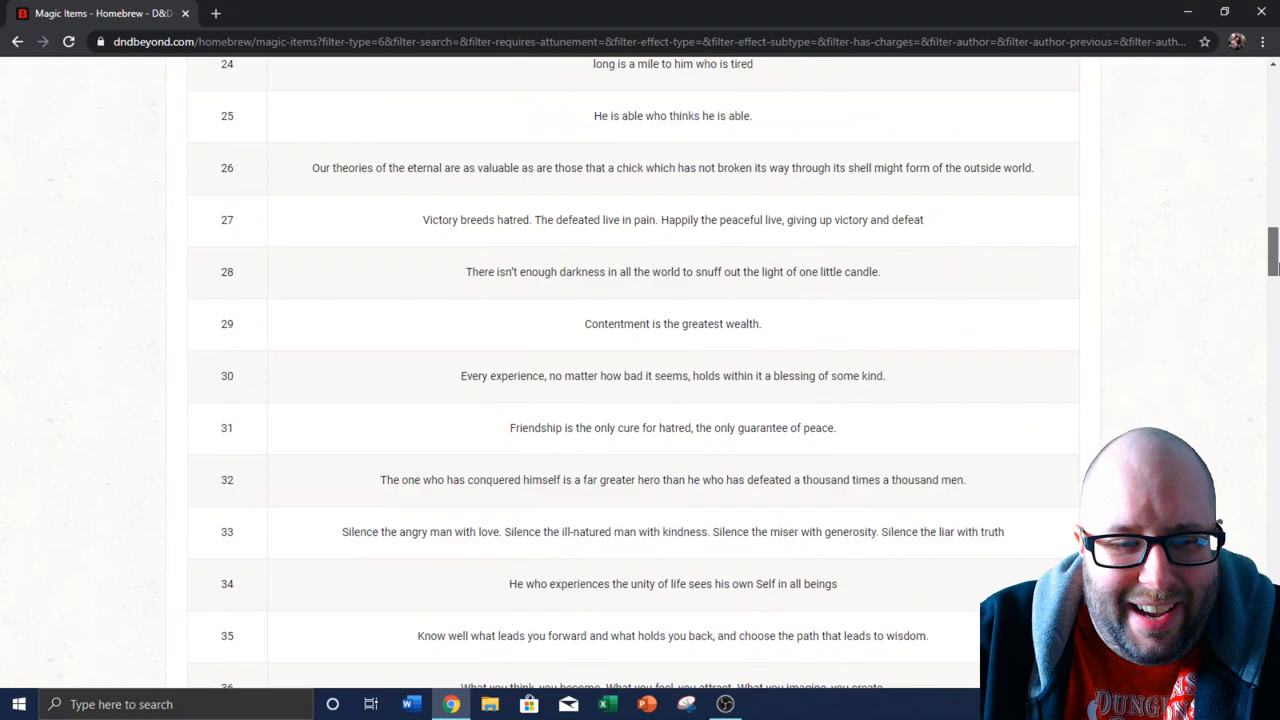
scroll("up", 3)
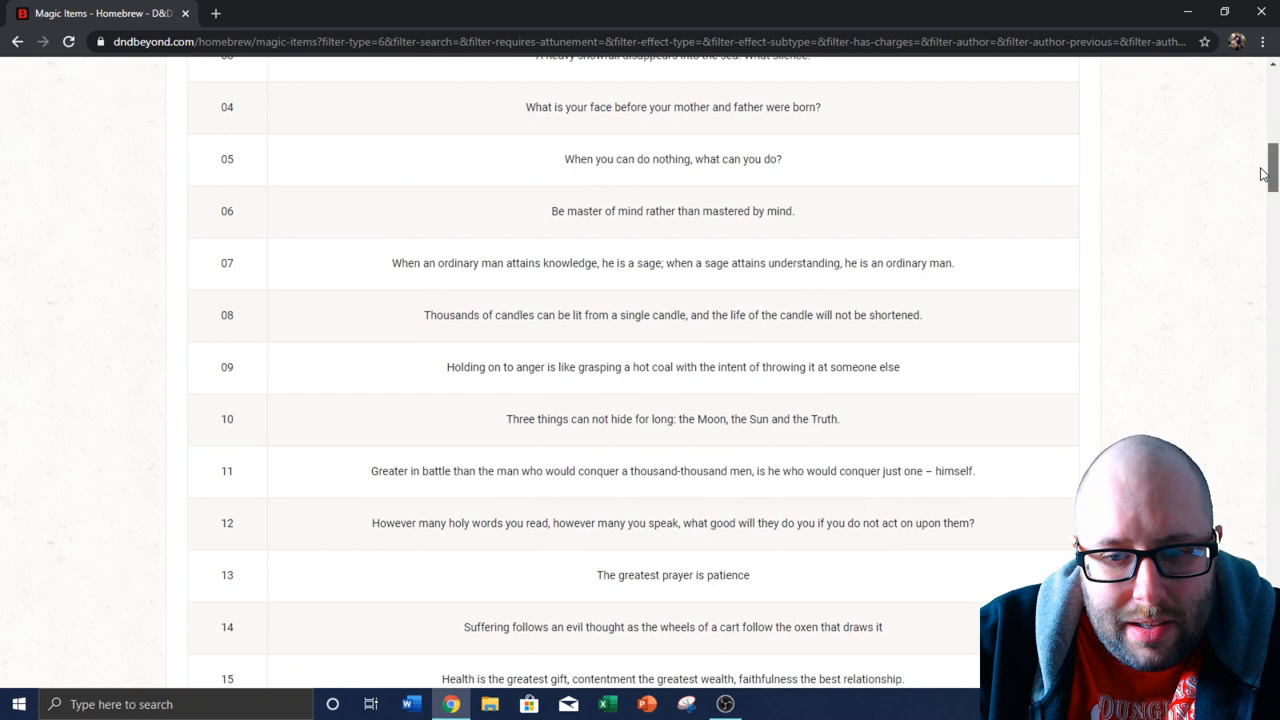
scroll("up", 3)
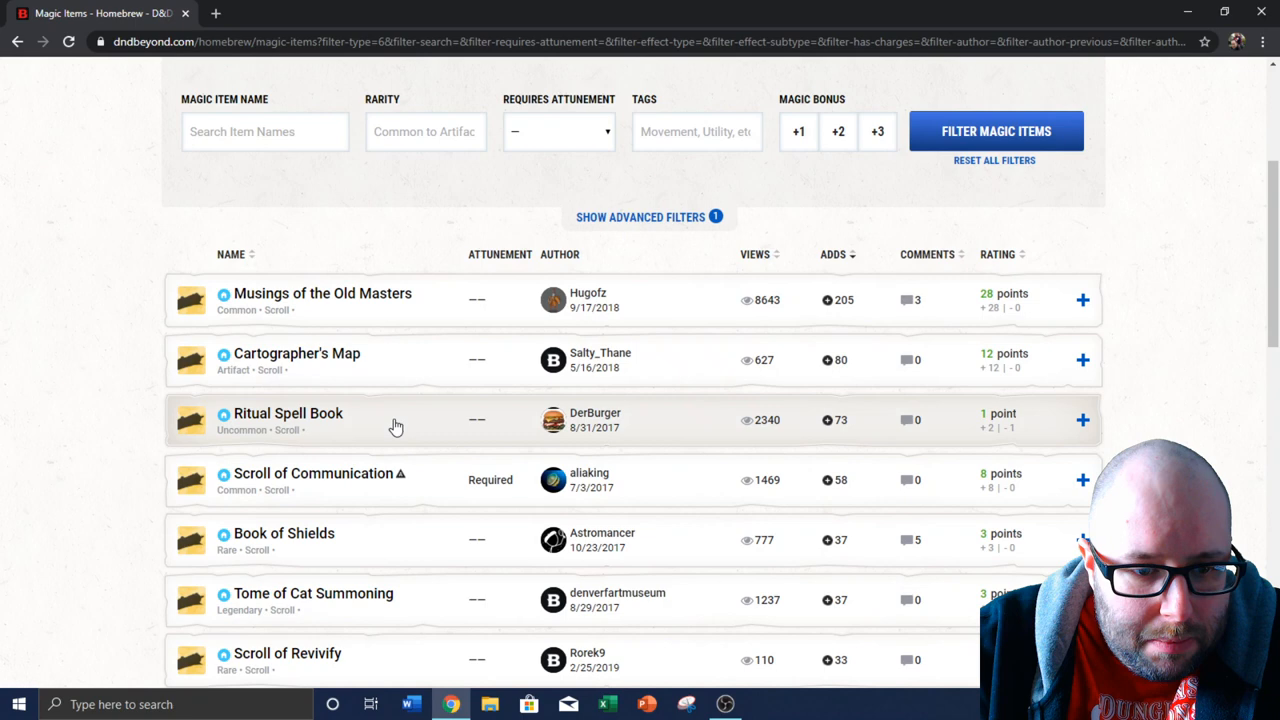
Expand the Tome of Cat Summoning and read down through Scroll of Communication and Scroll of Dragon Flame
scroll("down", 3)
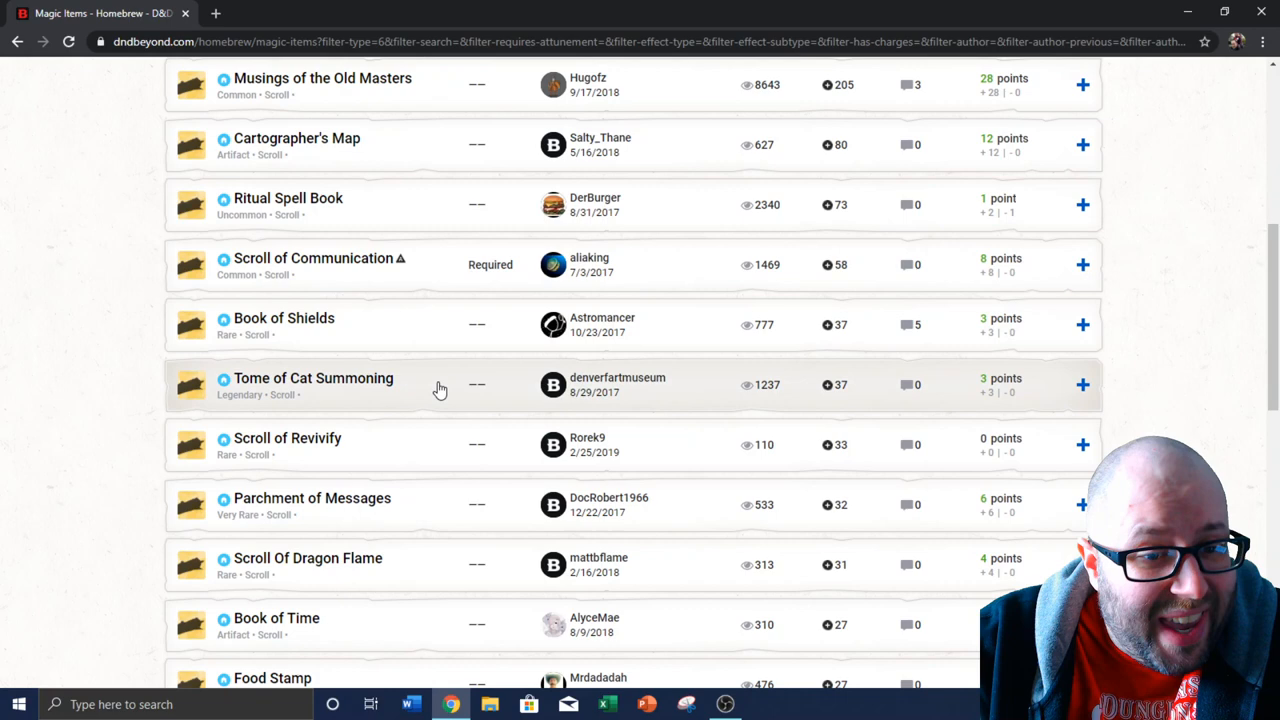
left_click(312, 384)
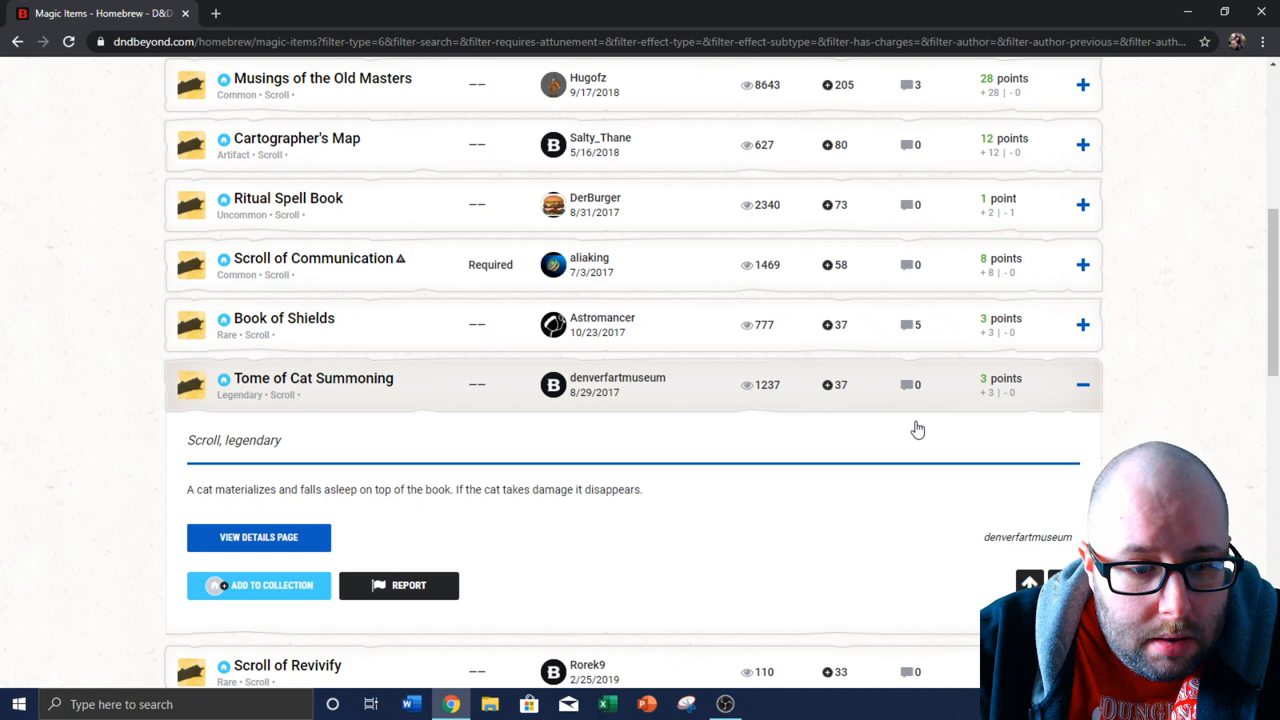
mouse_move(424, 516)
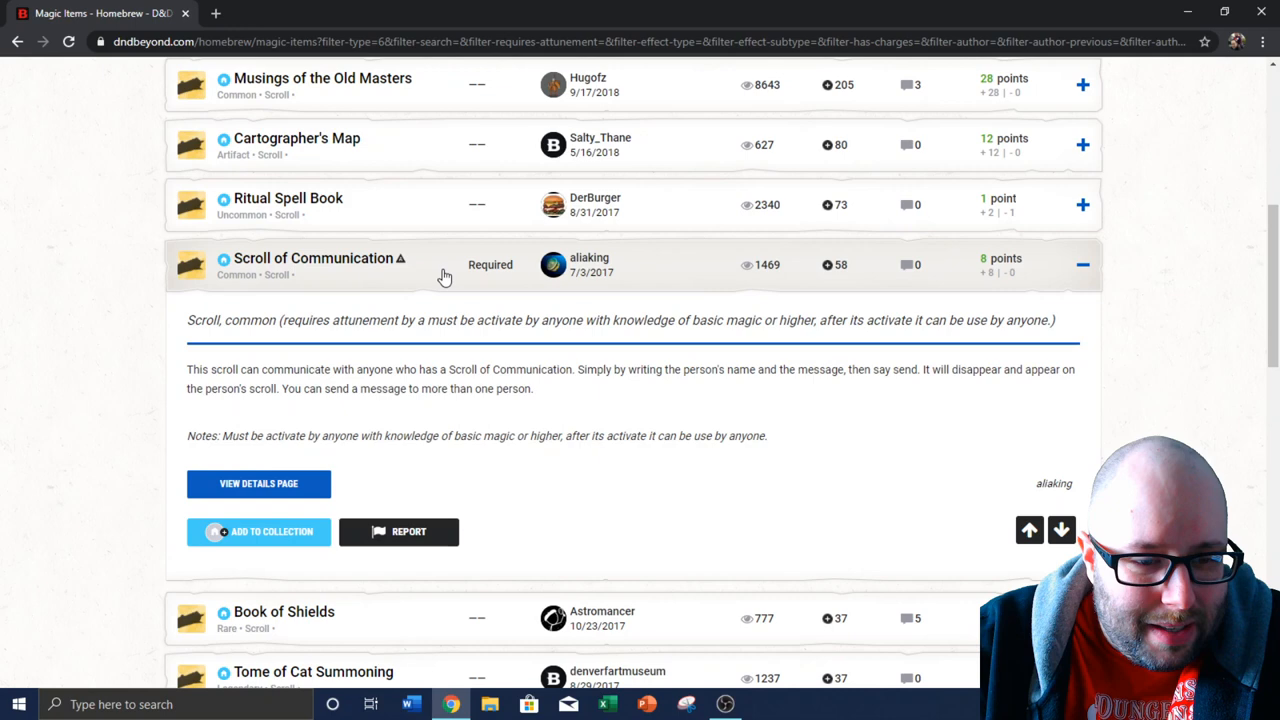
mouse_move(604, 396)
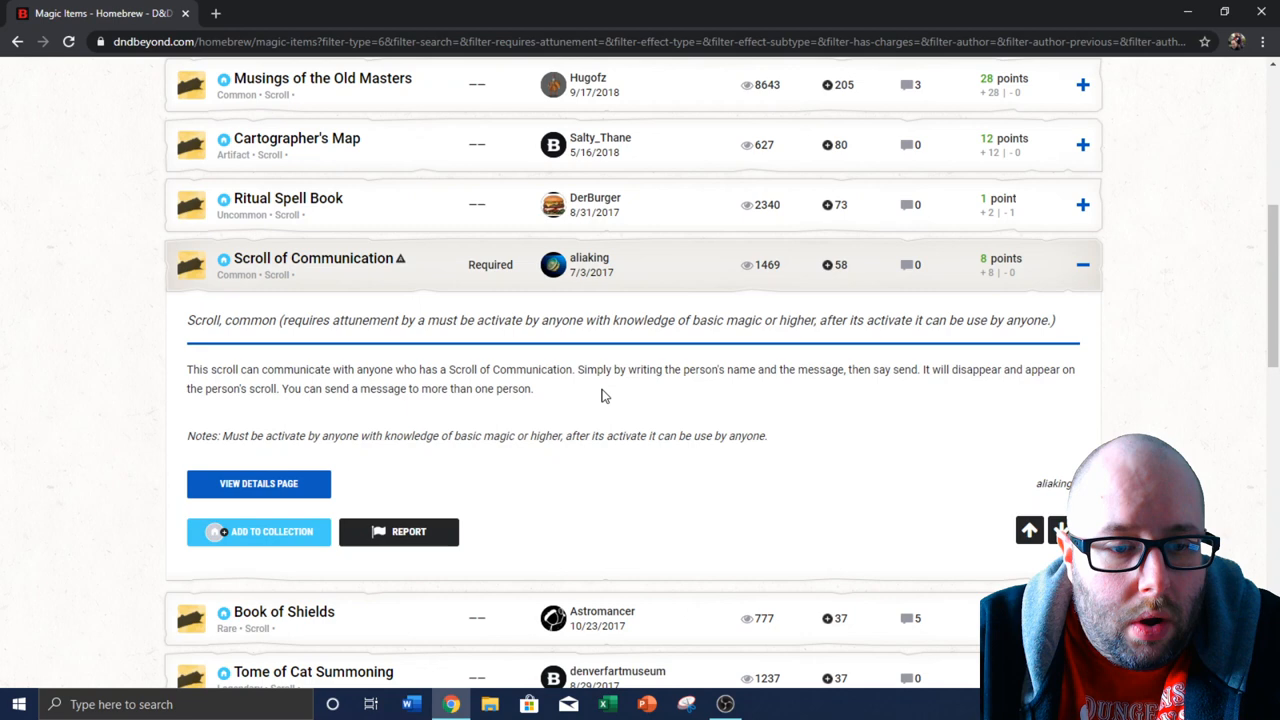
mouse_move(436, 248)
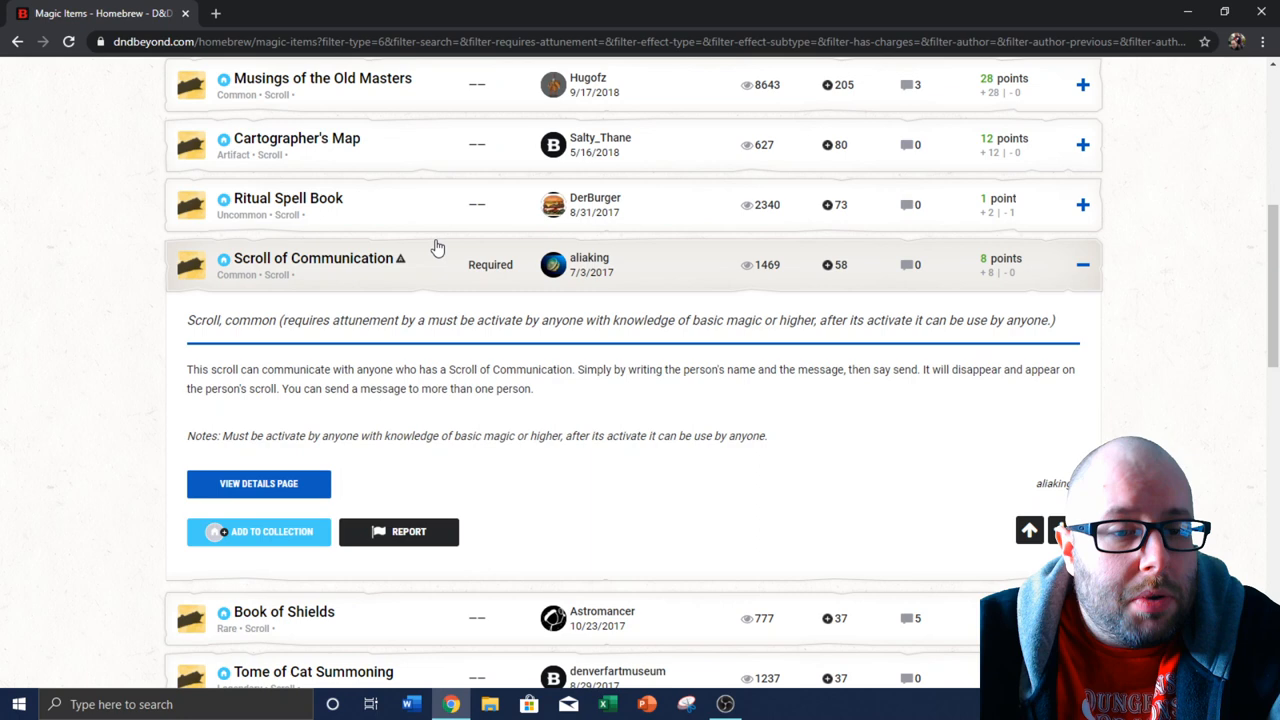
scroll("down", 3)
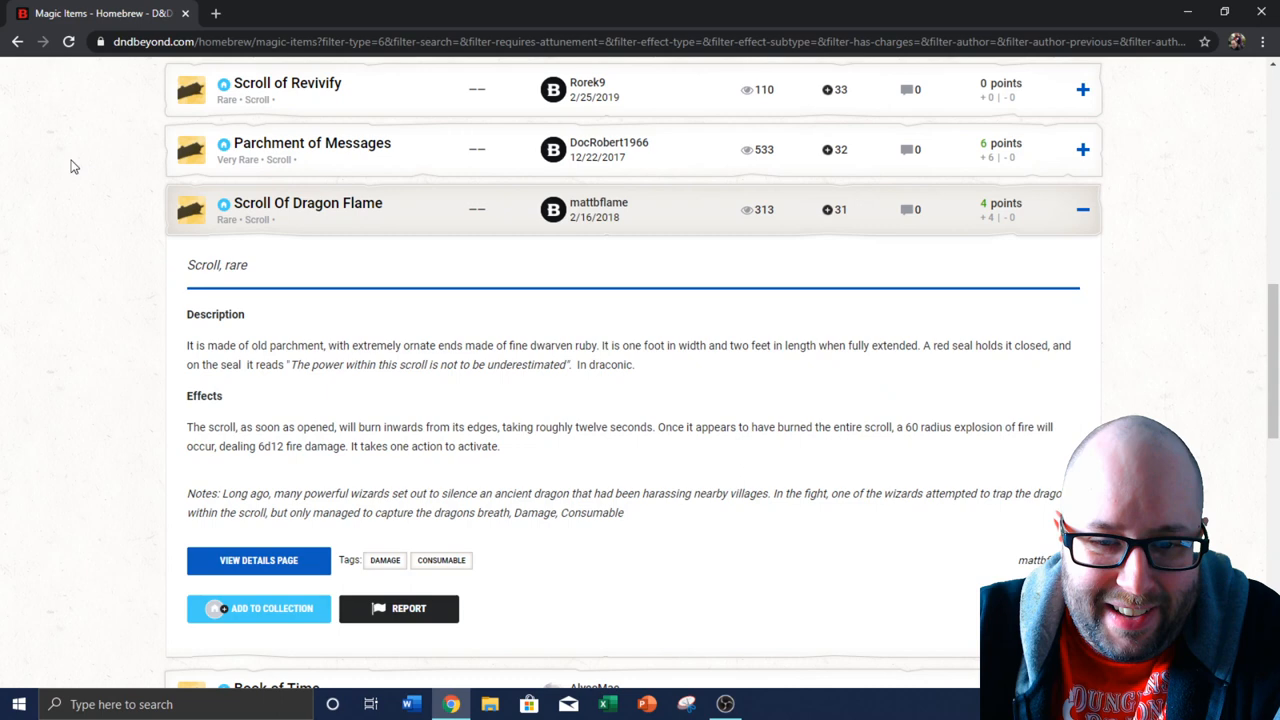
scroll("down", 3)
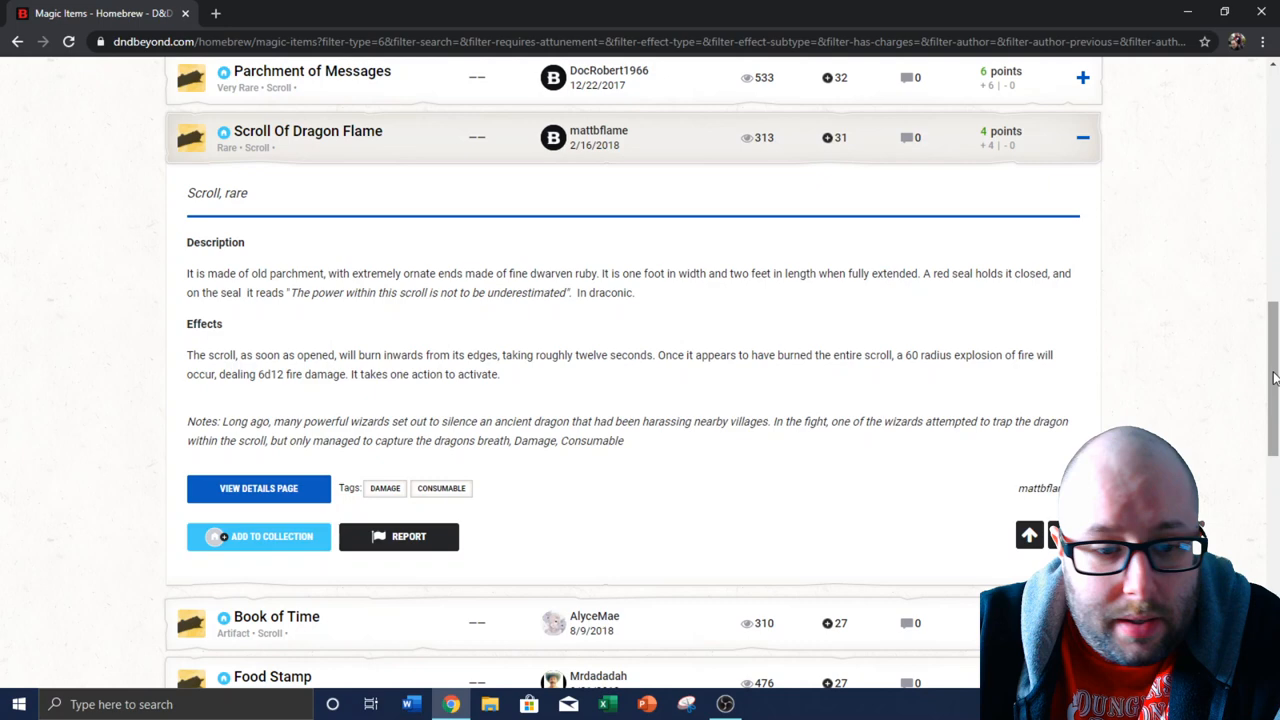
scroll("down", 3)
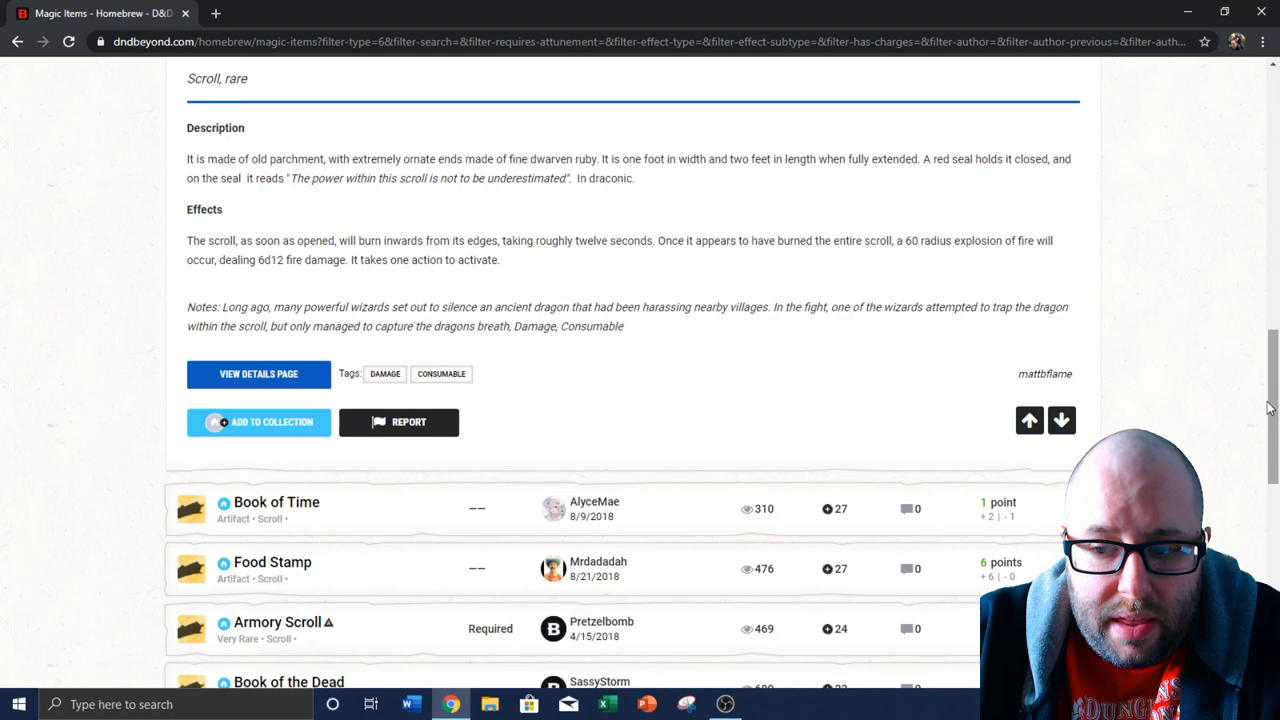
Return to the Magic Items filters and switch the category to Ring
scroll("up", 3)
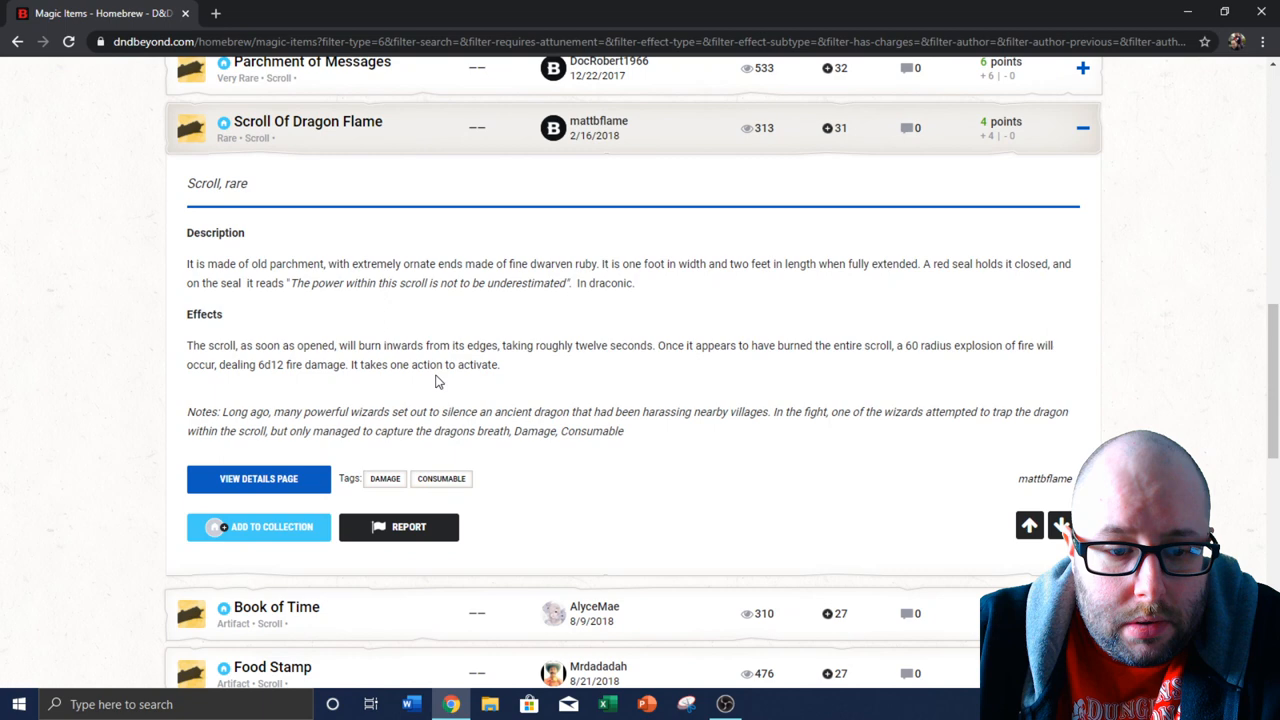
left_click(1082, 128)
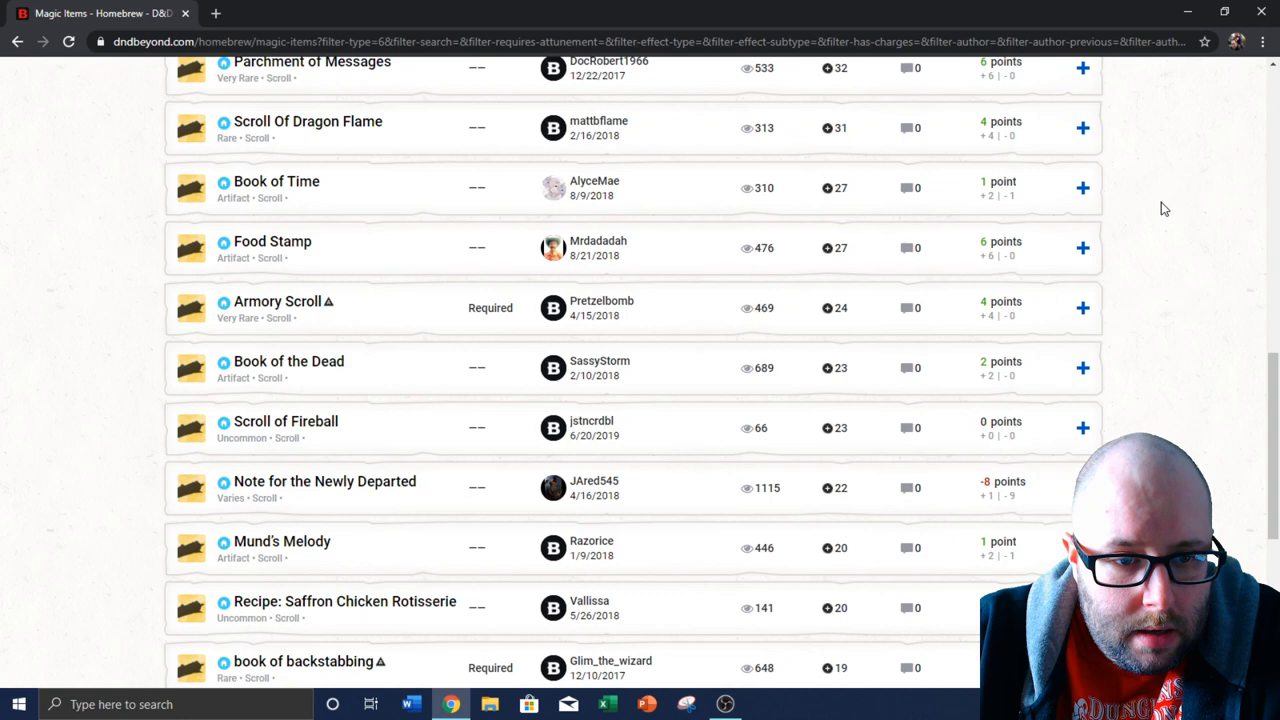
scroll("down", 3)
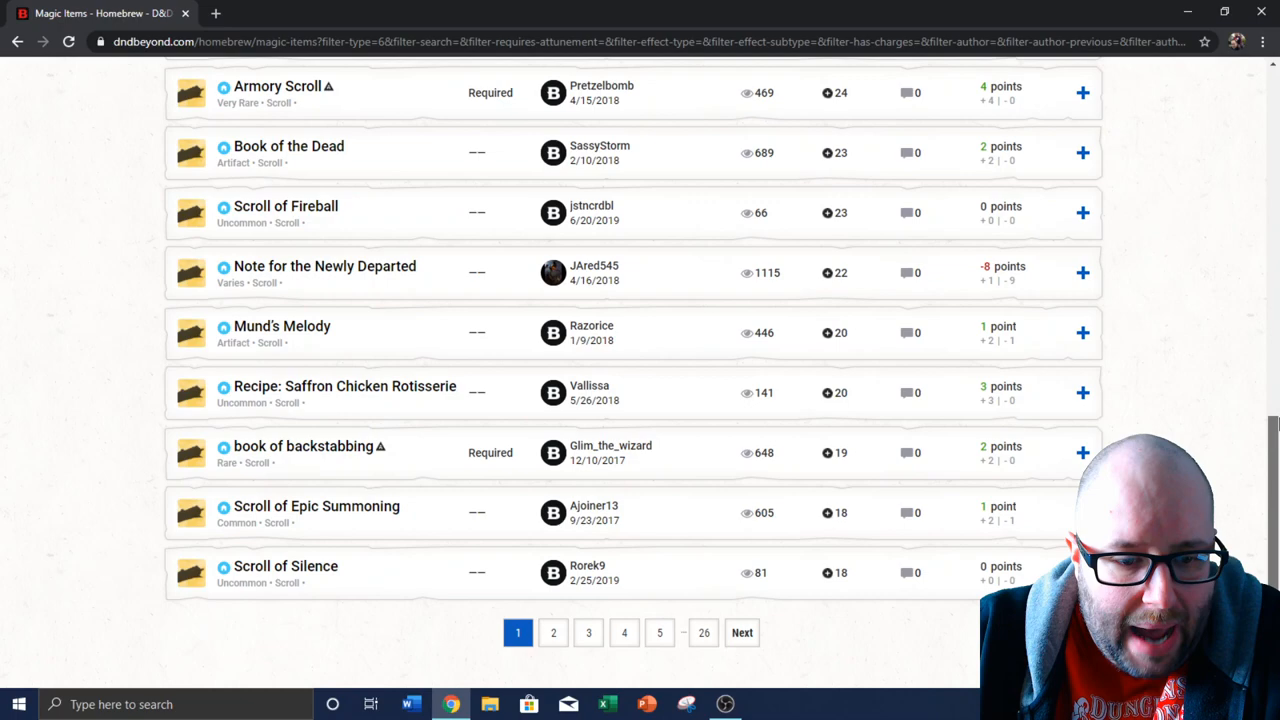
left_click(492, 312)
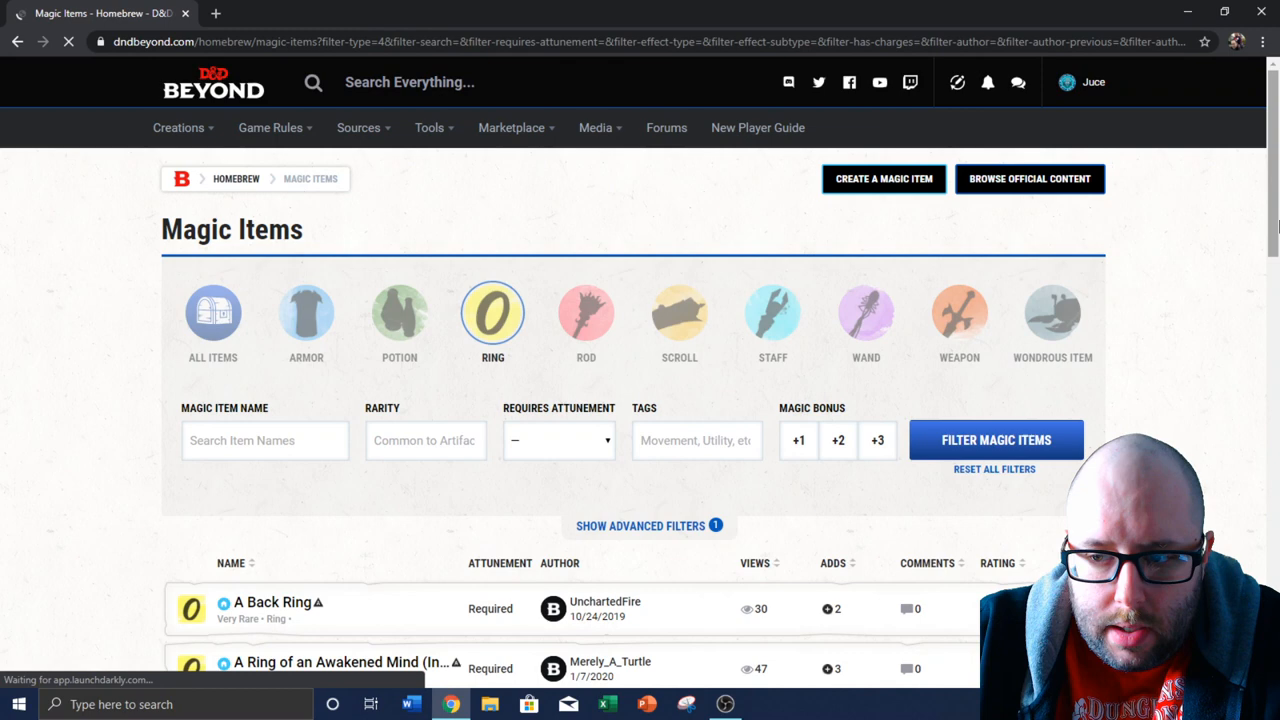
Scroll through the rings ranked by most adds, down past the expanded Band of Fallen Leaves
scroll("down", 3)
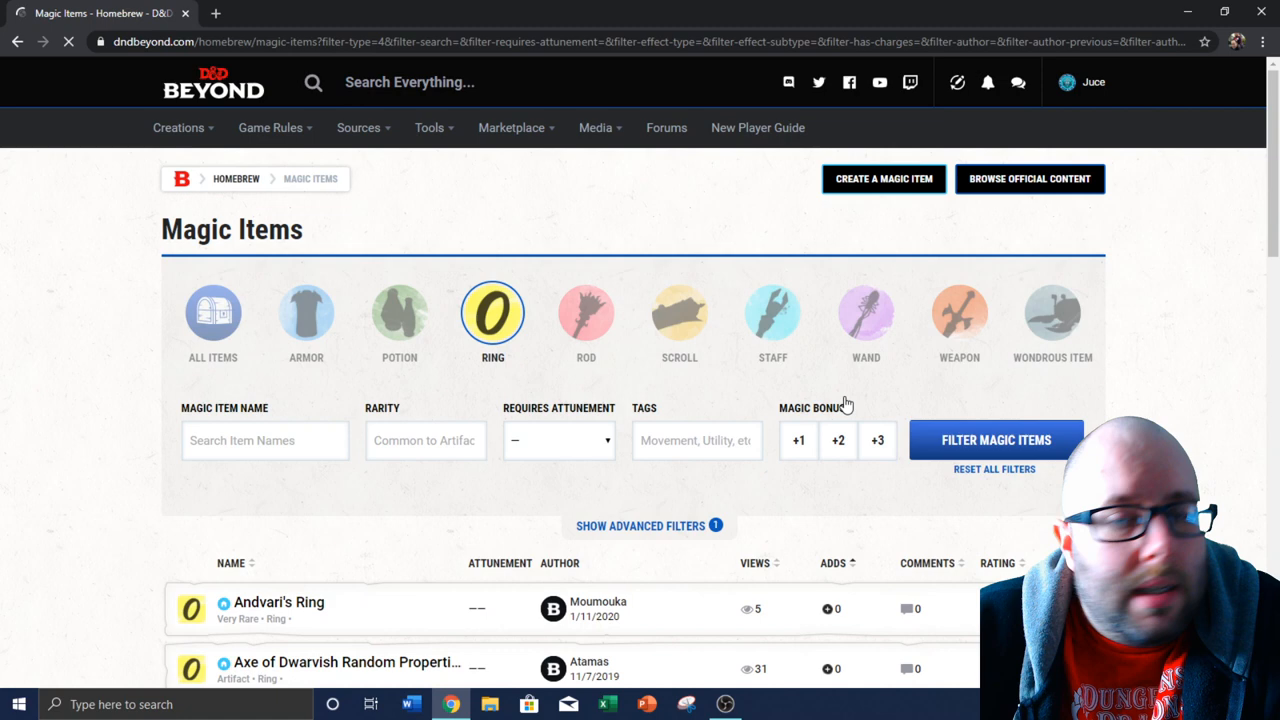
scroll("down", 3)
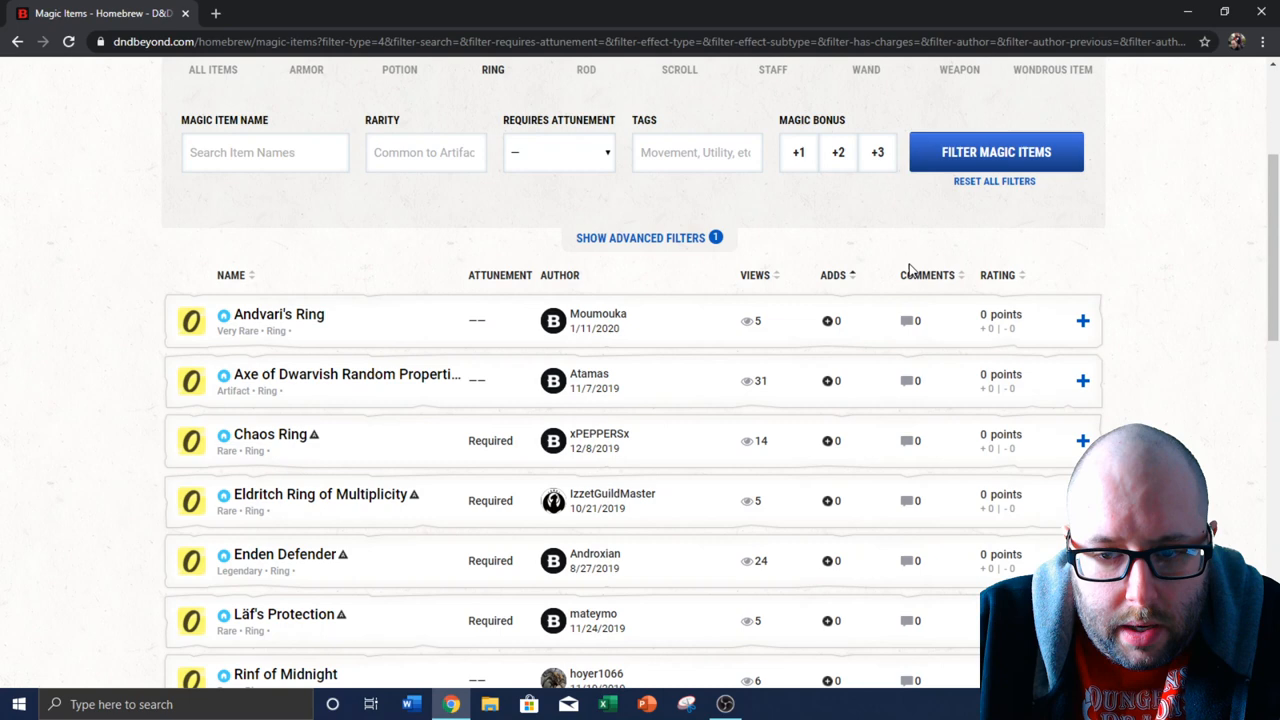
scroll("up", 3)
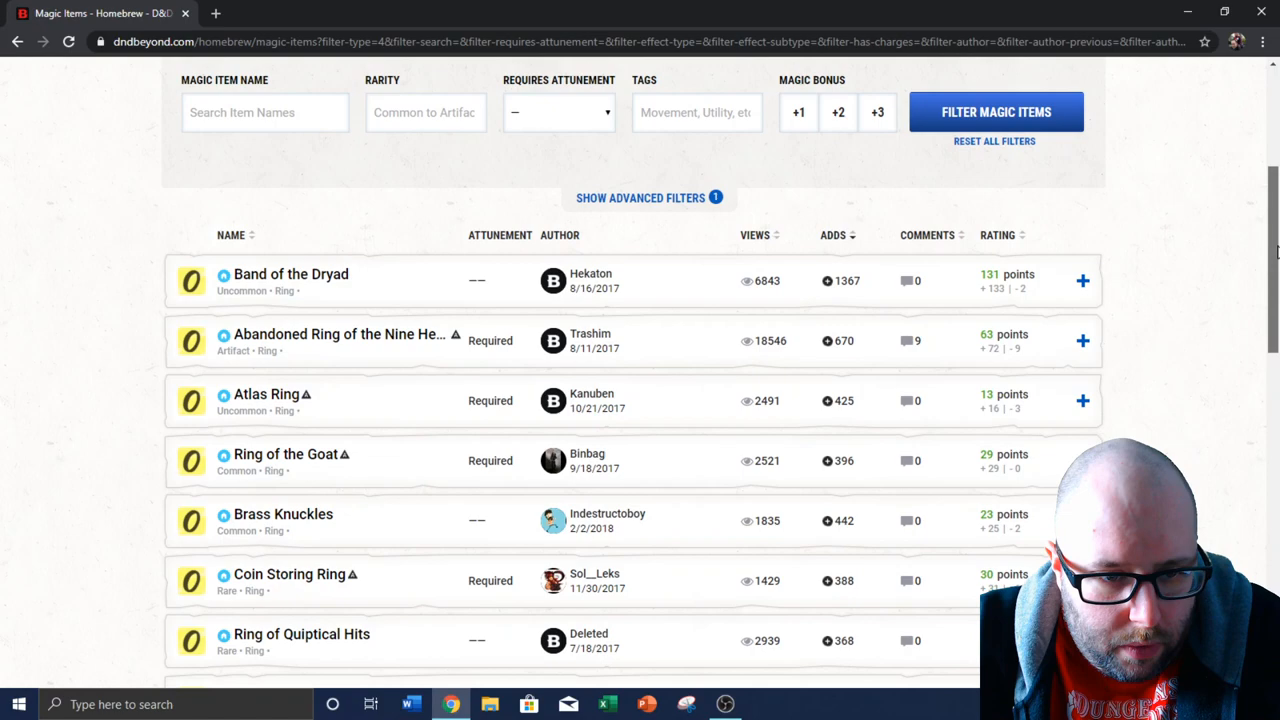
scroll("down", 3)
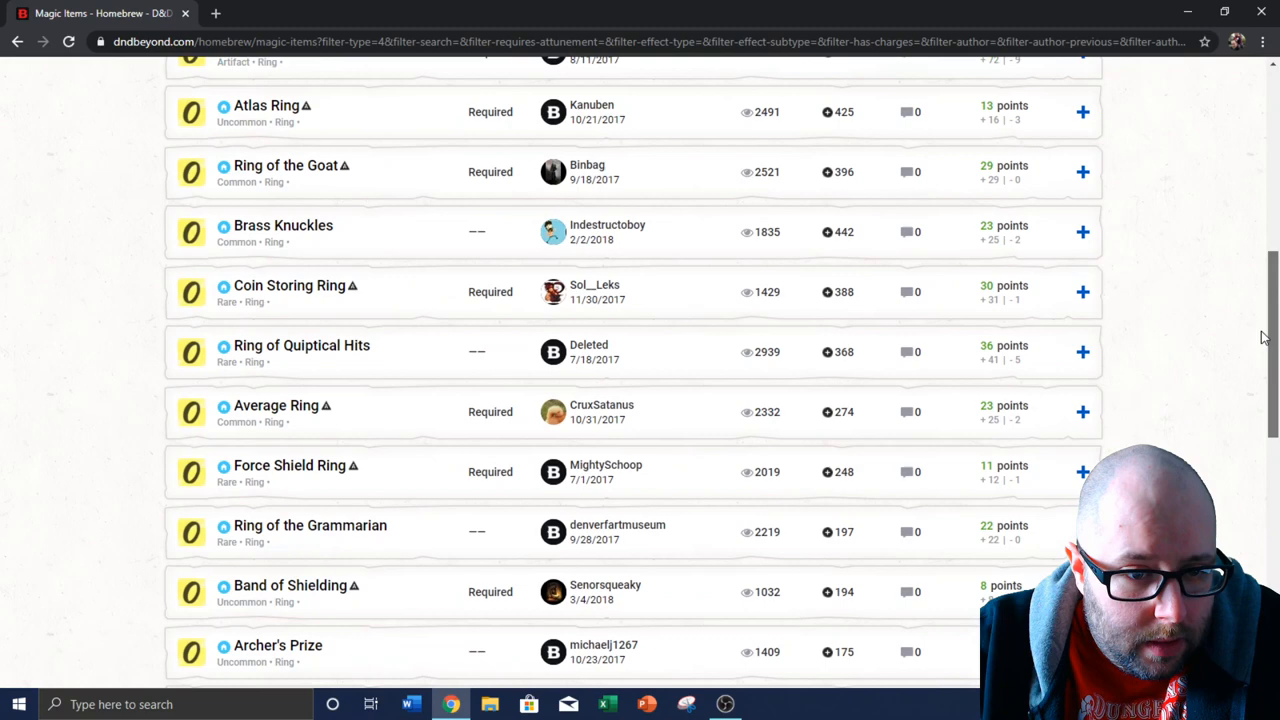
scroll("down", 3)
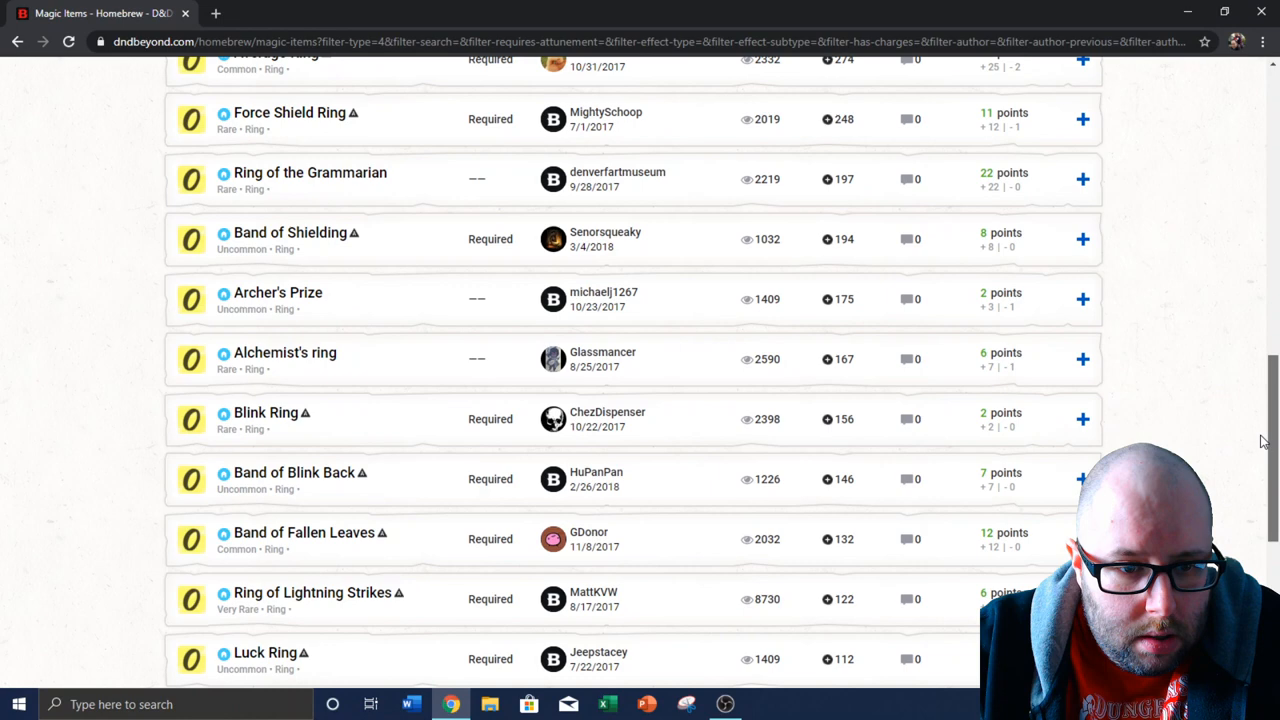
scroll("down", 3)
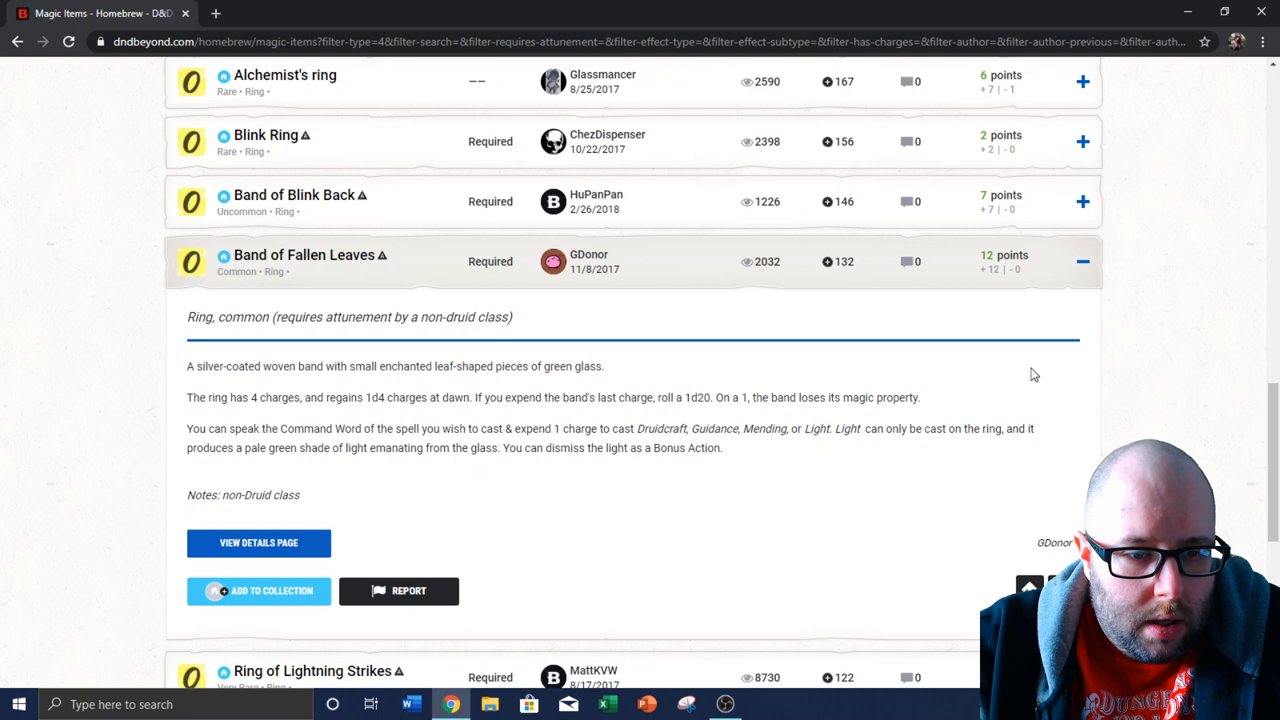
mouse_move(940, 336)
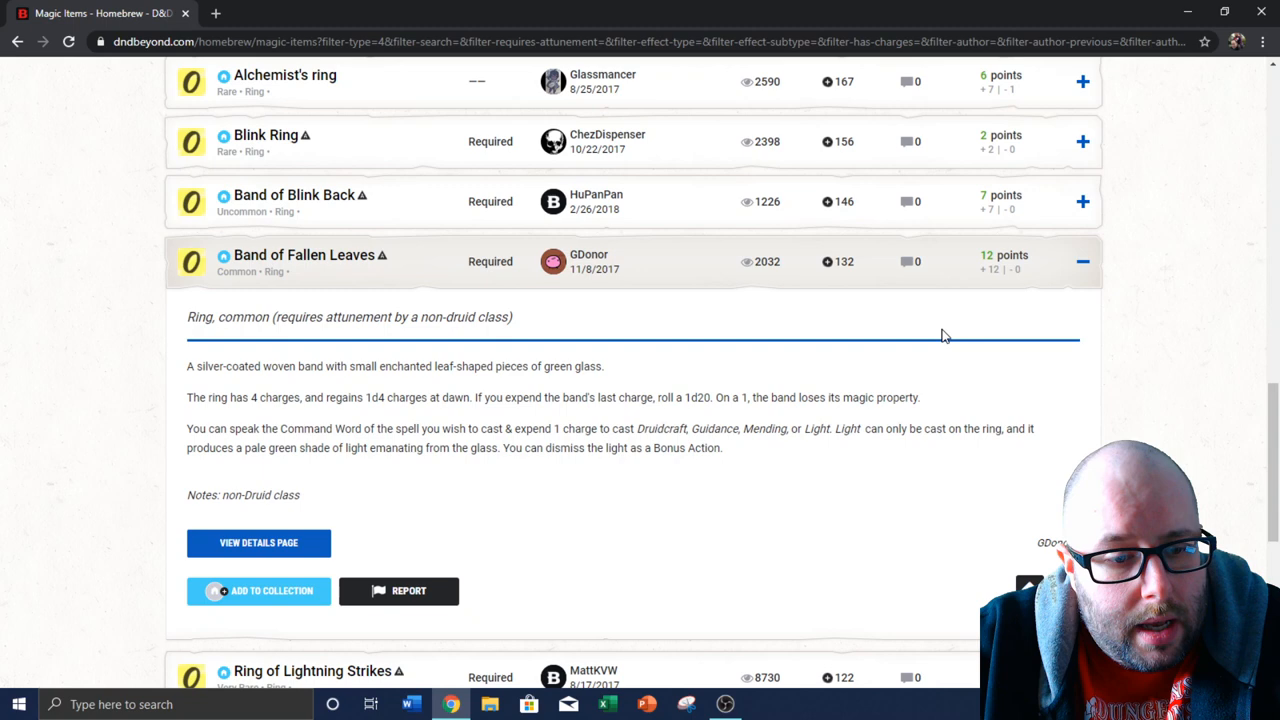
Browse page 2 of the most-added homebrew rings, then filter the list to potions only
left_click(1082, 260)
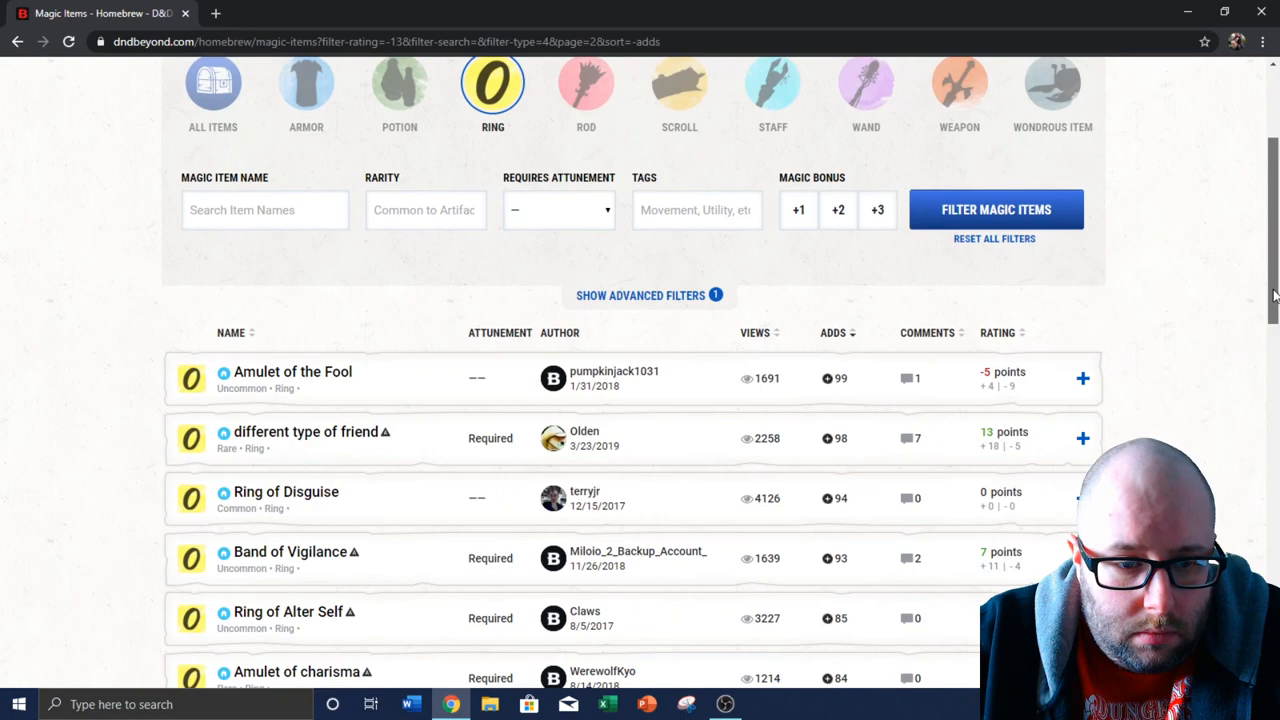
scroll("down", 3)
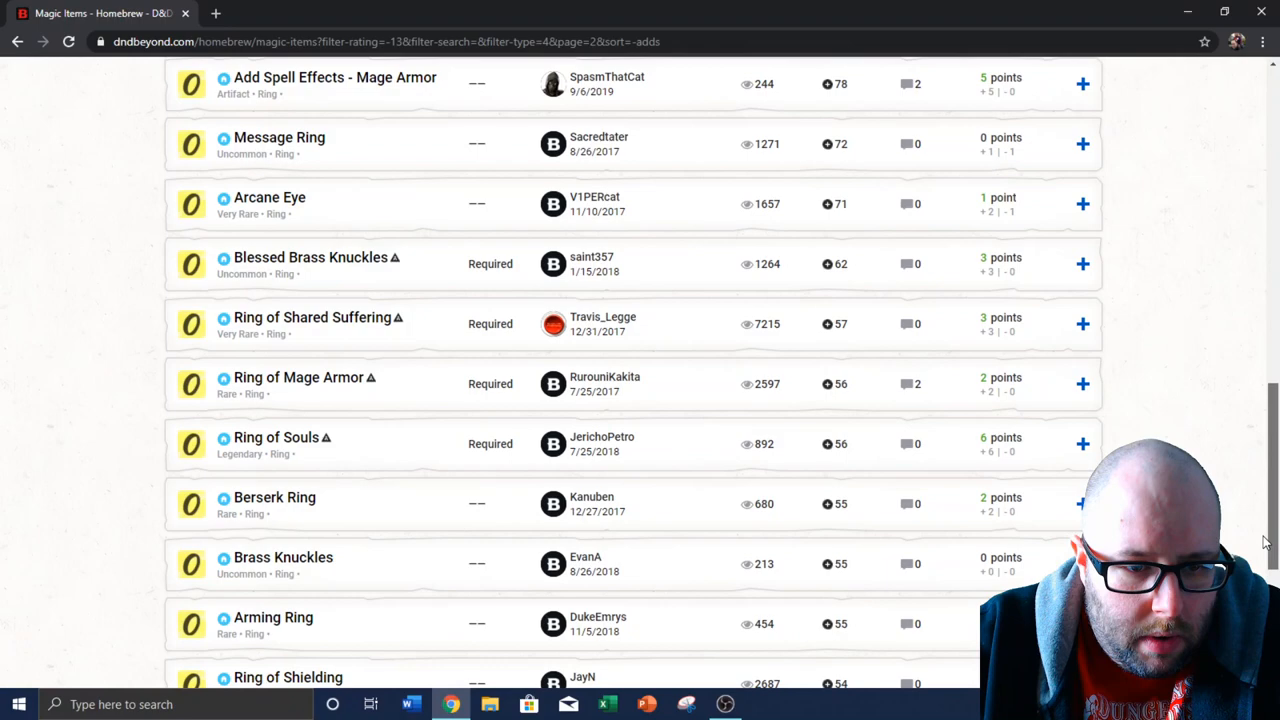
left_click(492, 220)
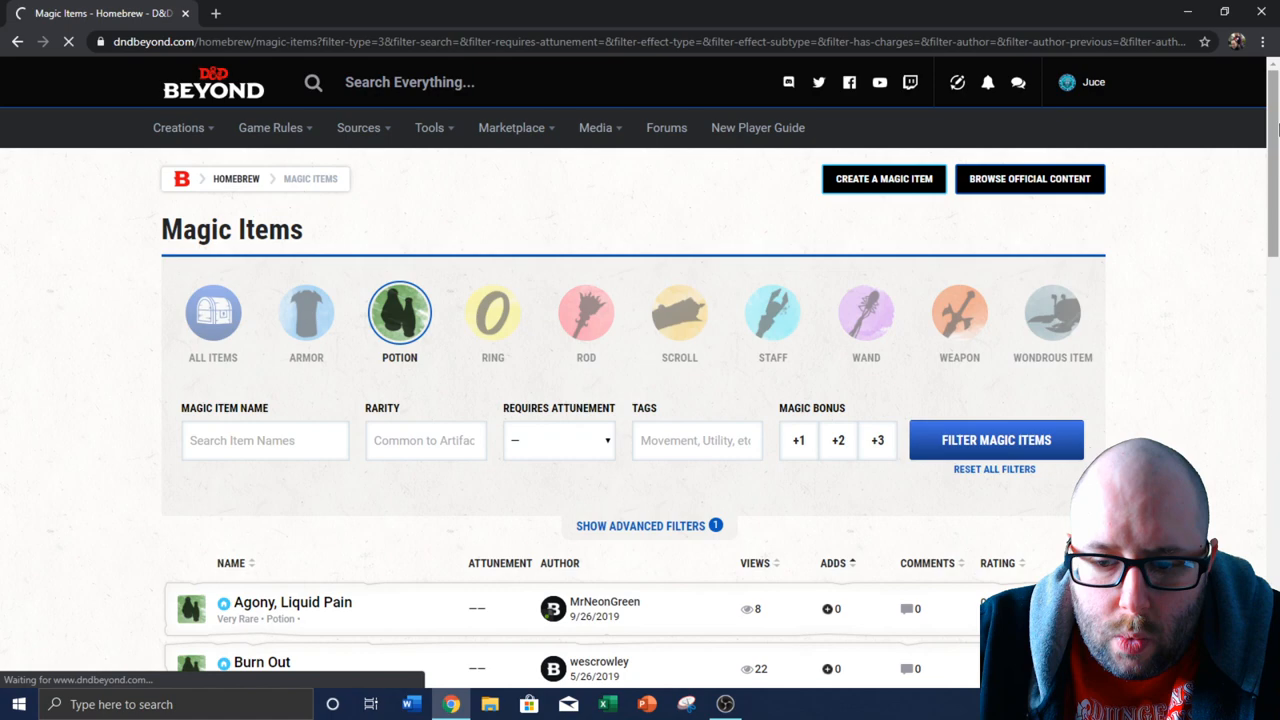
Expand Expired Healing Potion in the most-added potions list and read its description
scroll("down", 3)
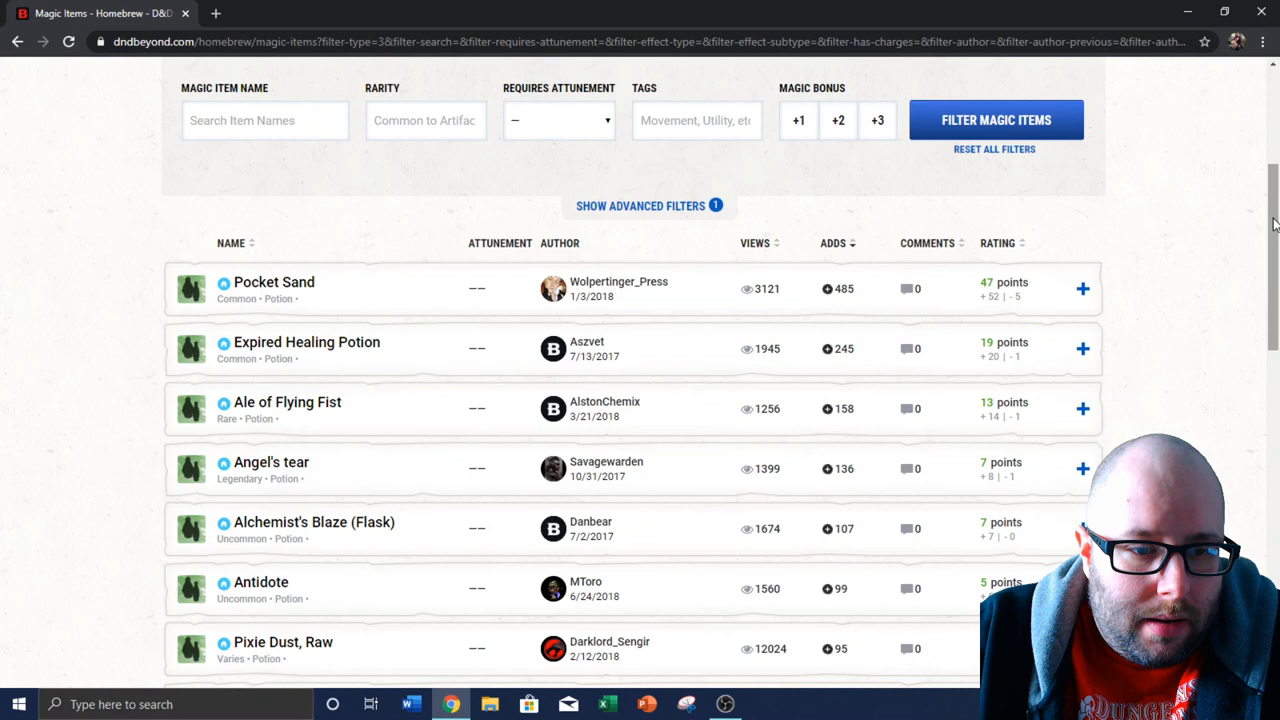
left_click(272, 280)
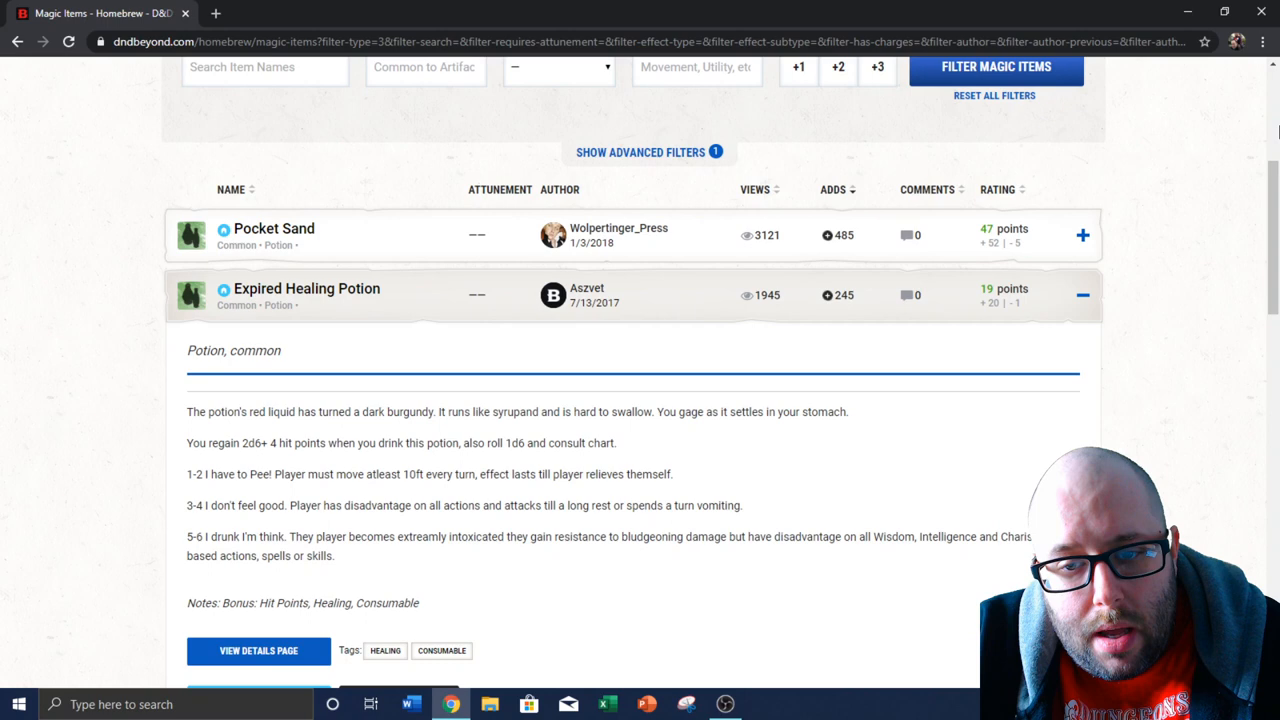
scroll("down", 3)
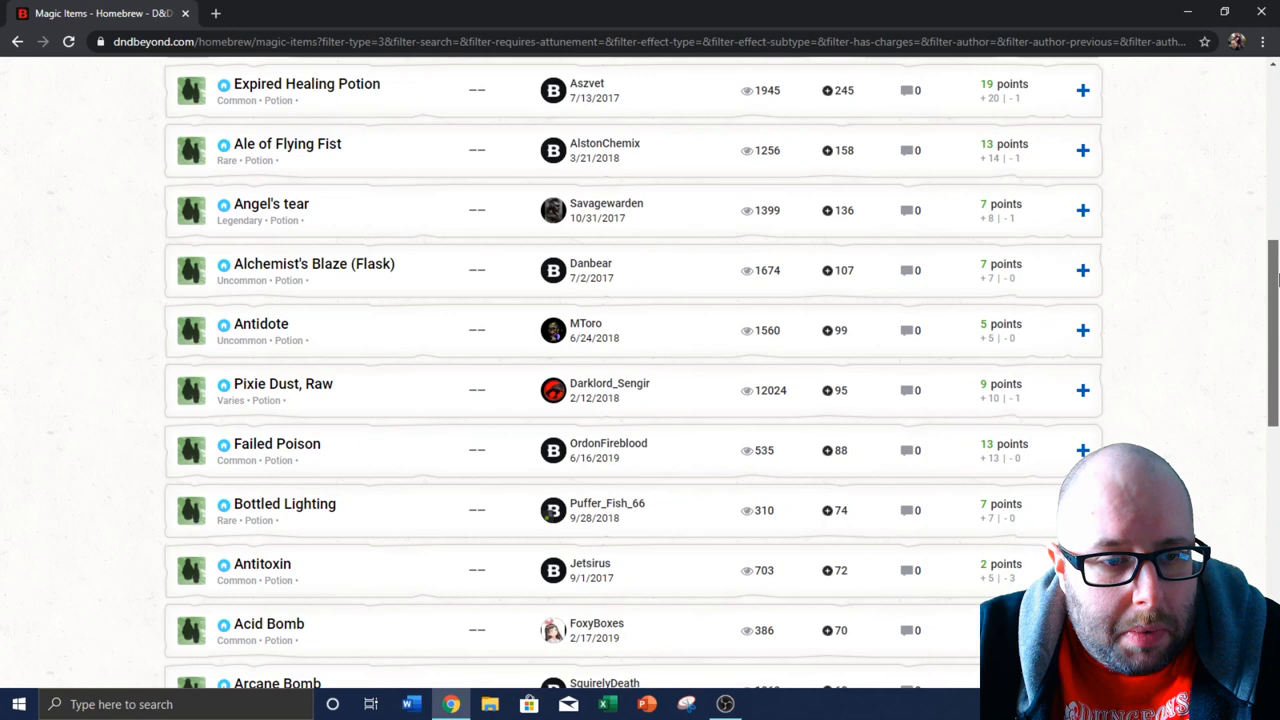
Scroll down the potion list past the Pixie Dust, Raw entry
scroll("down", 3)
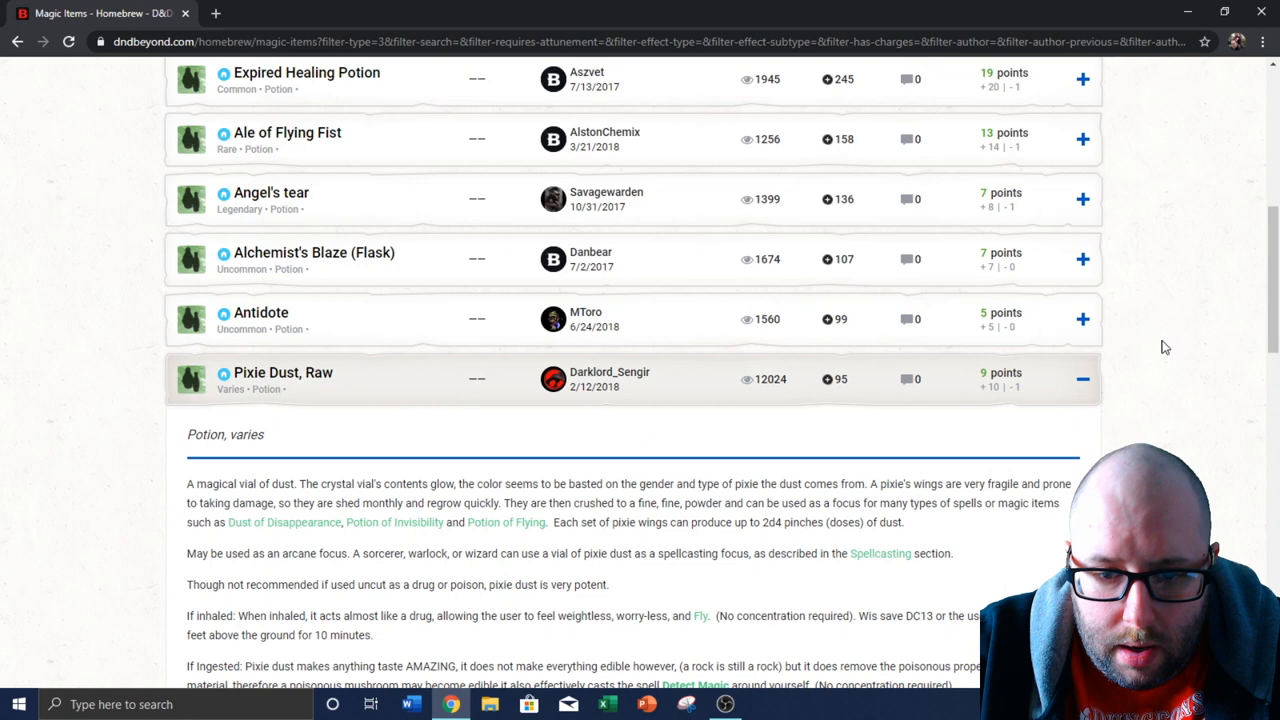
scroll("down", 3)
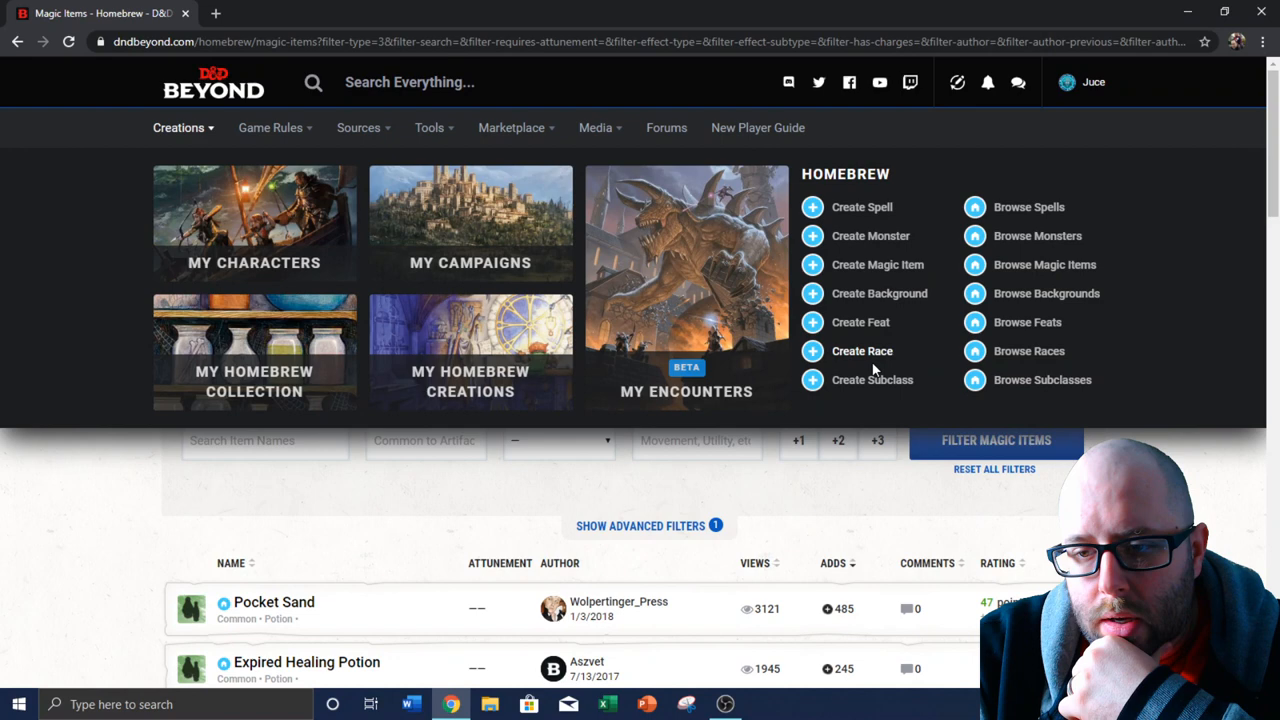
mouse_move(1028, 206)
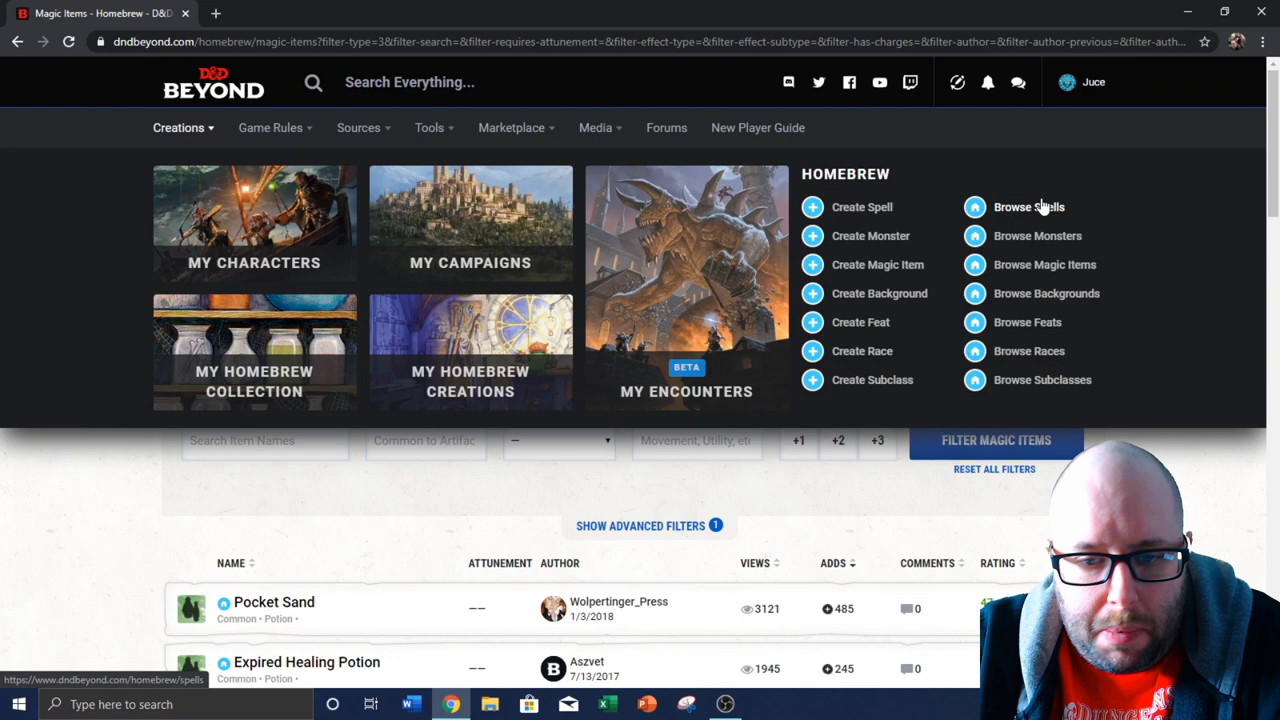
Go to the New Player Guide essentials page from the top navigation
left_click(358, 128)
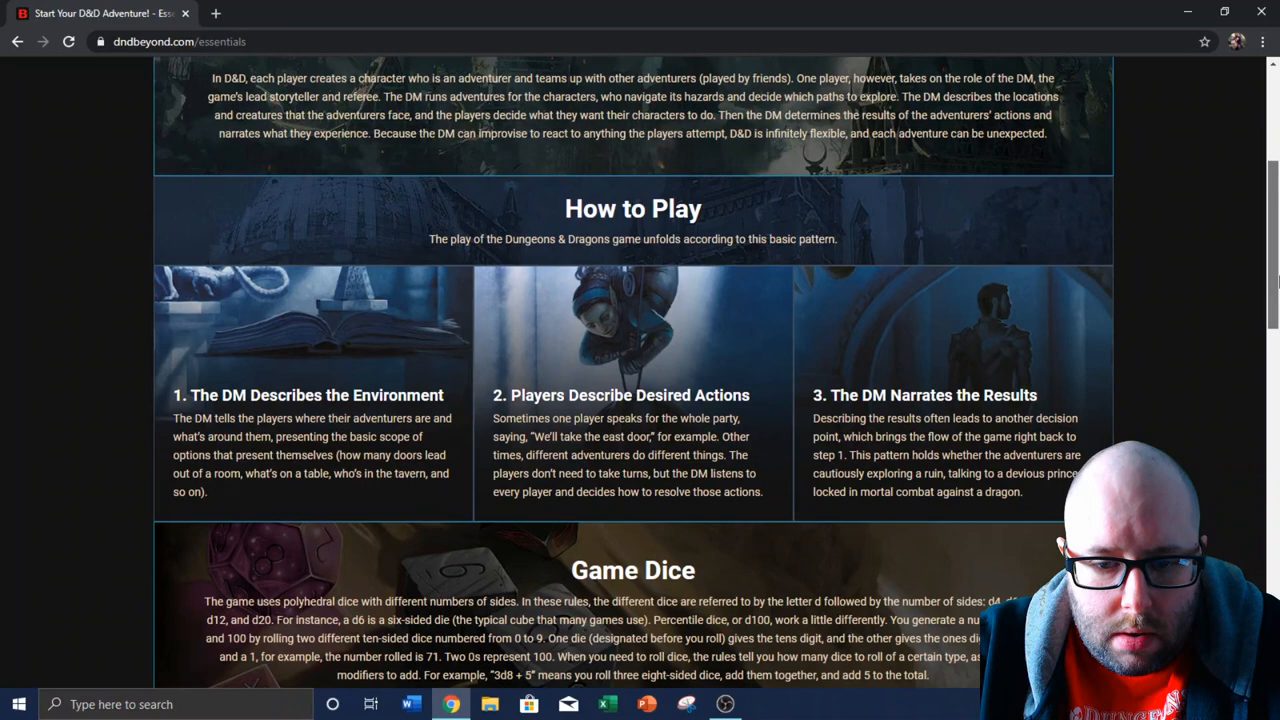
Scroll through the essentials page rules like Round Down, then return to the top
scroll("down", 3)
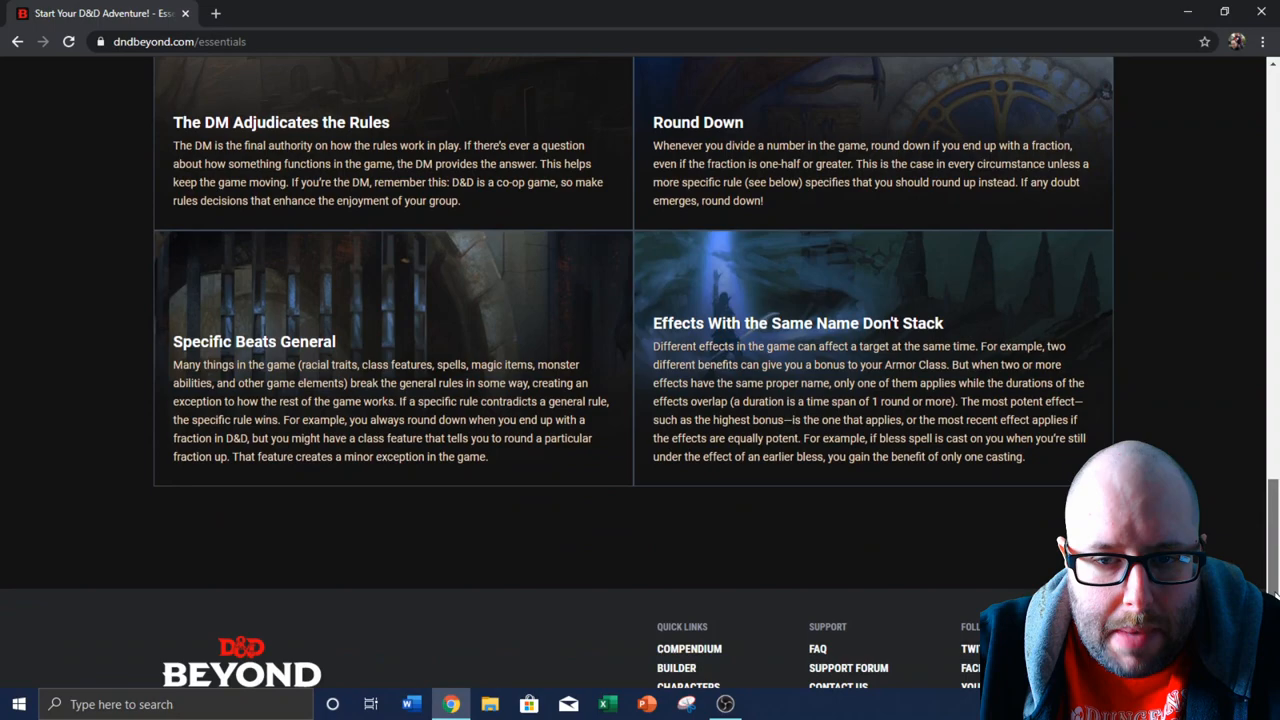
scroll("up", 3)
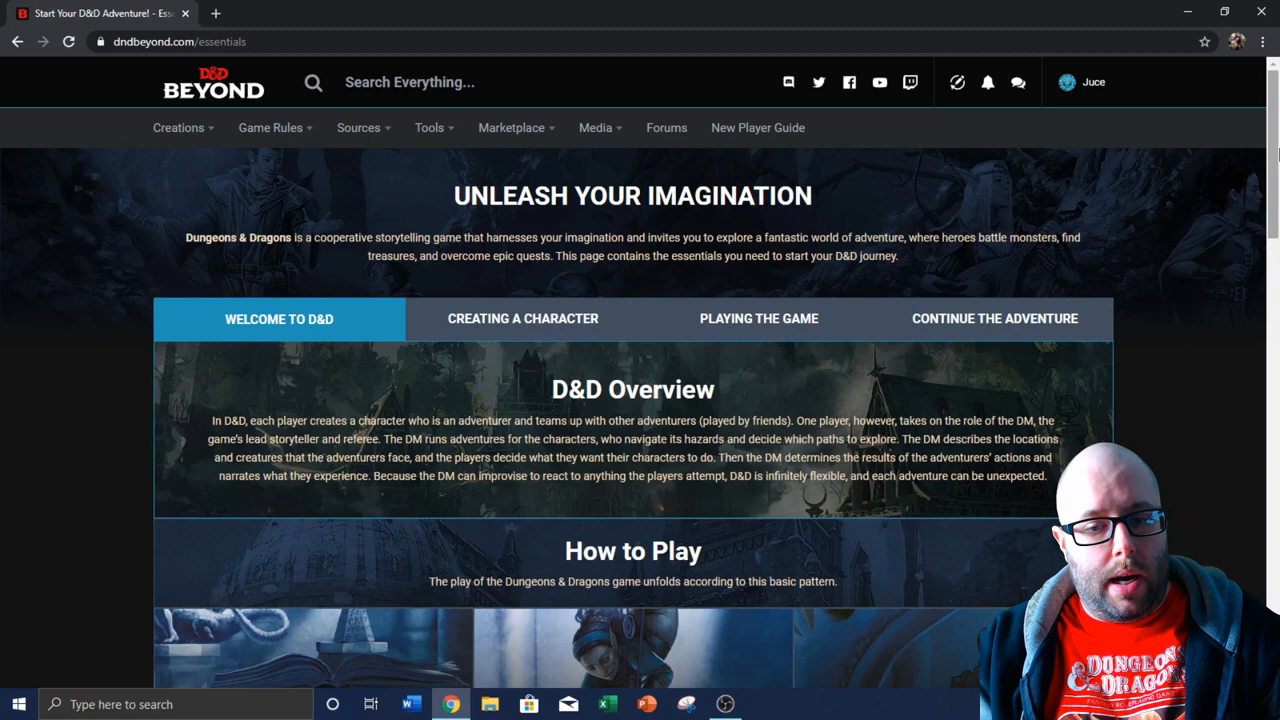